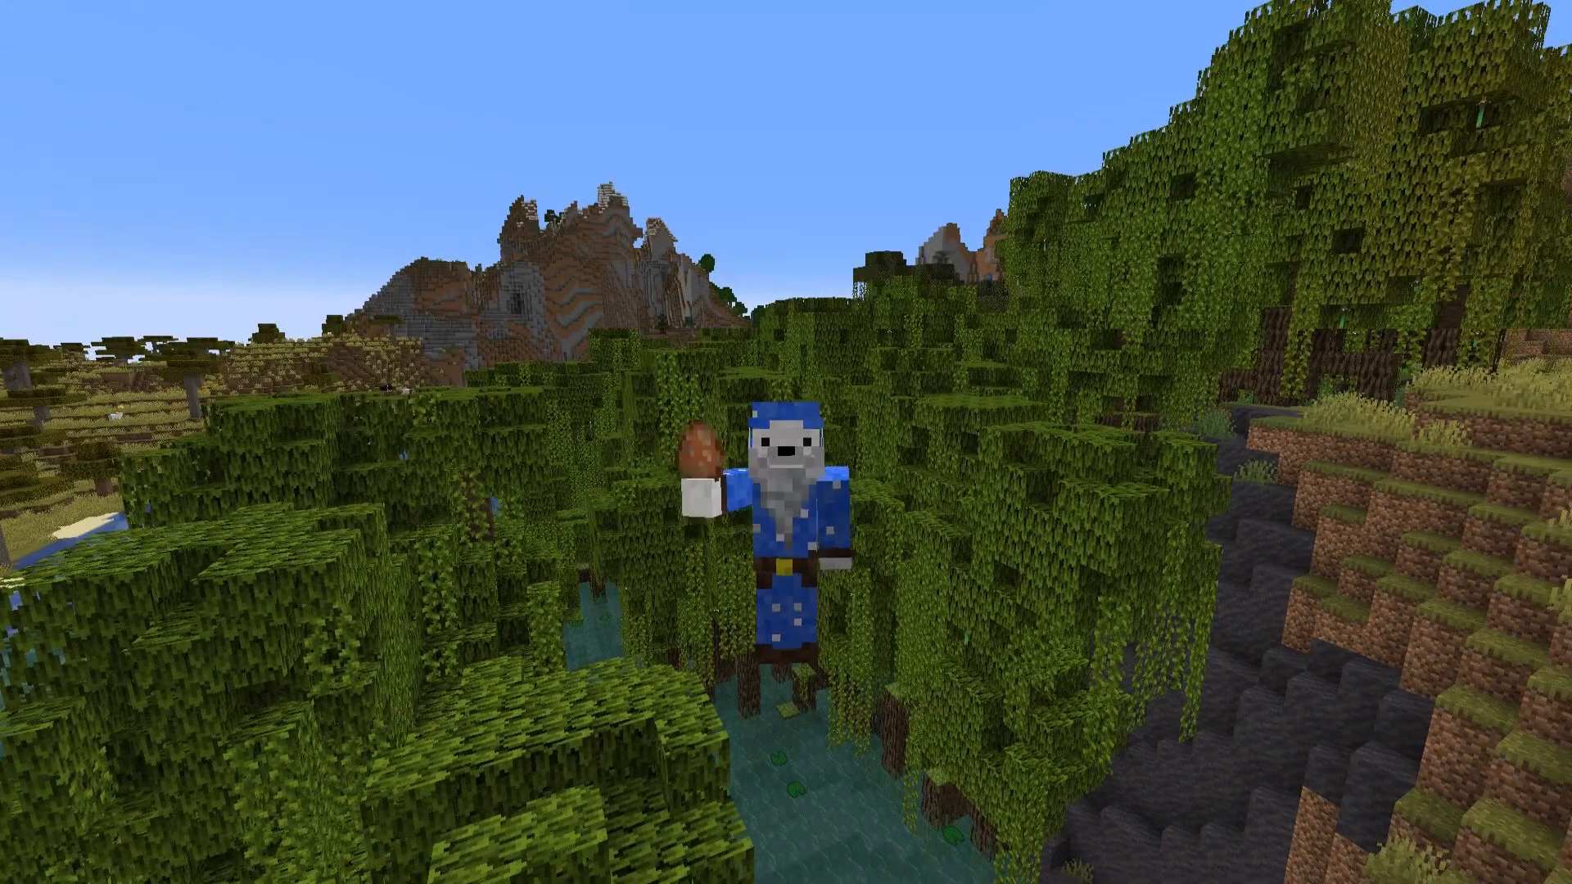
{"action": "mouse_move", "coordinate": [786, 442]}
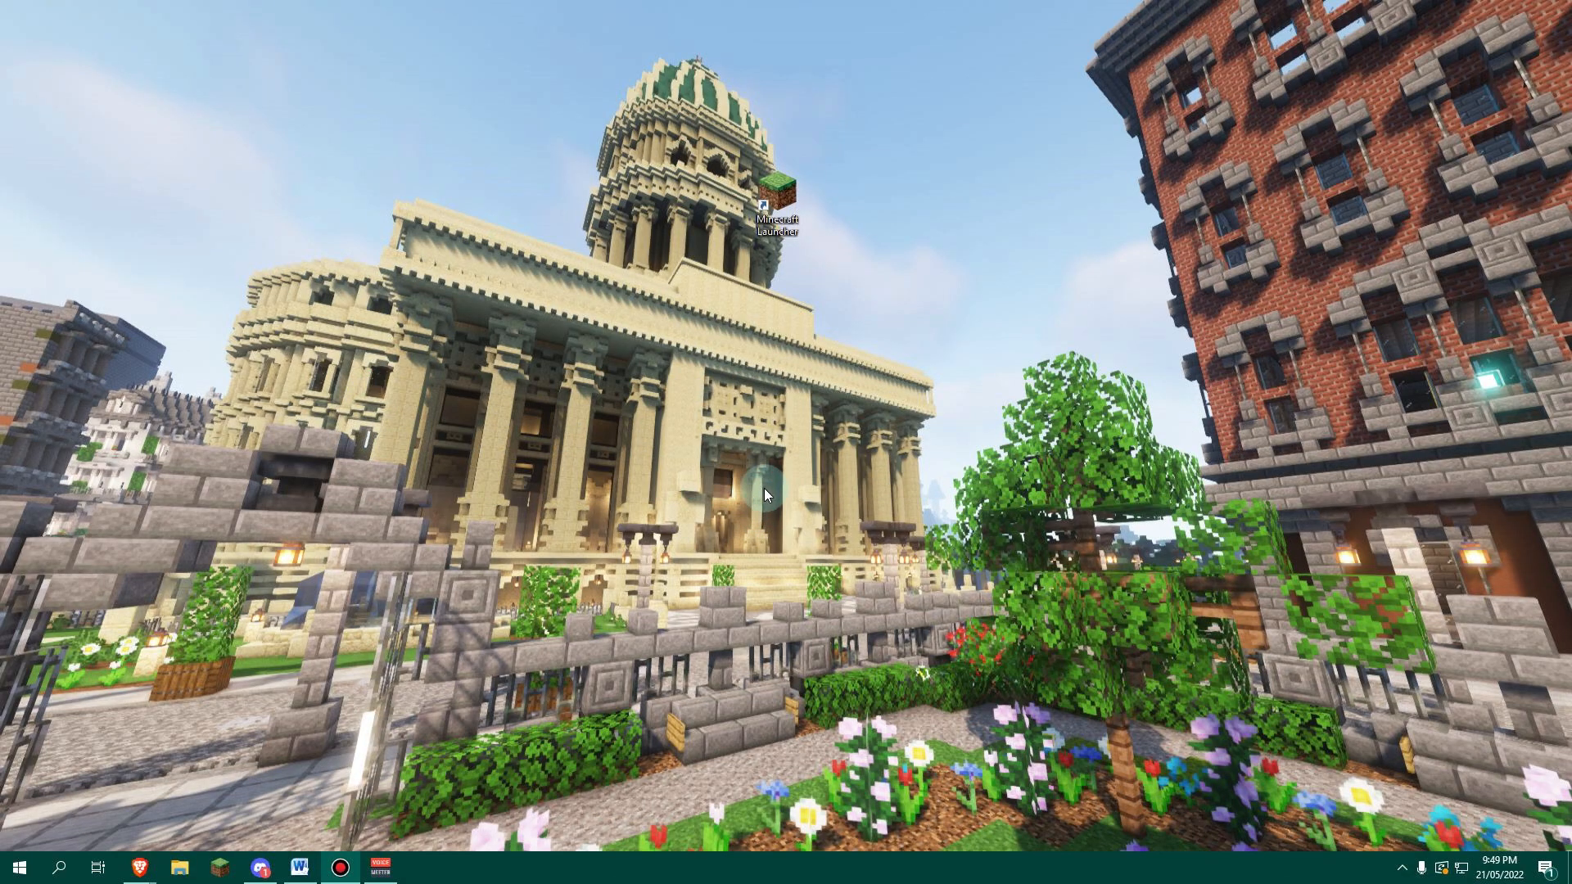
{"action": "mouse_move", "coordinate": [776, 258]}
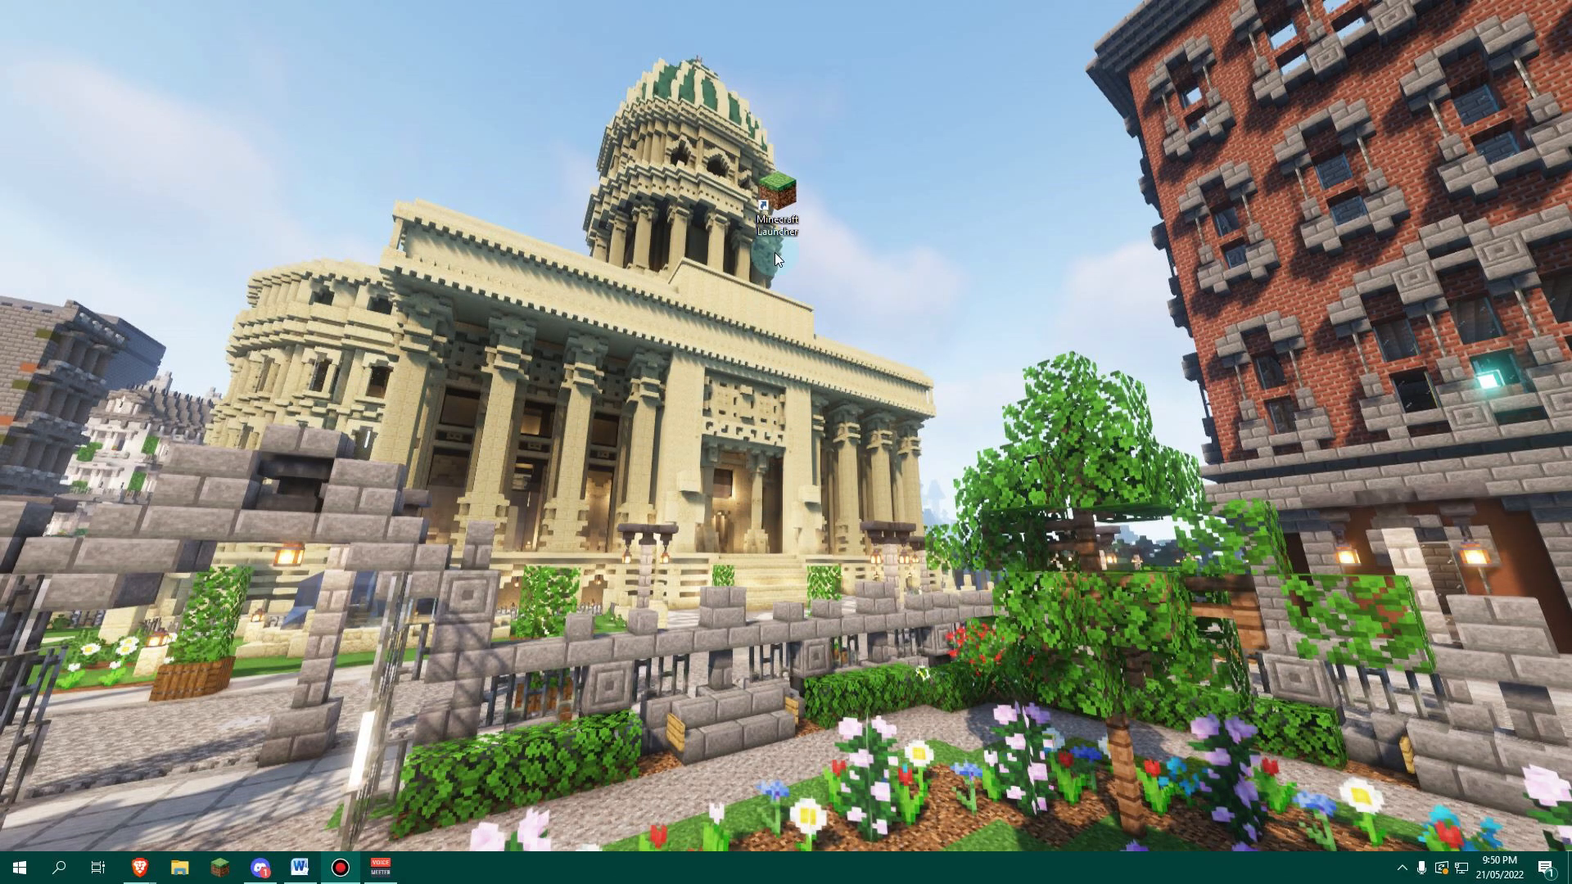
- Launch the Minecraft Launcher from its desktop shortcut
{"action": "double_click", "coordinate": [776, 200]}
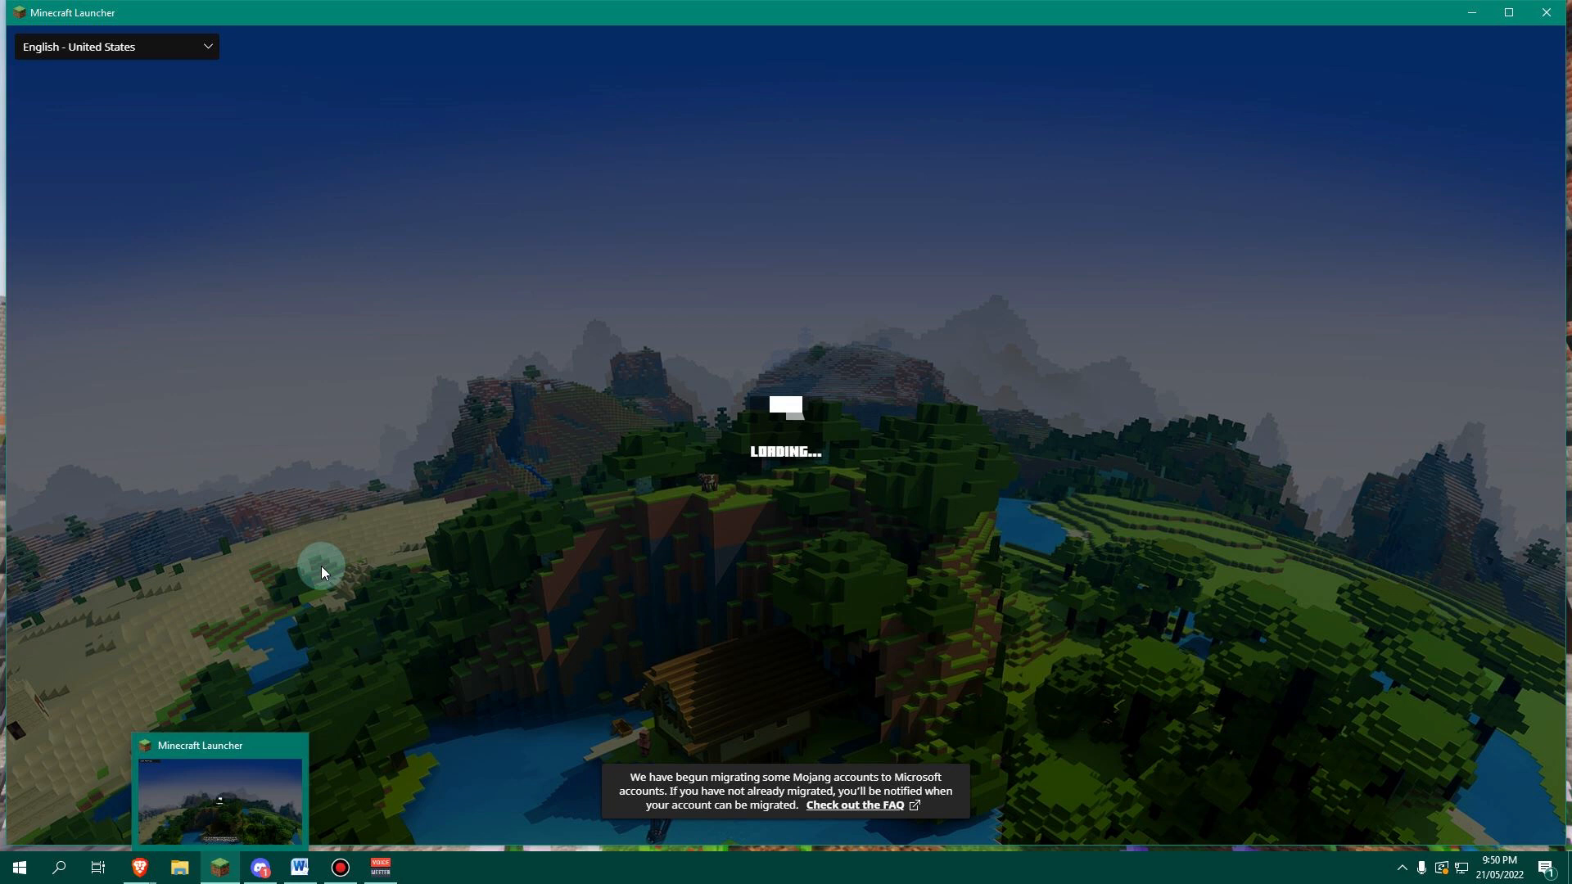
{"action": "mouse_move", "coordinate": [301, 392]}
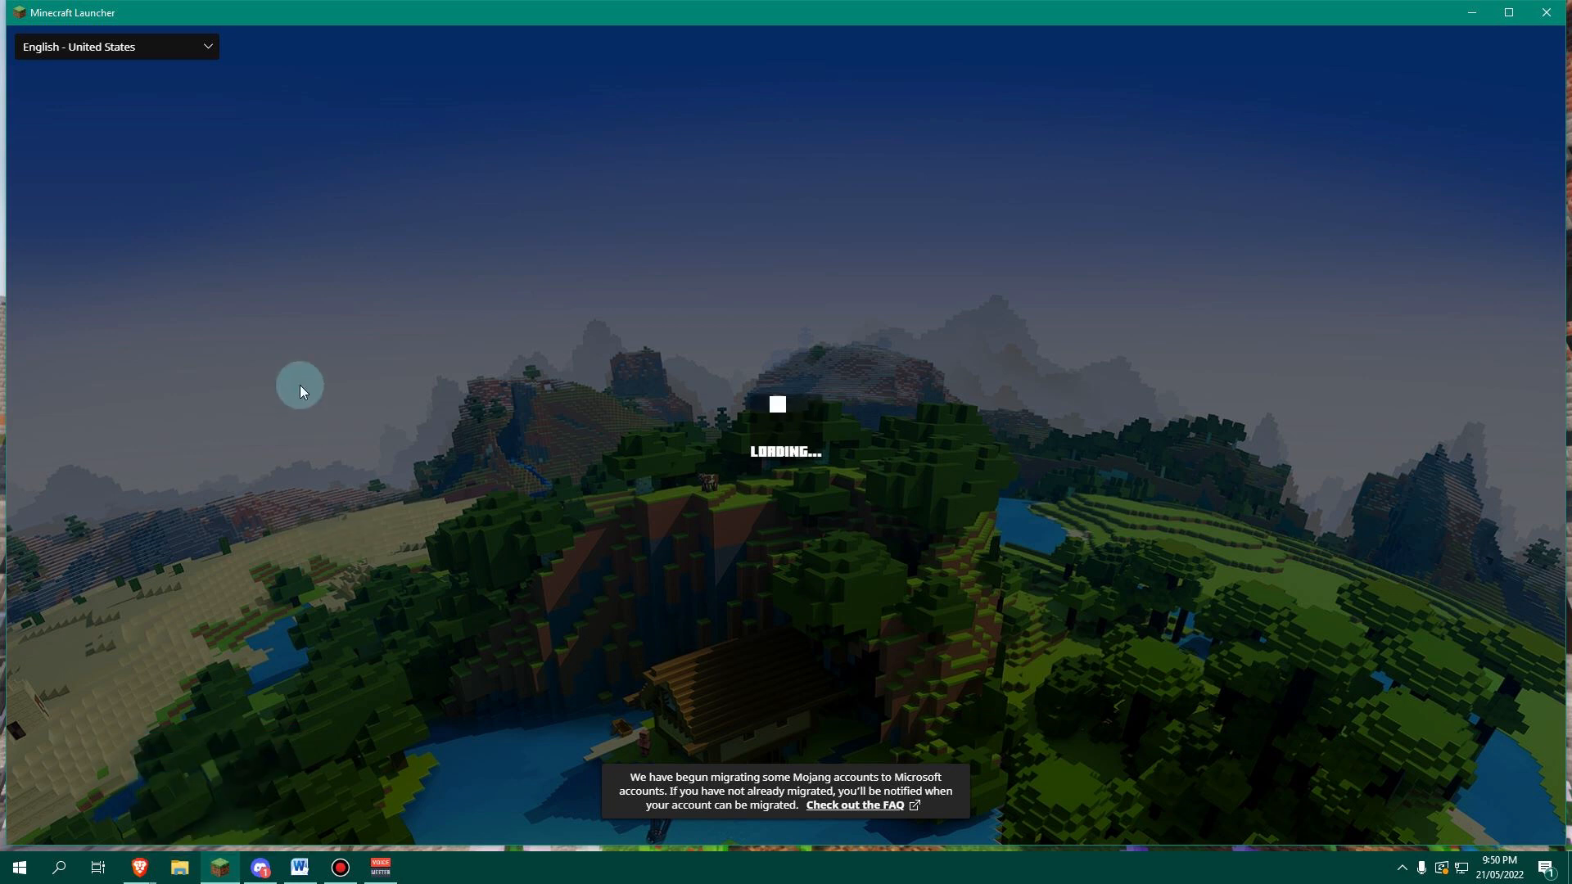
{"action": "mouse_move", "coordinate": [331, 399]}
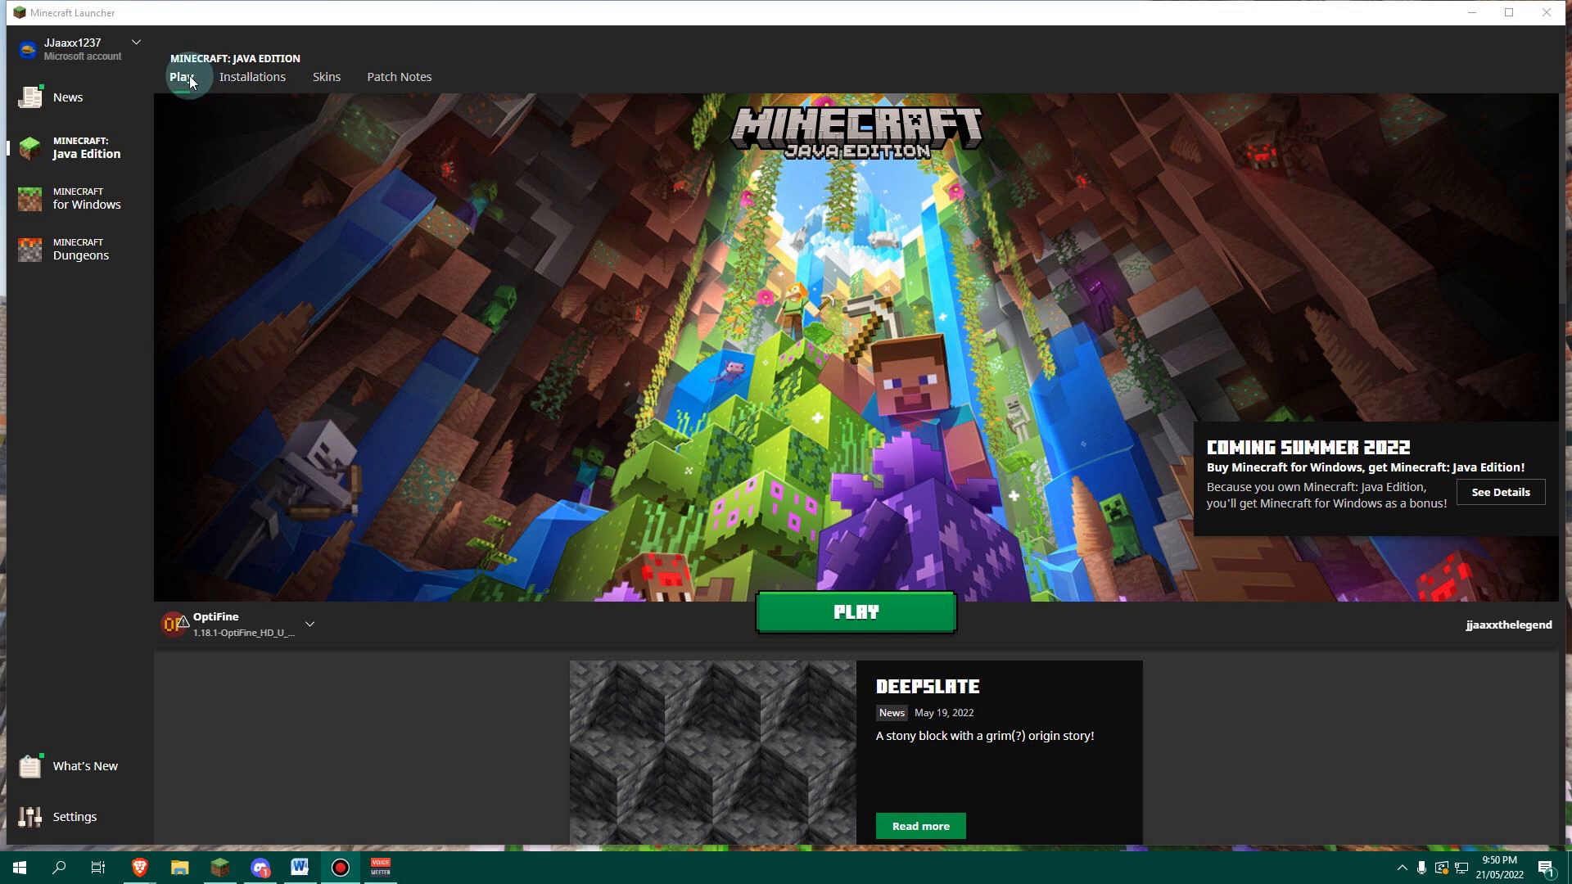
{"action": "mouse_move", "coordinate": [289, 84]}
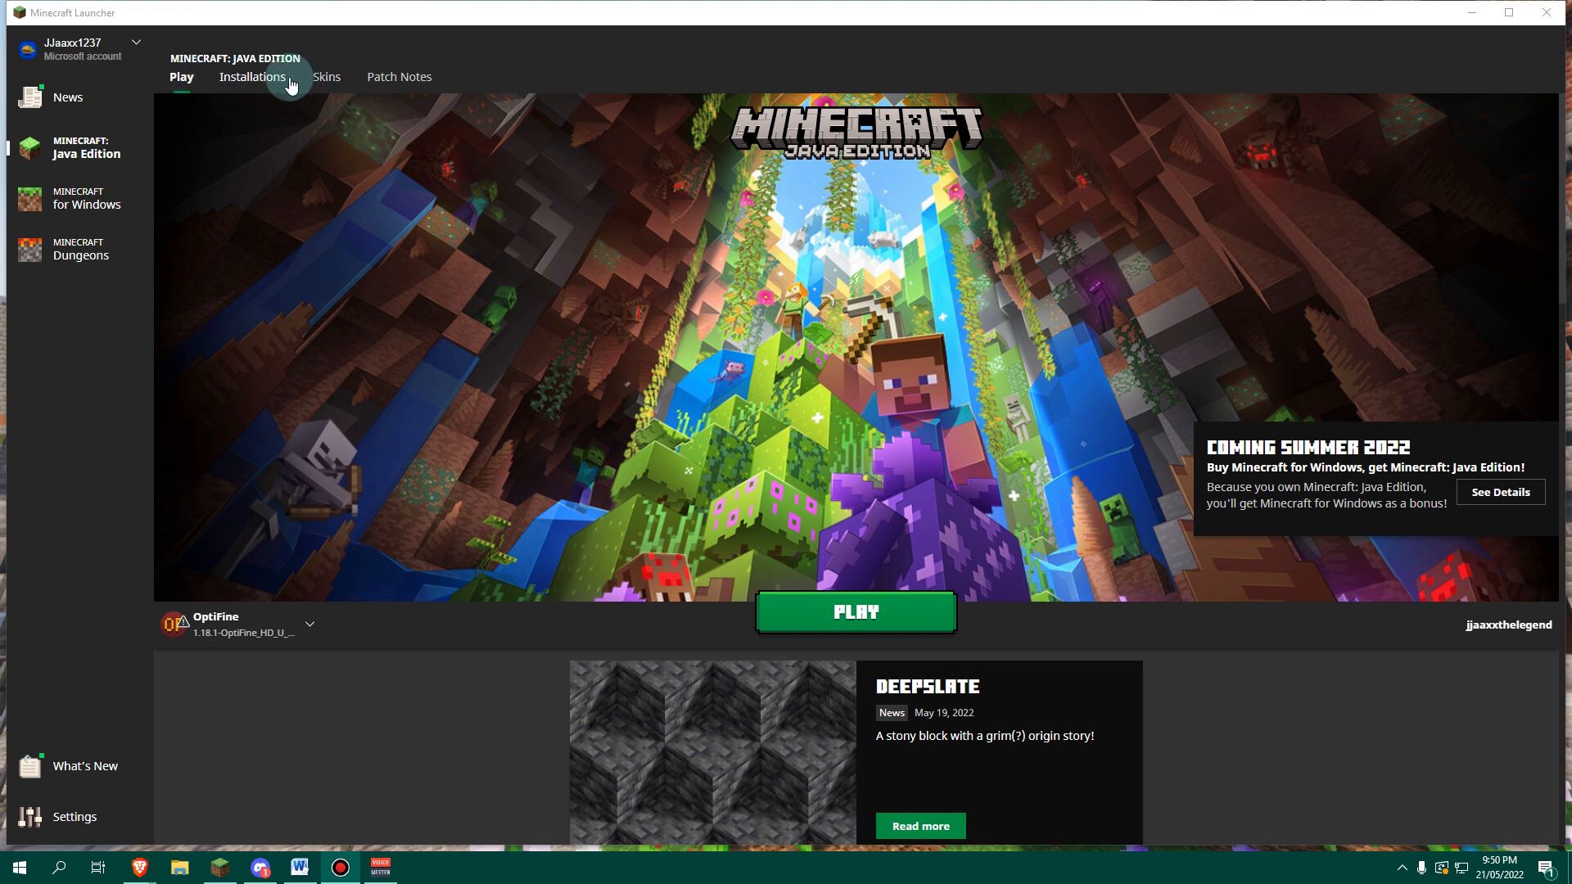
{"action": "mouse_move", "coordinate": [398, 77]}
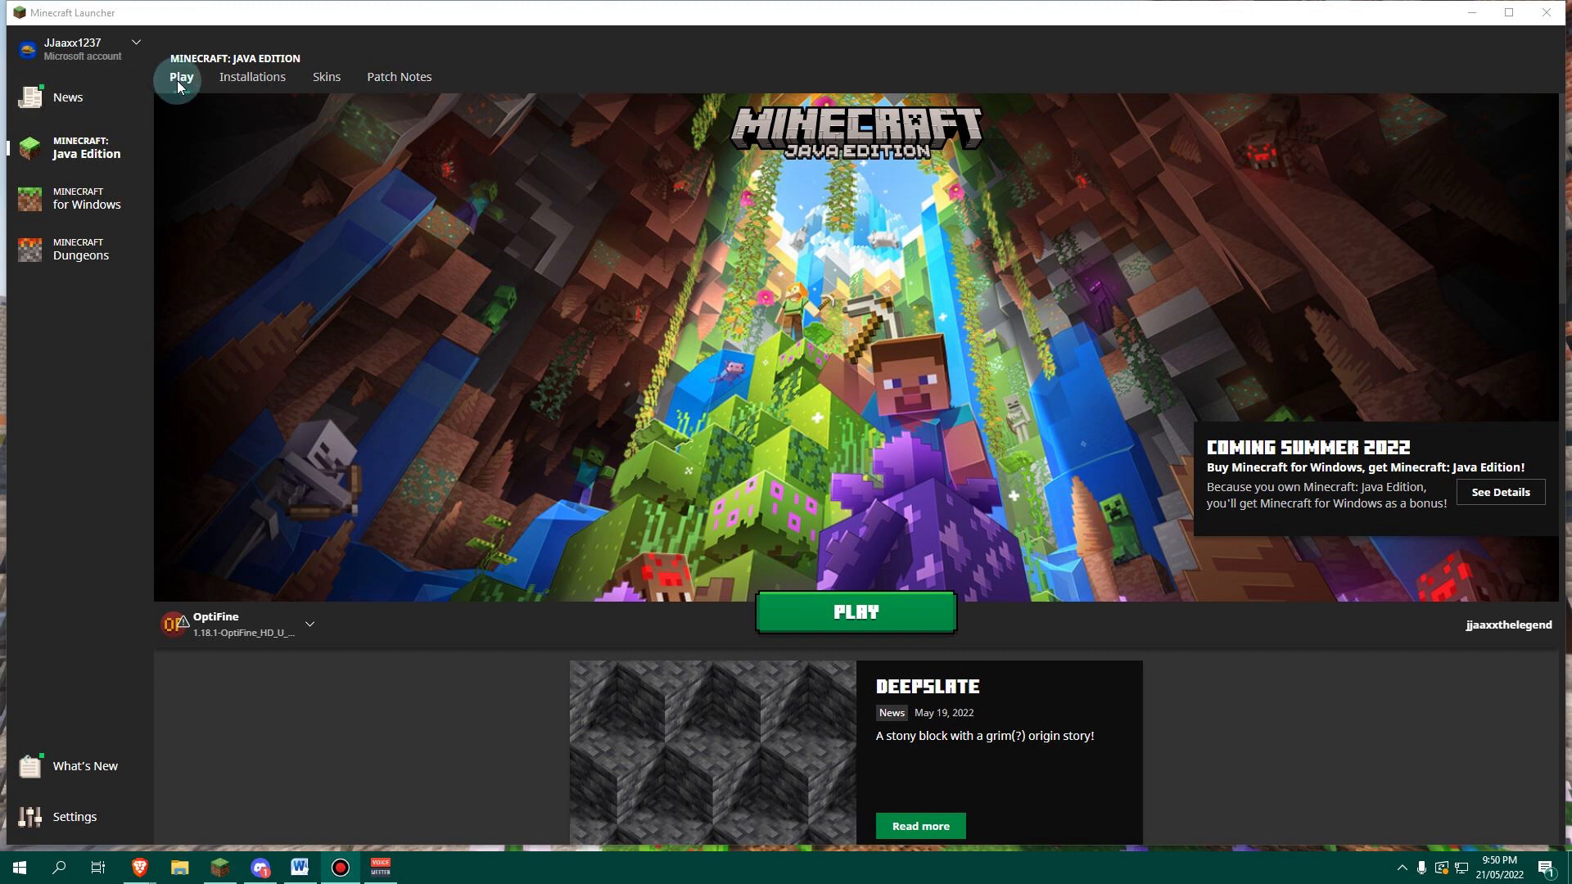
{"action": "mouse_move", "coordinate": [578, 389]}
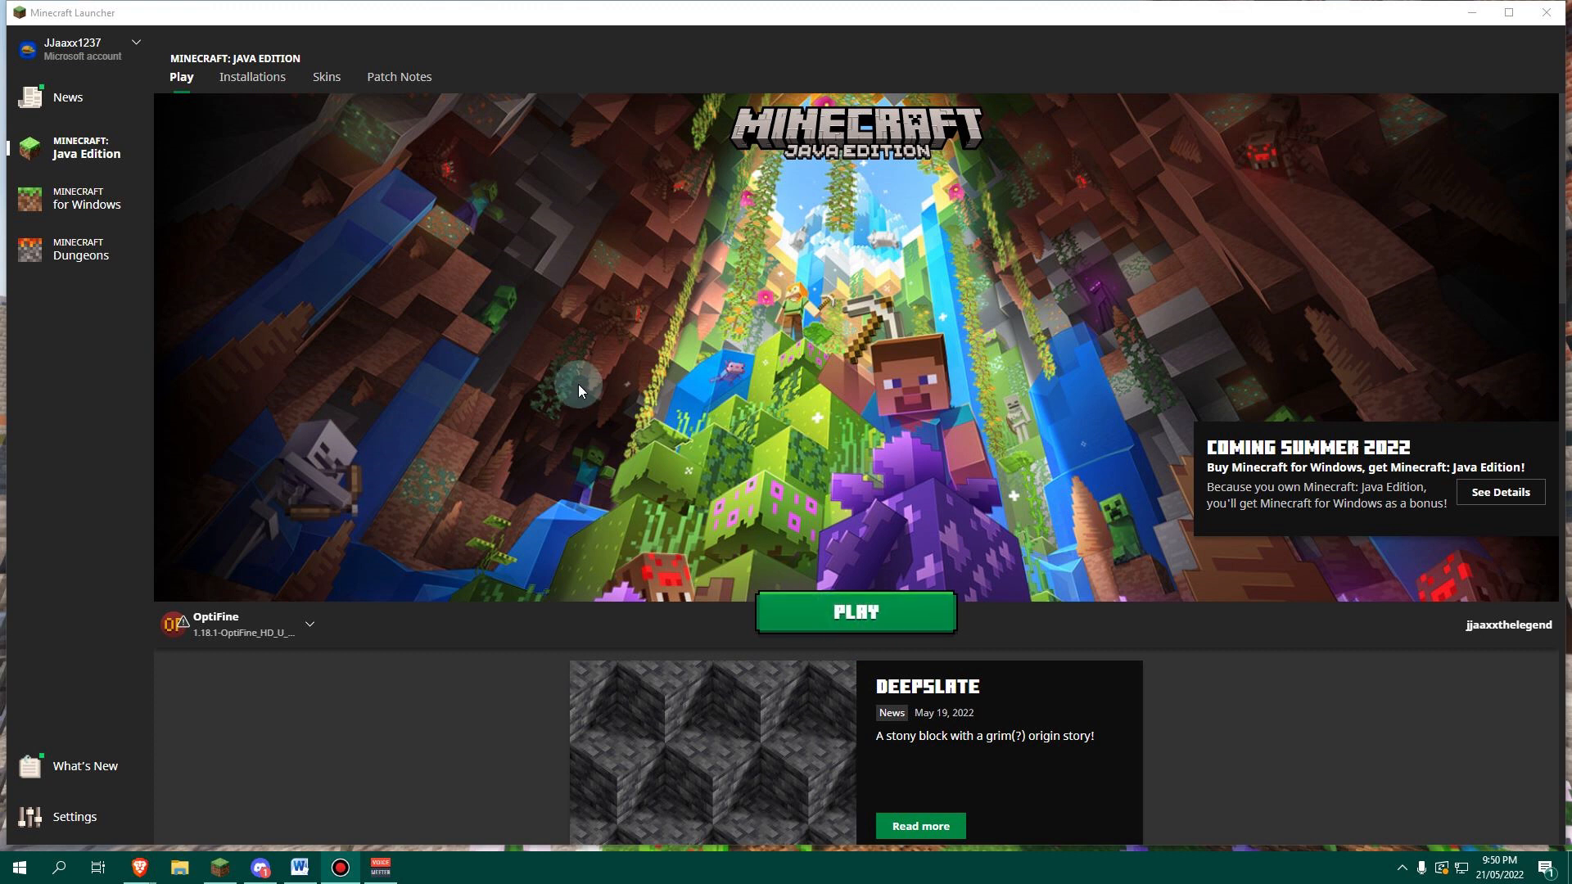
{"action": "mouse_move", "coordinate": [587, 401]}
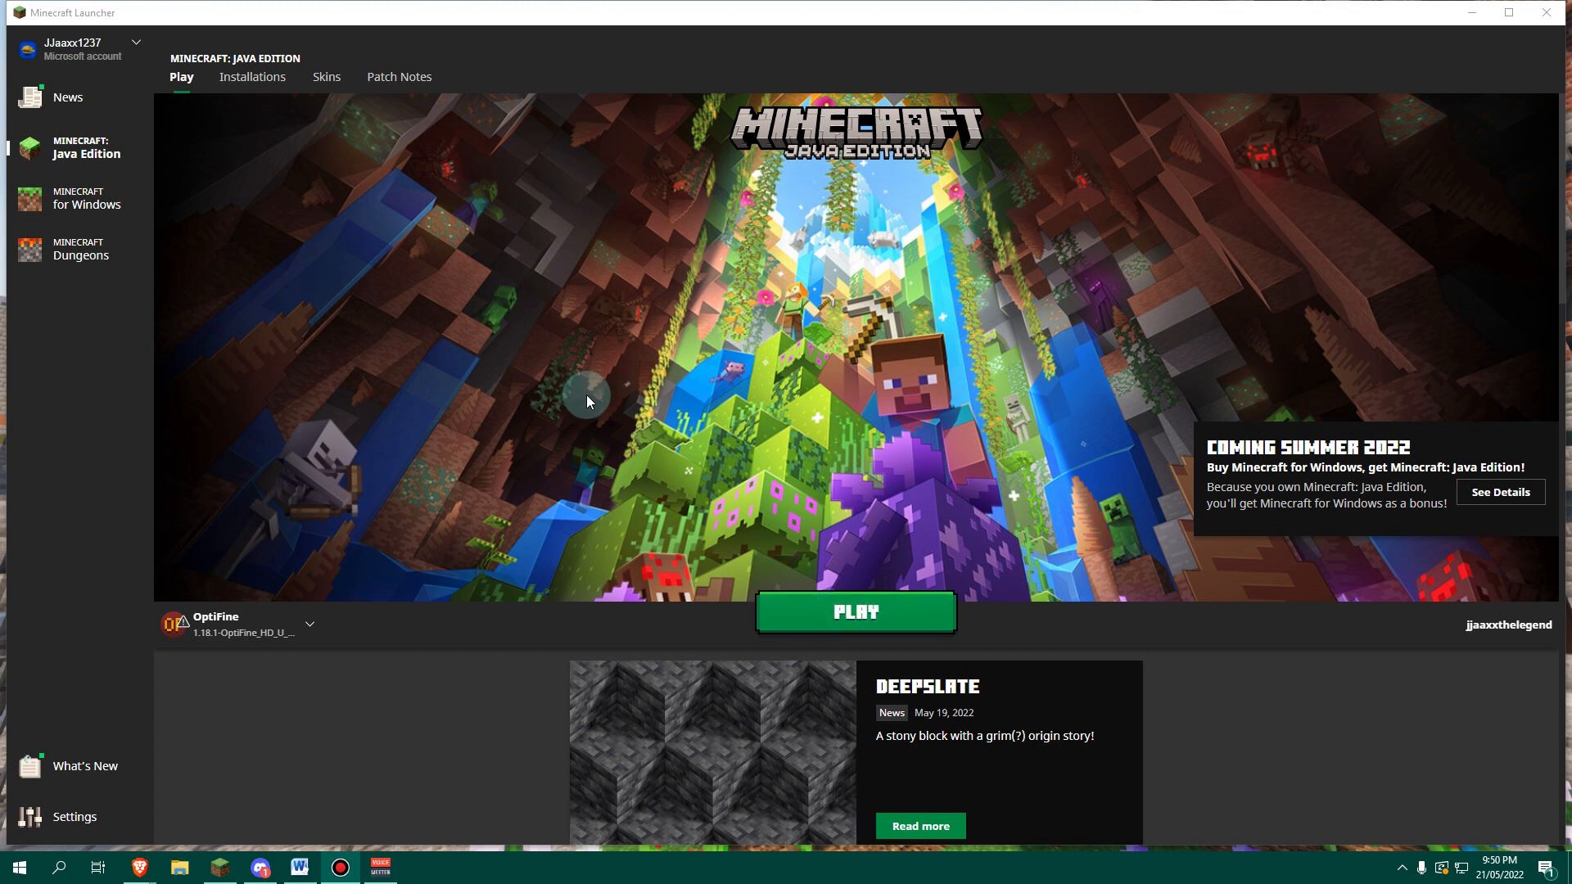
{"action": "mouse_move", "coordinate": [253, 77]}
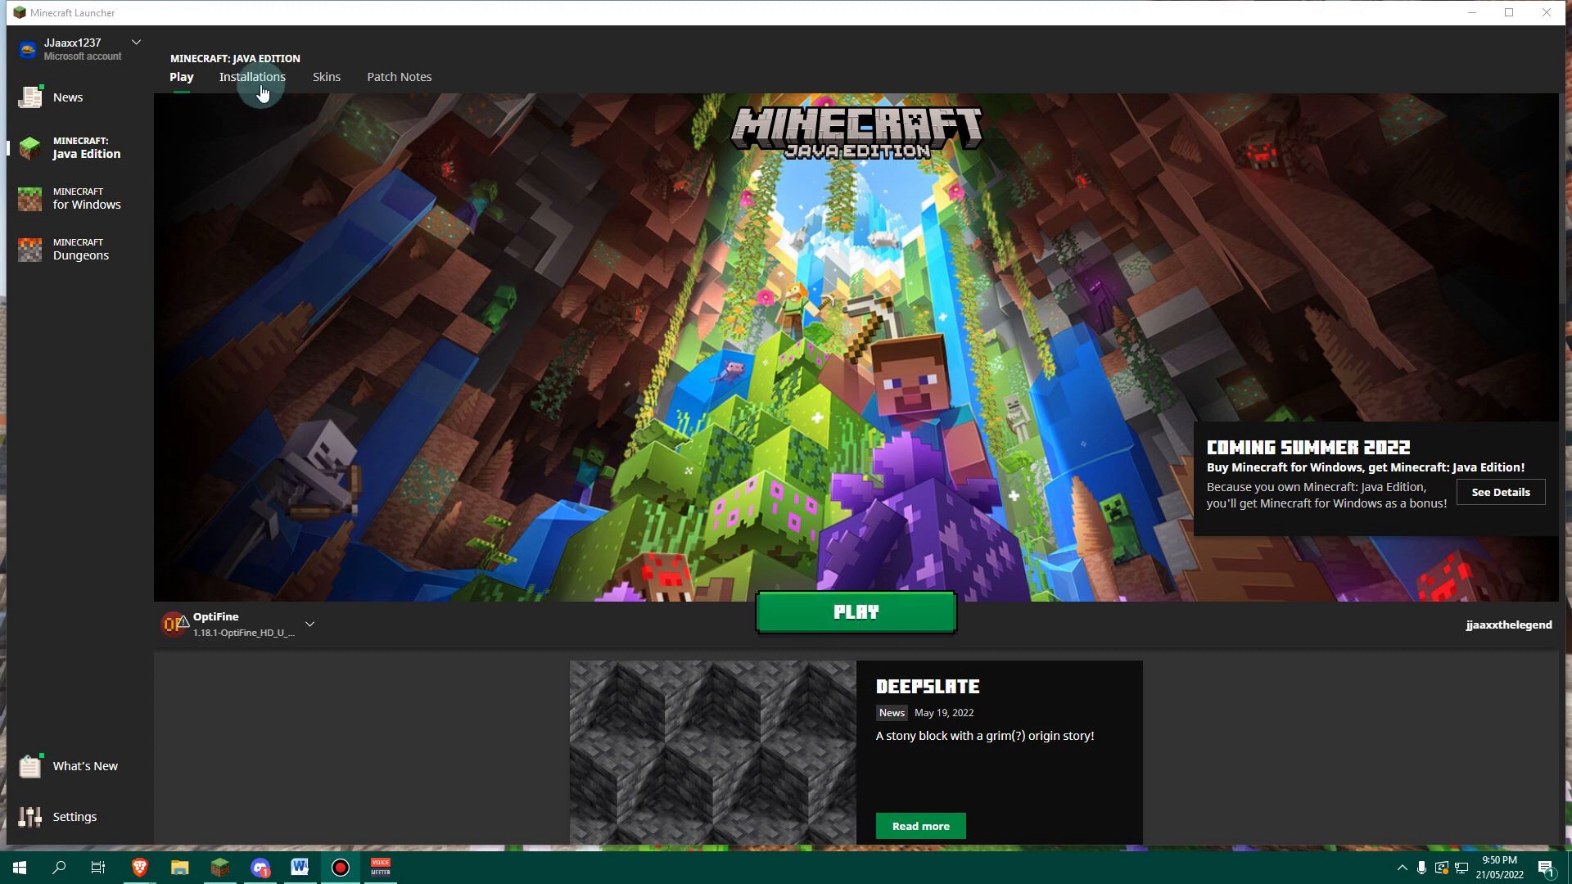
{"action": "mouse_move", "coordinate": [252, 77]}
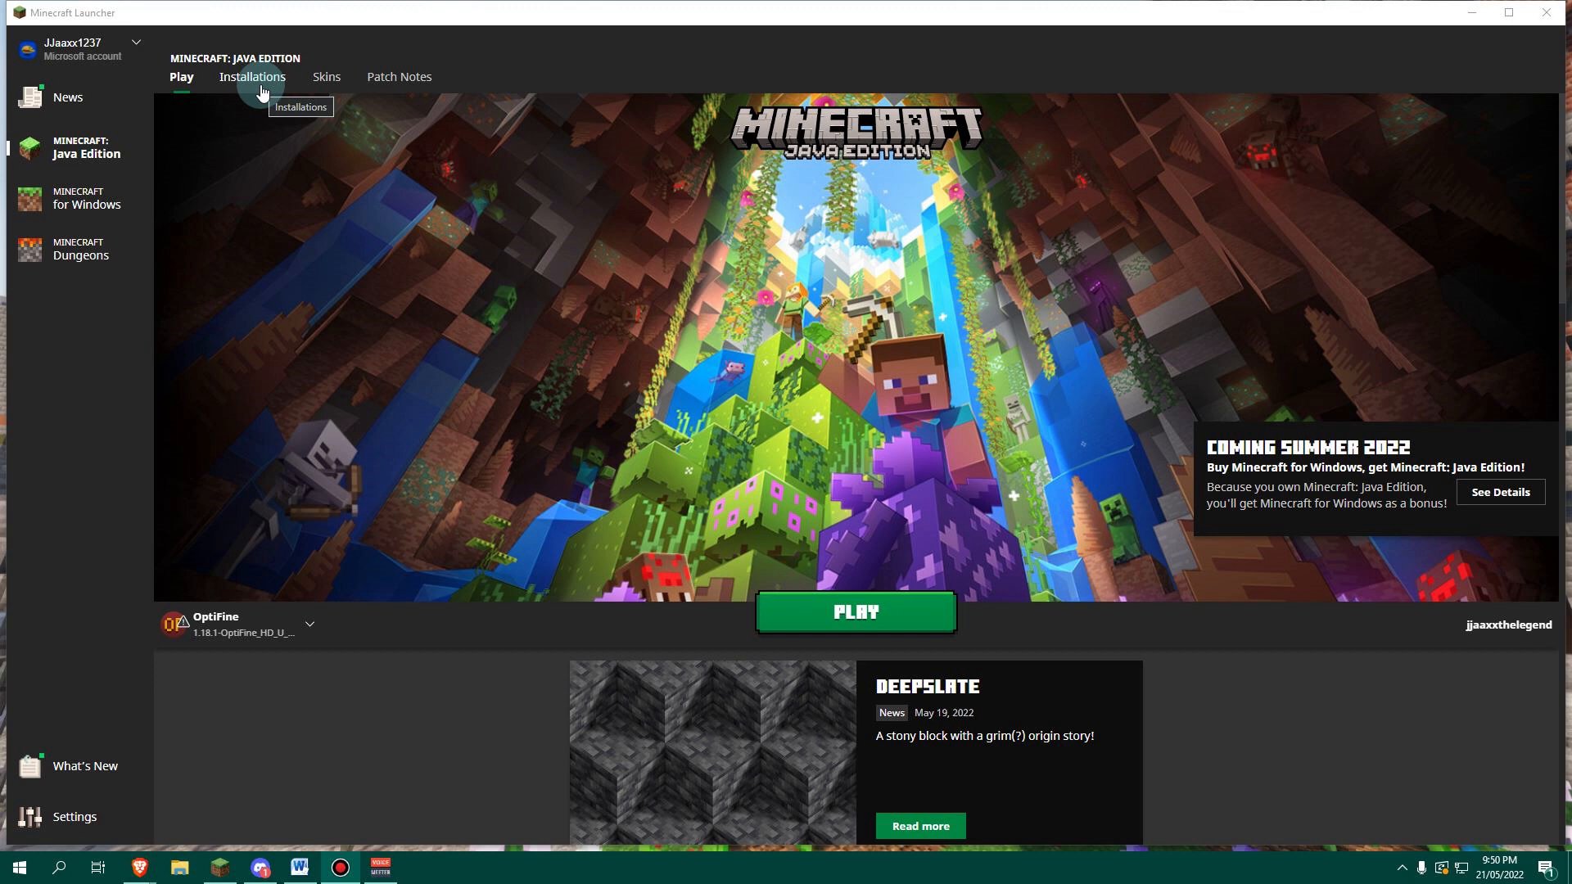
- Show the Java Edition Installations list with OptiFine, Fabric and snapshot versions
{"action": "left_click", "coordinate": [253, 77]}
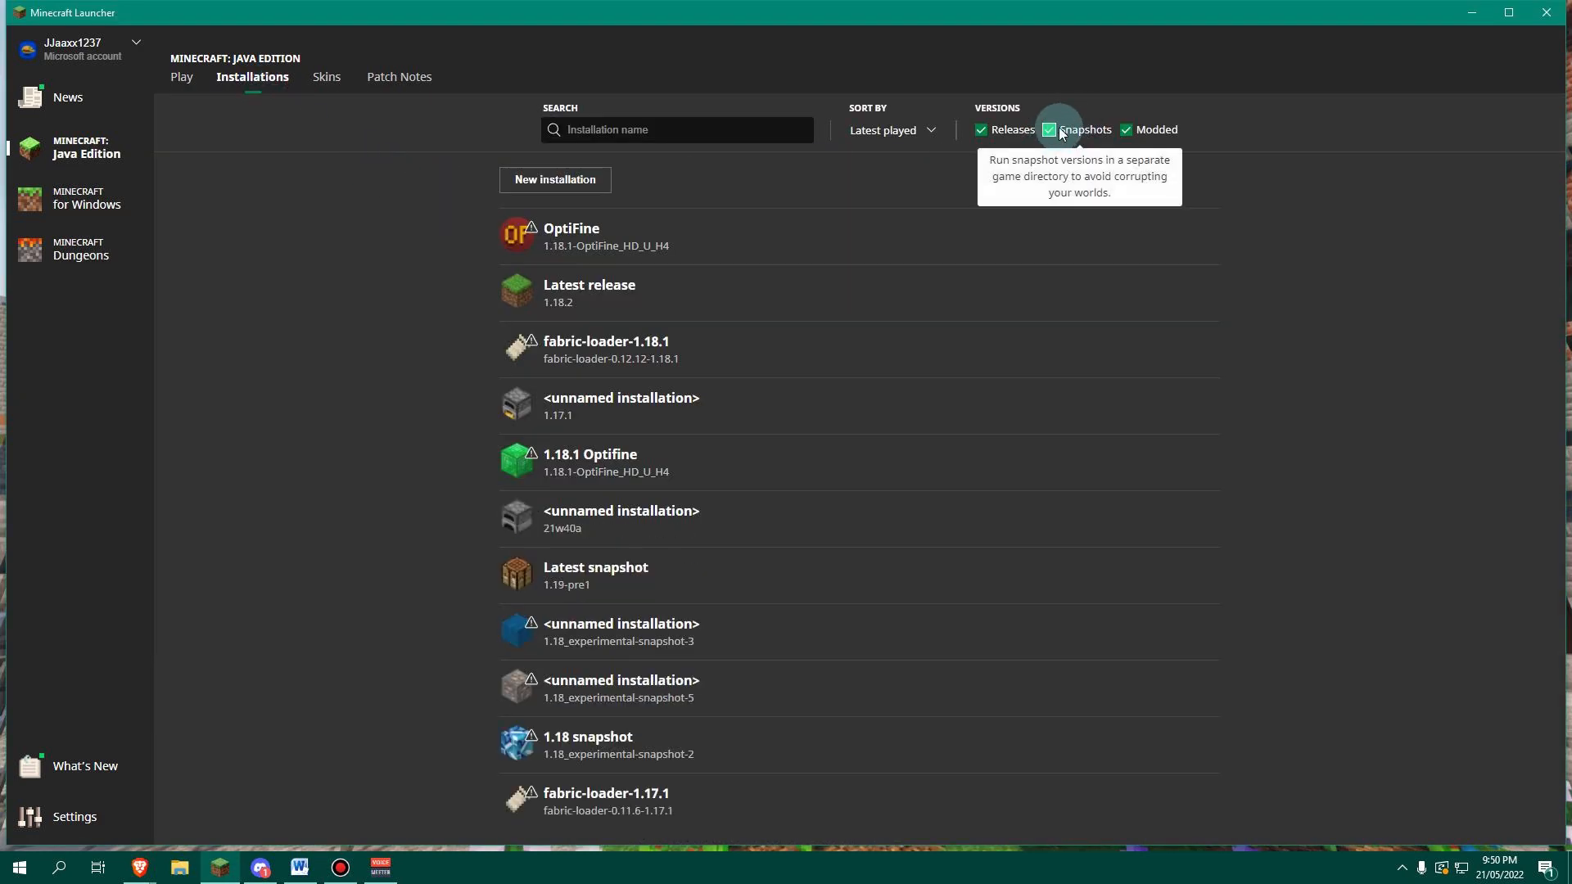
{"action": "mouse_move", "coordinate": [555, 180]}
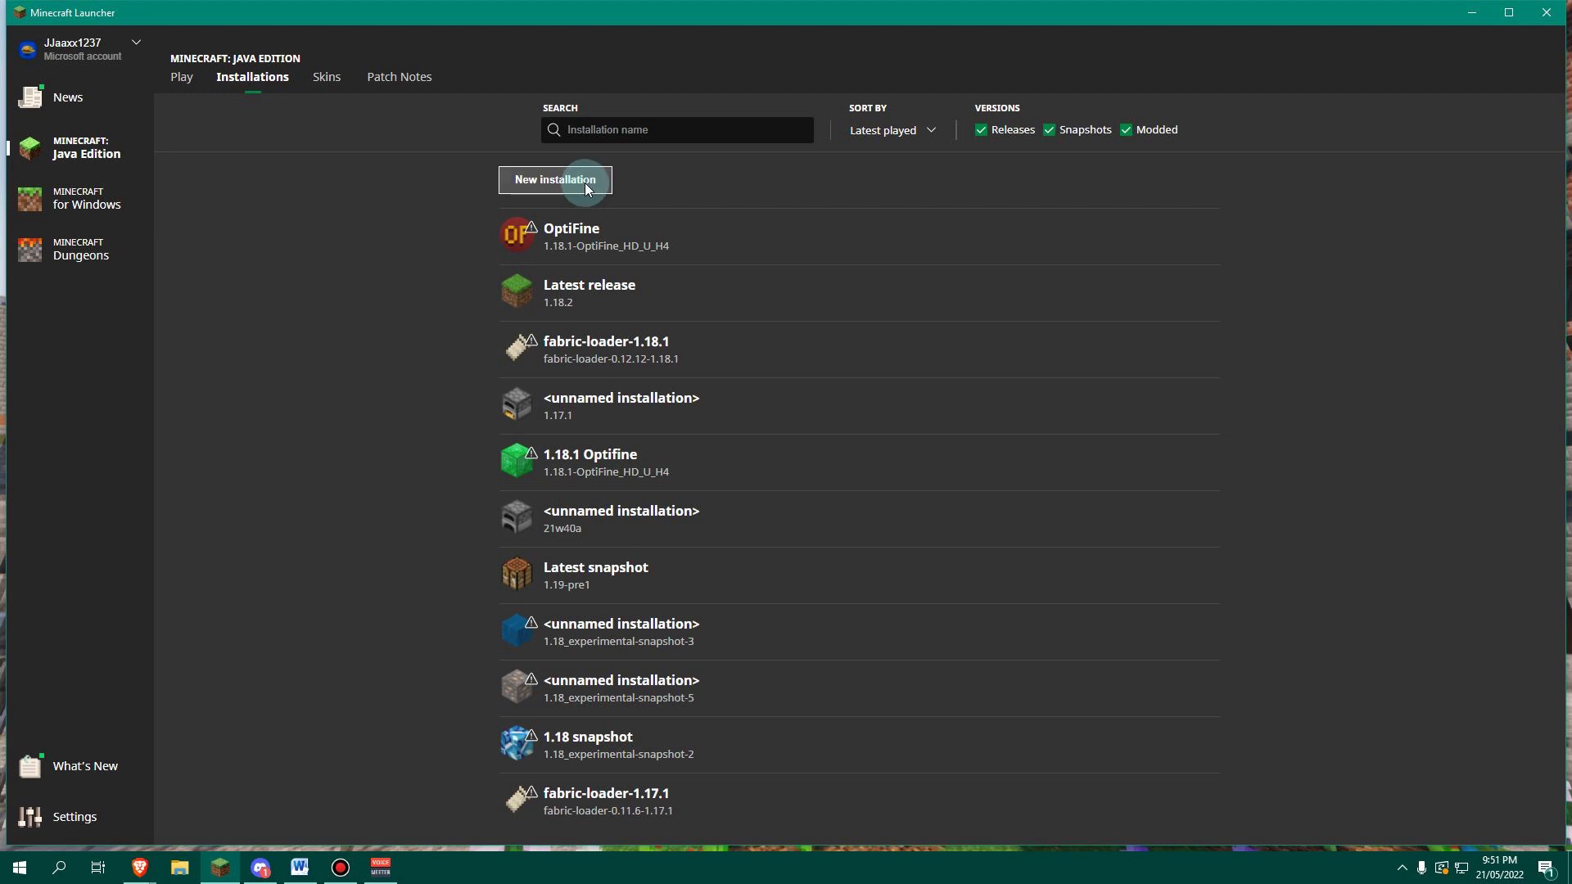
- Start a new installation named 1.19 using version Latest snapshot (1.19-pre1)
{"action": "left_click", "coordinate": [555, 180]}
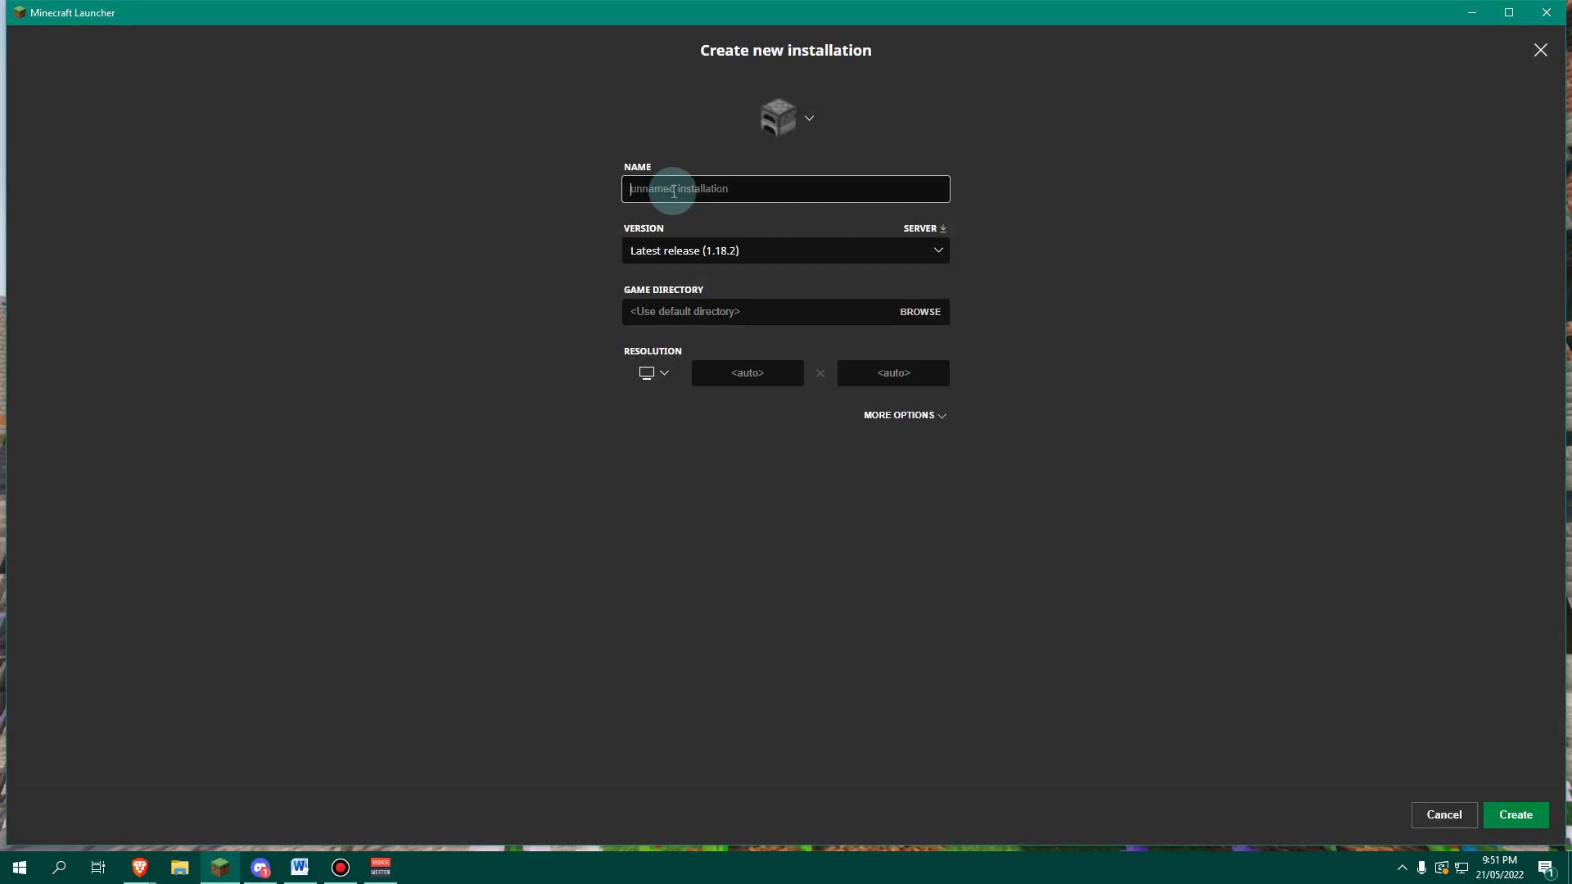
{"action": "type", "text": "1.1"}
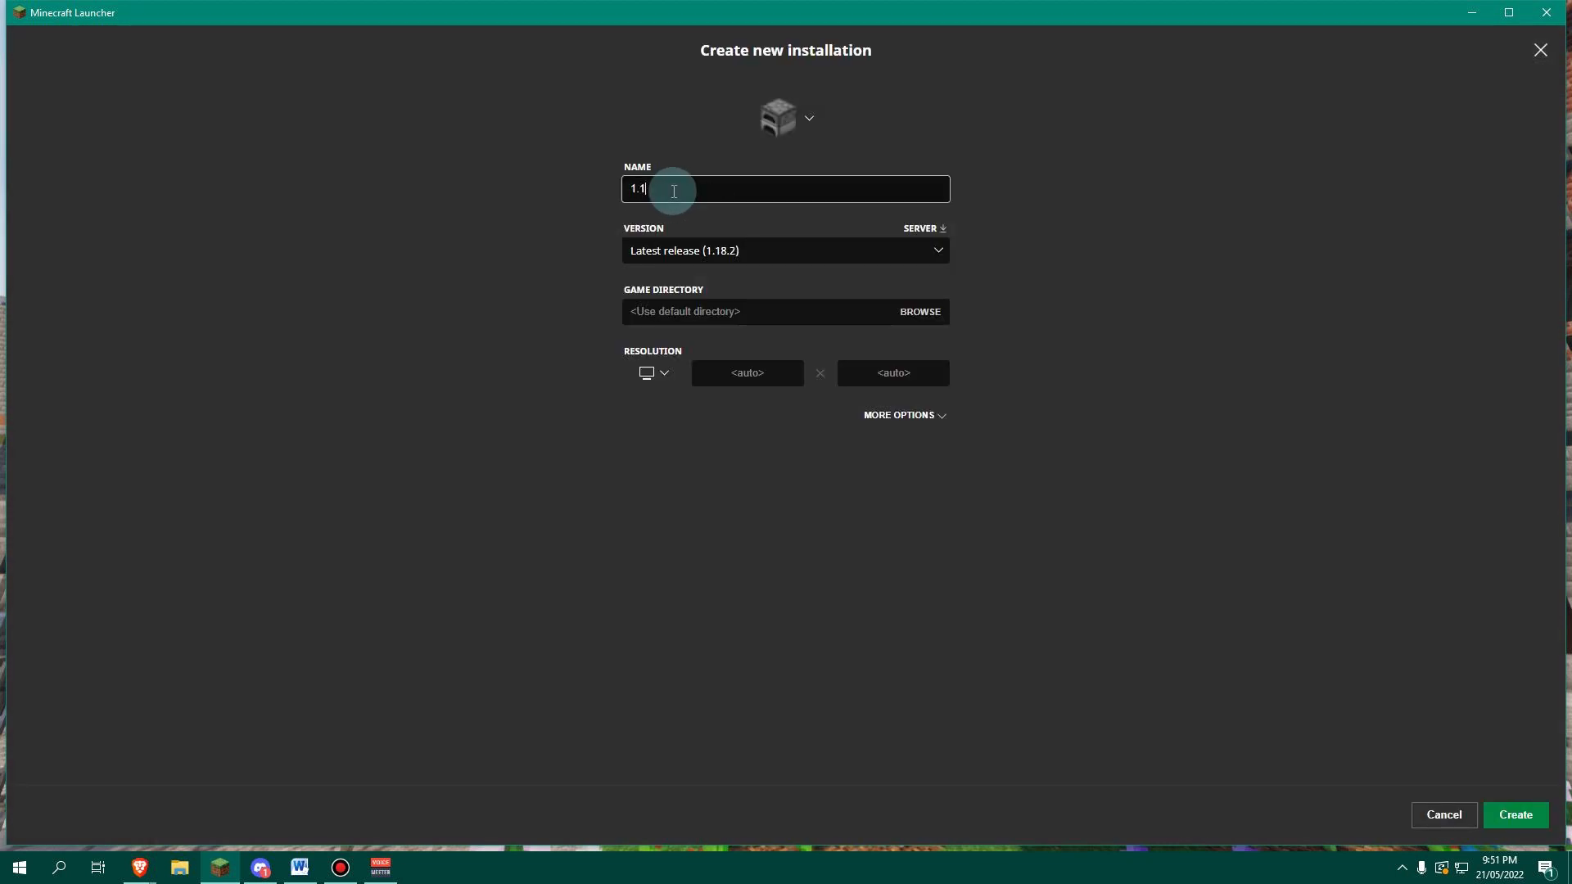
{"action": "left_click", "coordinate": [784, 251]}
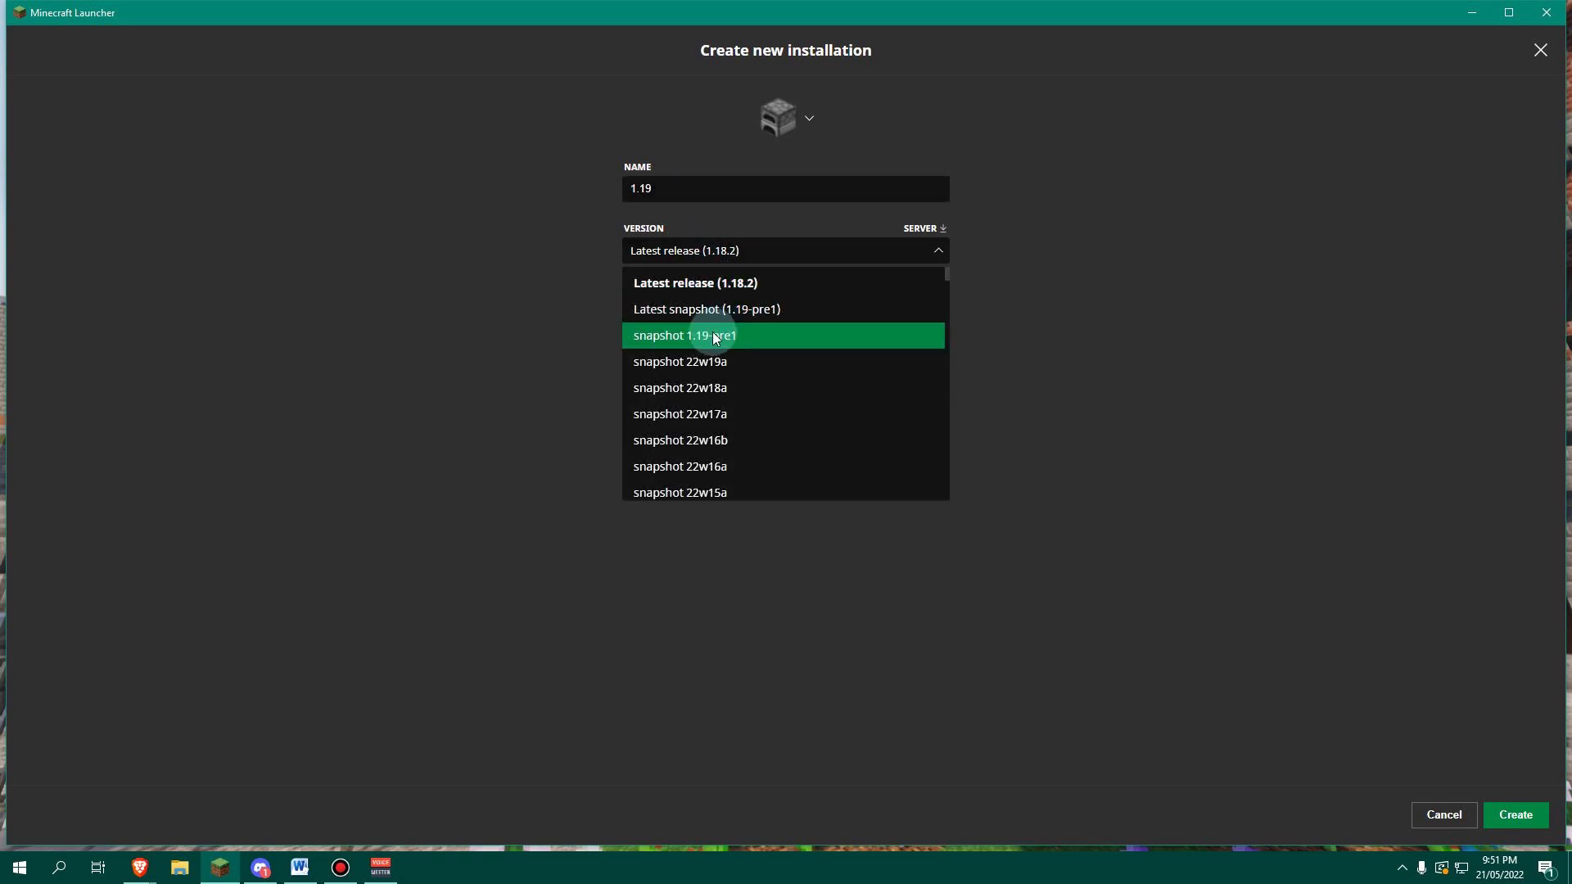
{"action": "left_click", "coordinate": [705, 310]}
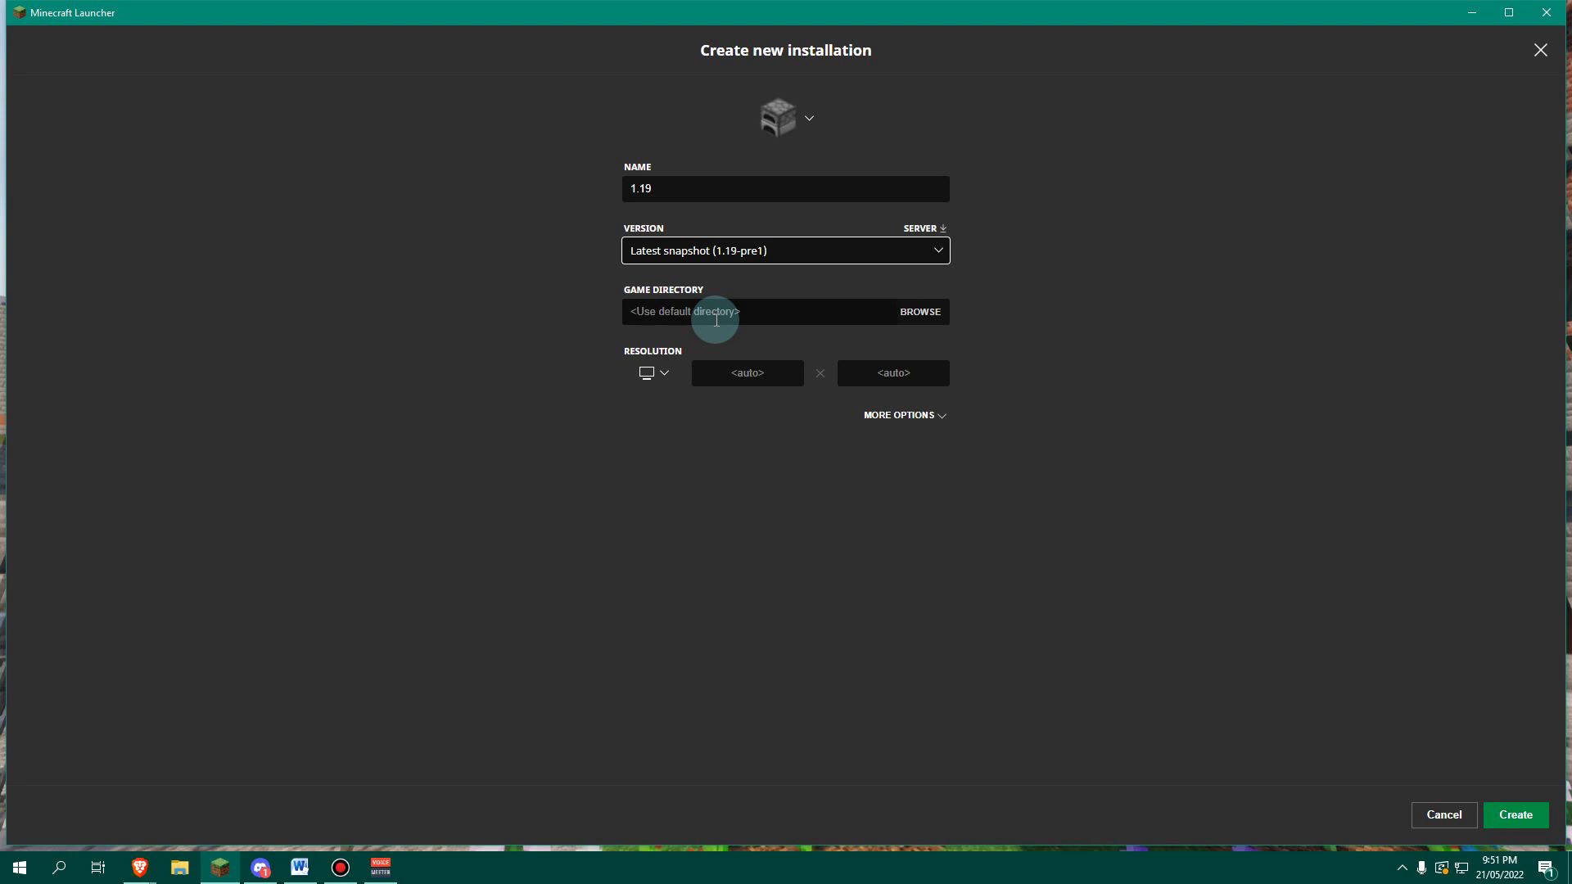
{"action": "mouse_move", "coordinate": [750, 286]}
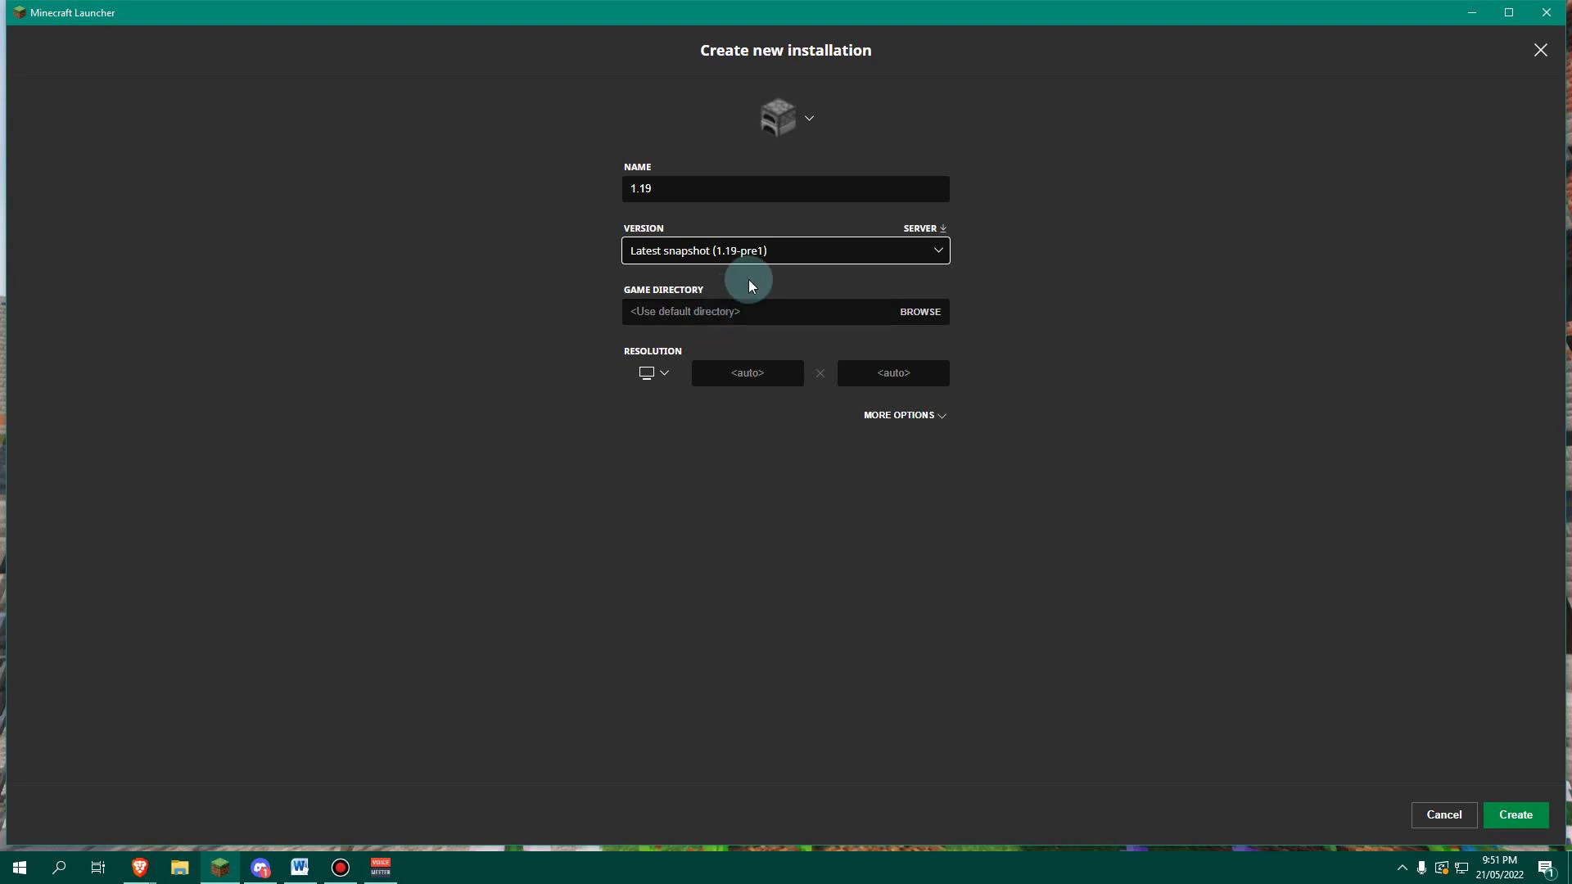
{"action": "mouse_move", "coordinate": [750, 260]}
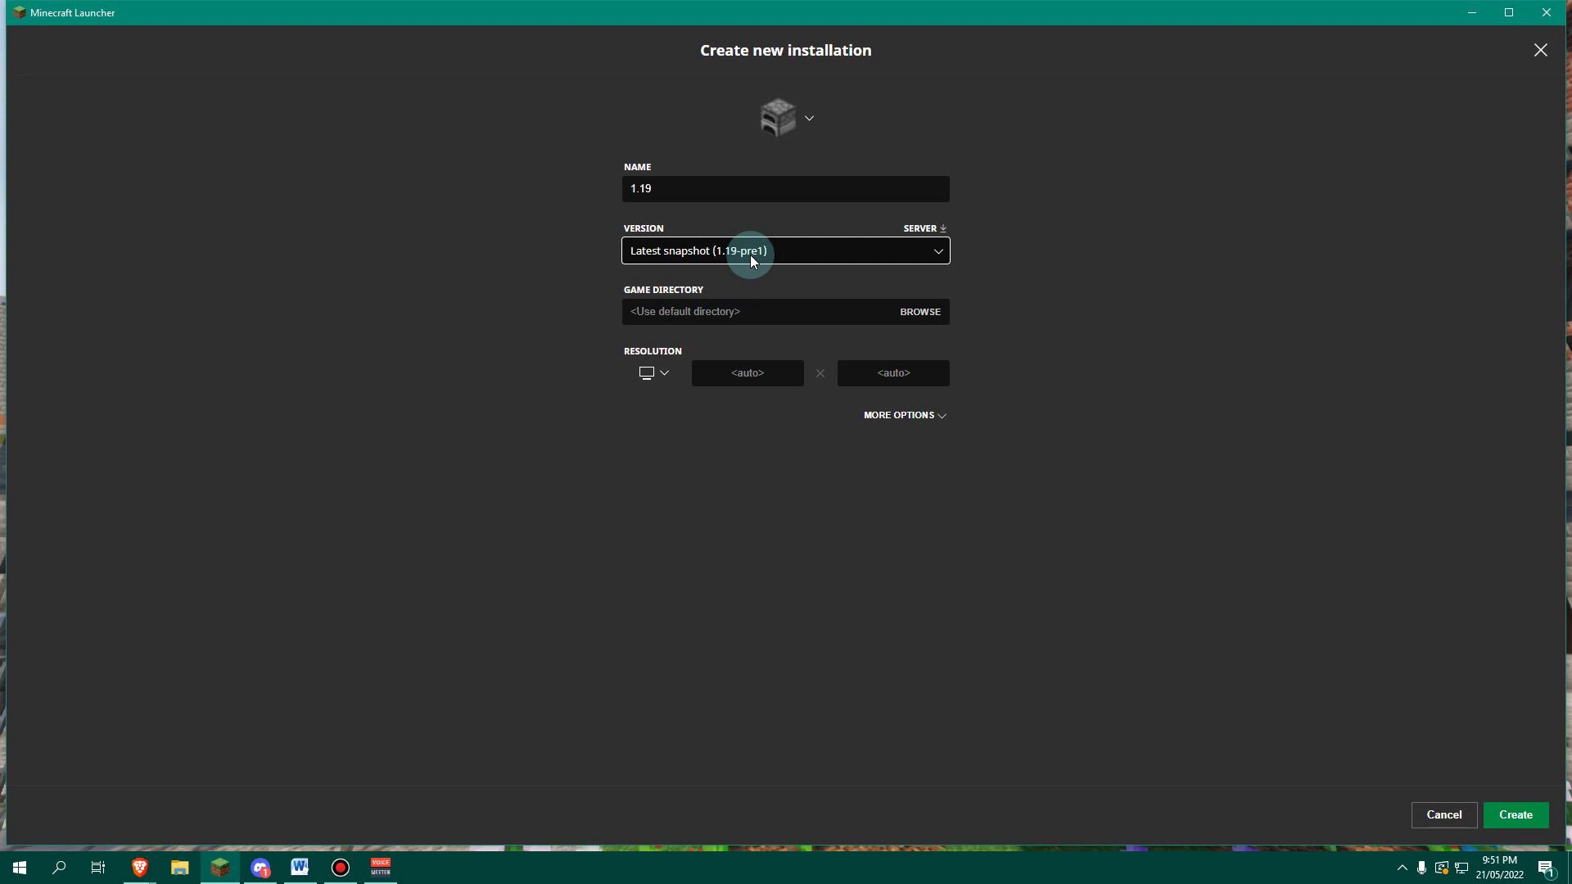
{"action": "left_click", "coordinate": [785, 249]}
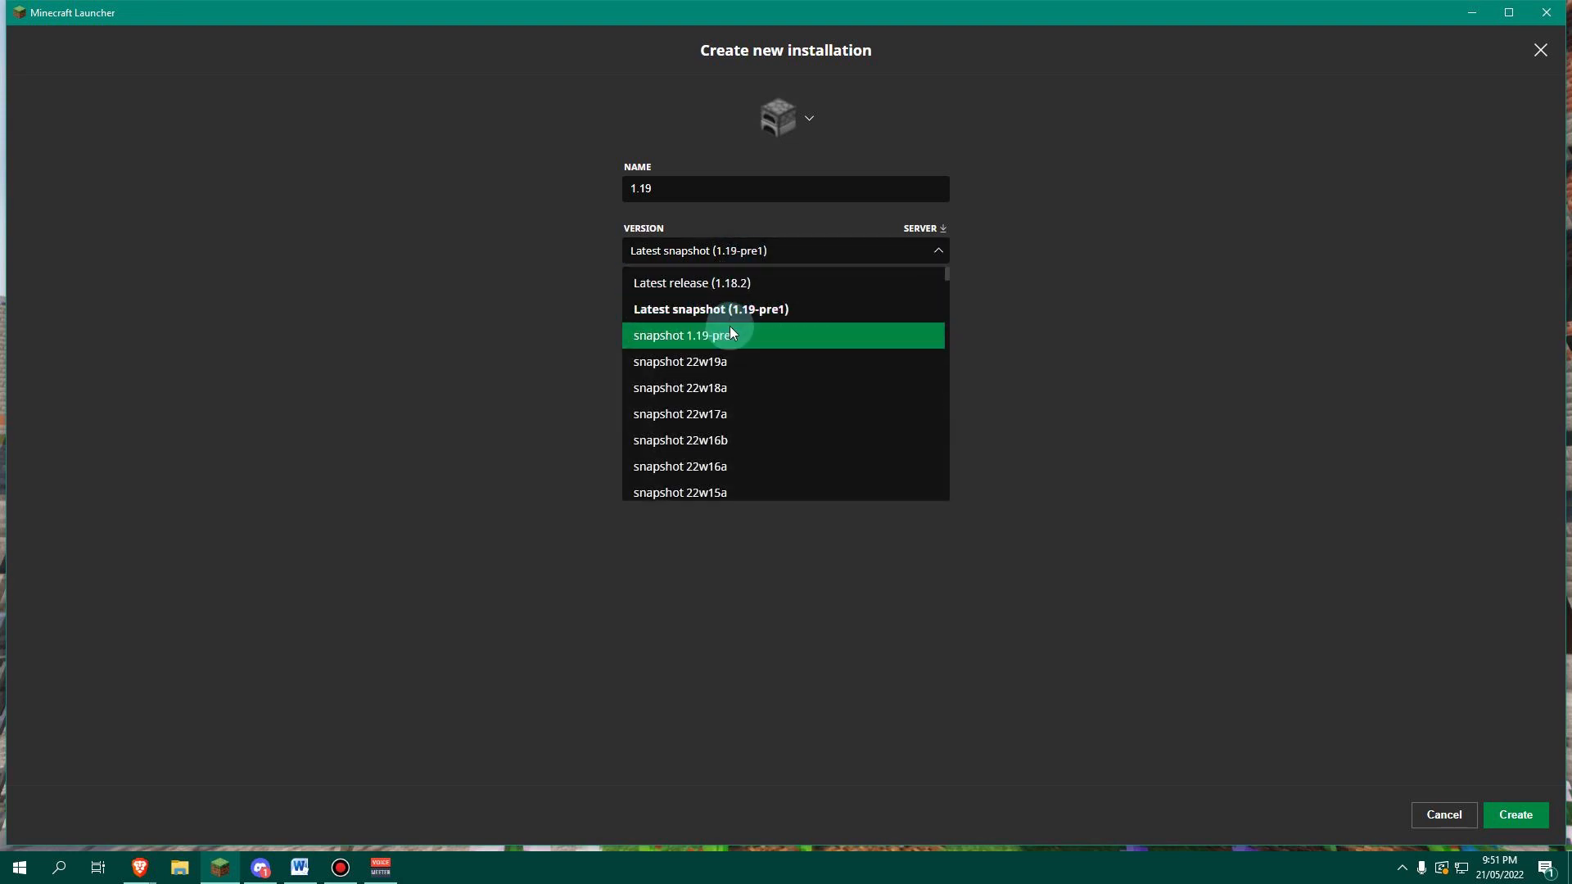
{"action": "mouse_move", "coordinate": [742, 340]}
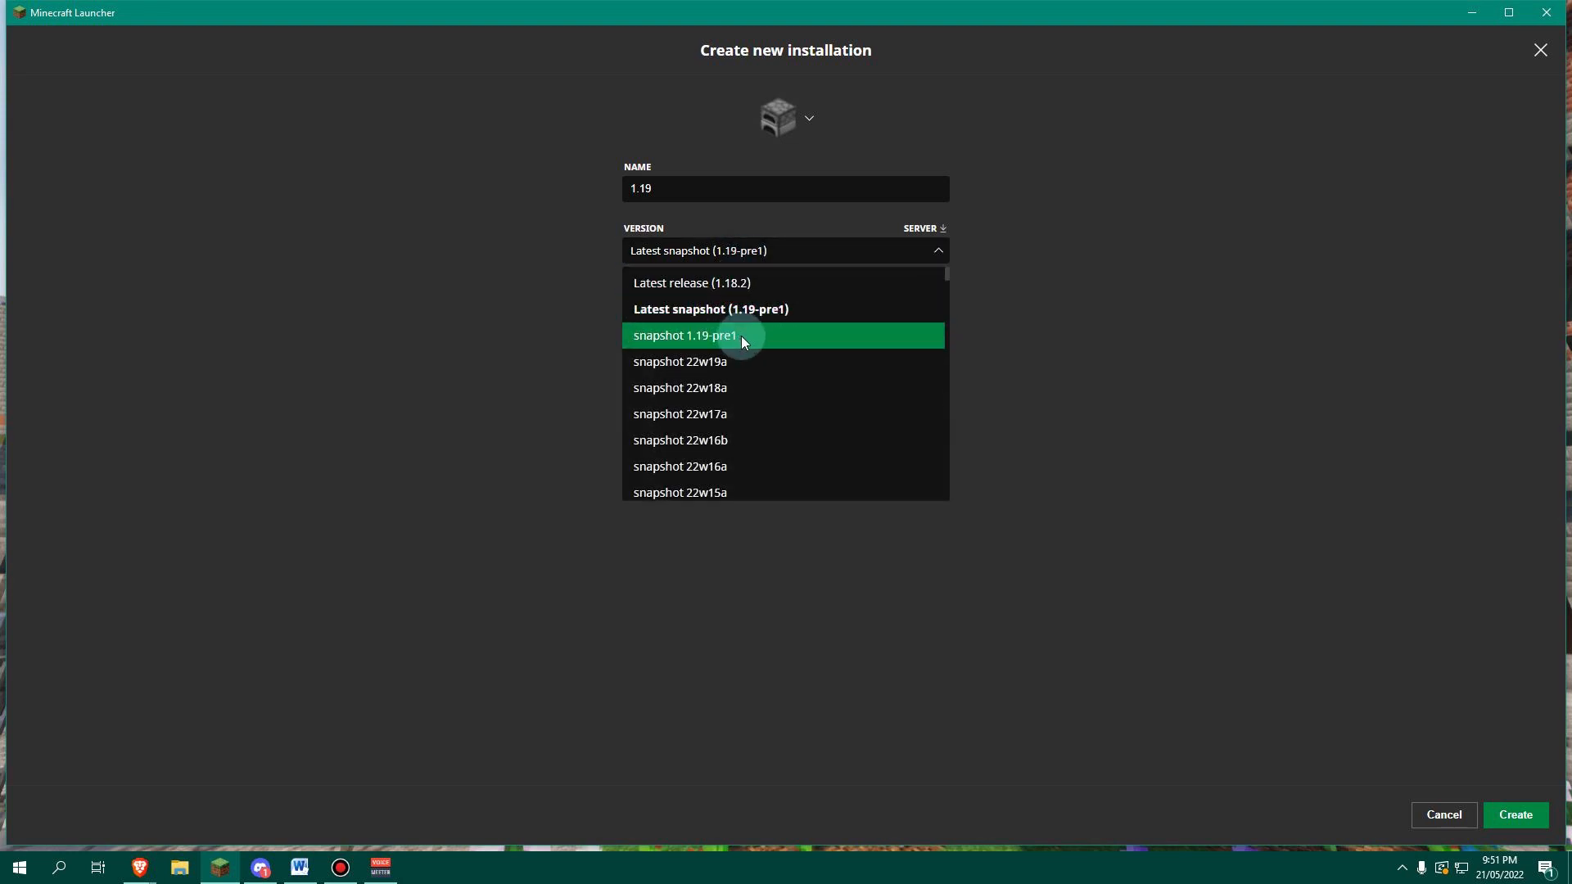
{"action": "left_click", "coordinate": [709, 309]}
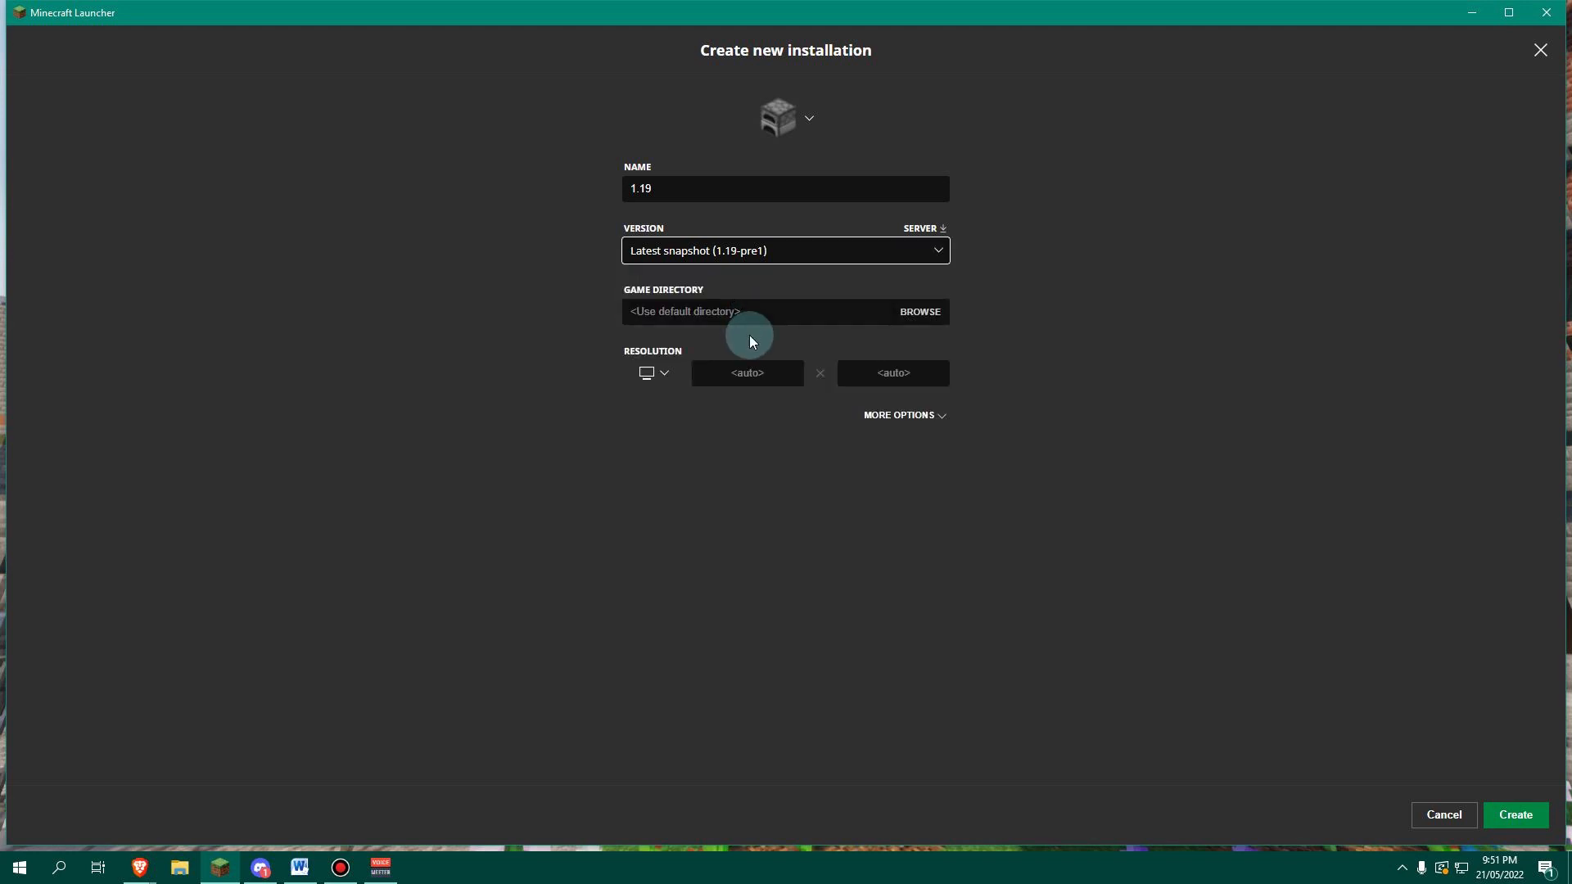
{"action": "mouse_move", "coordinate": [915, 458]}
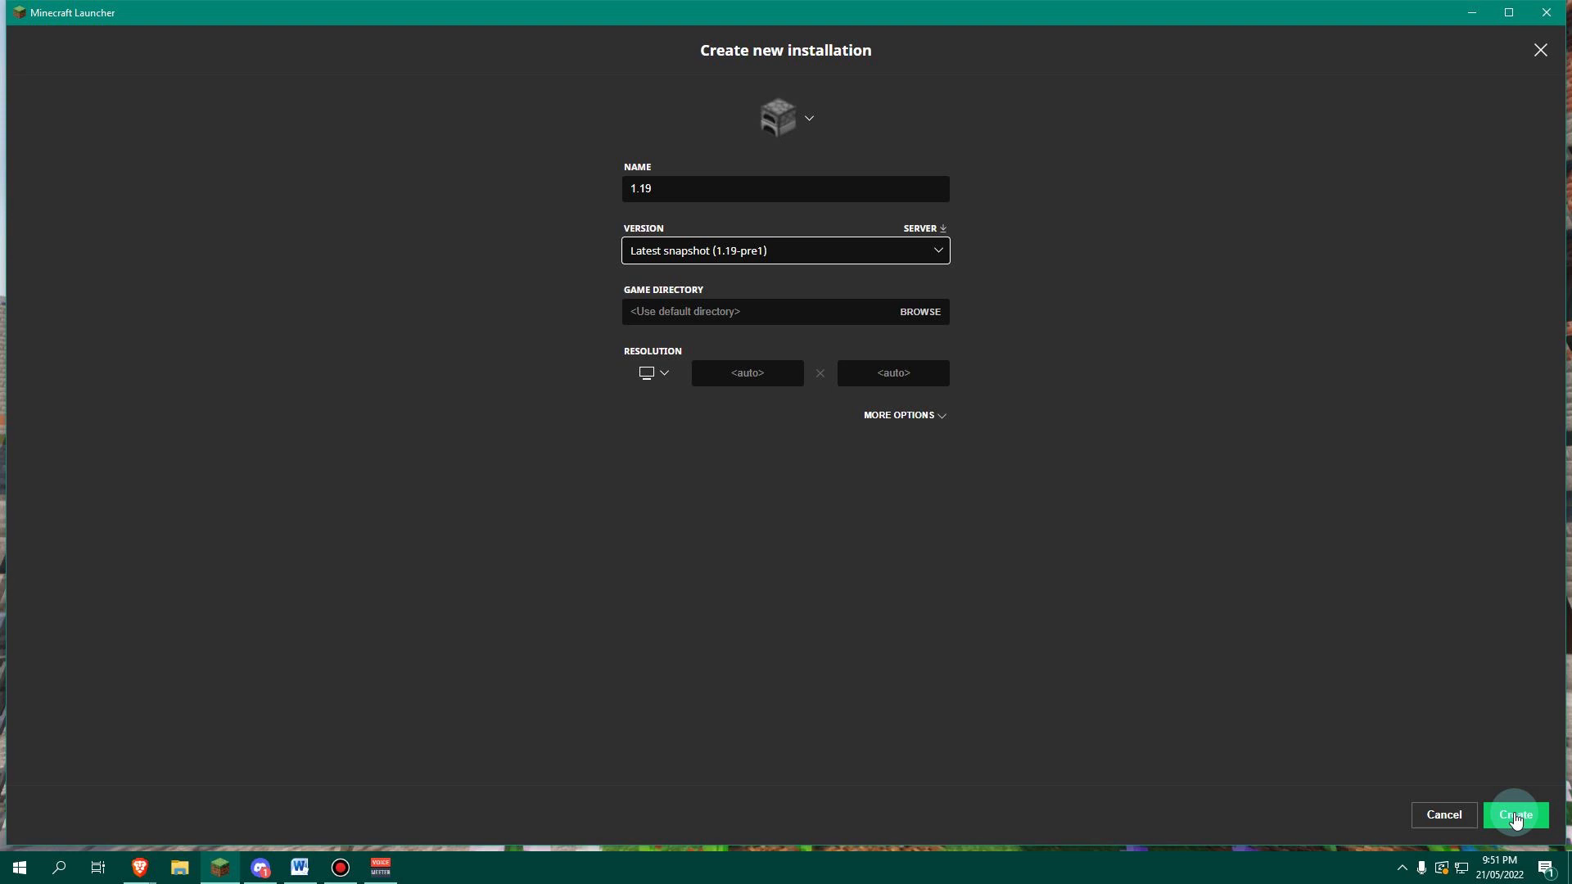
- Create the 1.19 installation and return to the Java Edition play page
{"action": "left_click", "coordinate": [1515, 815]}
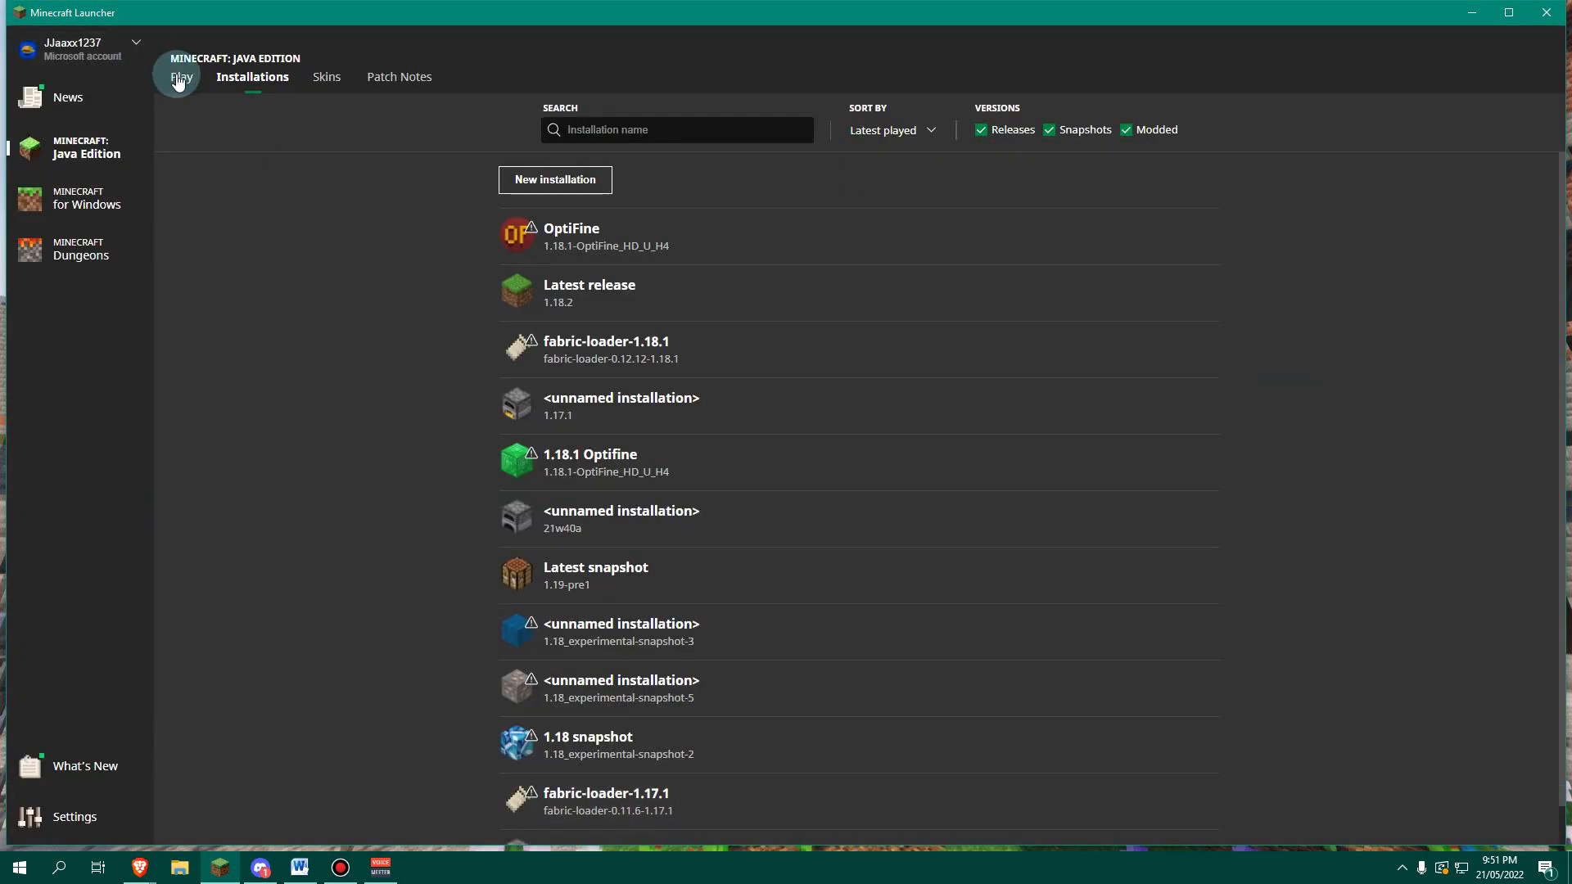
{"action": "left_click", "coordinate": [180, 77]}
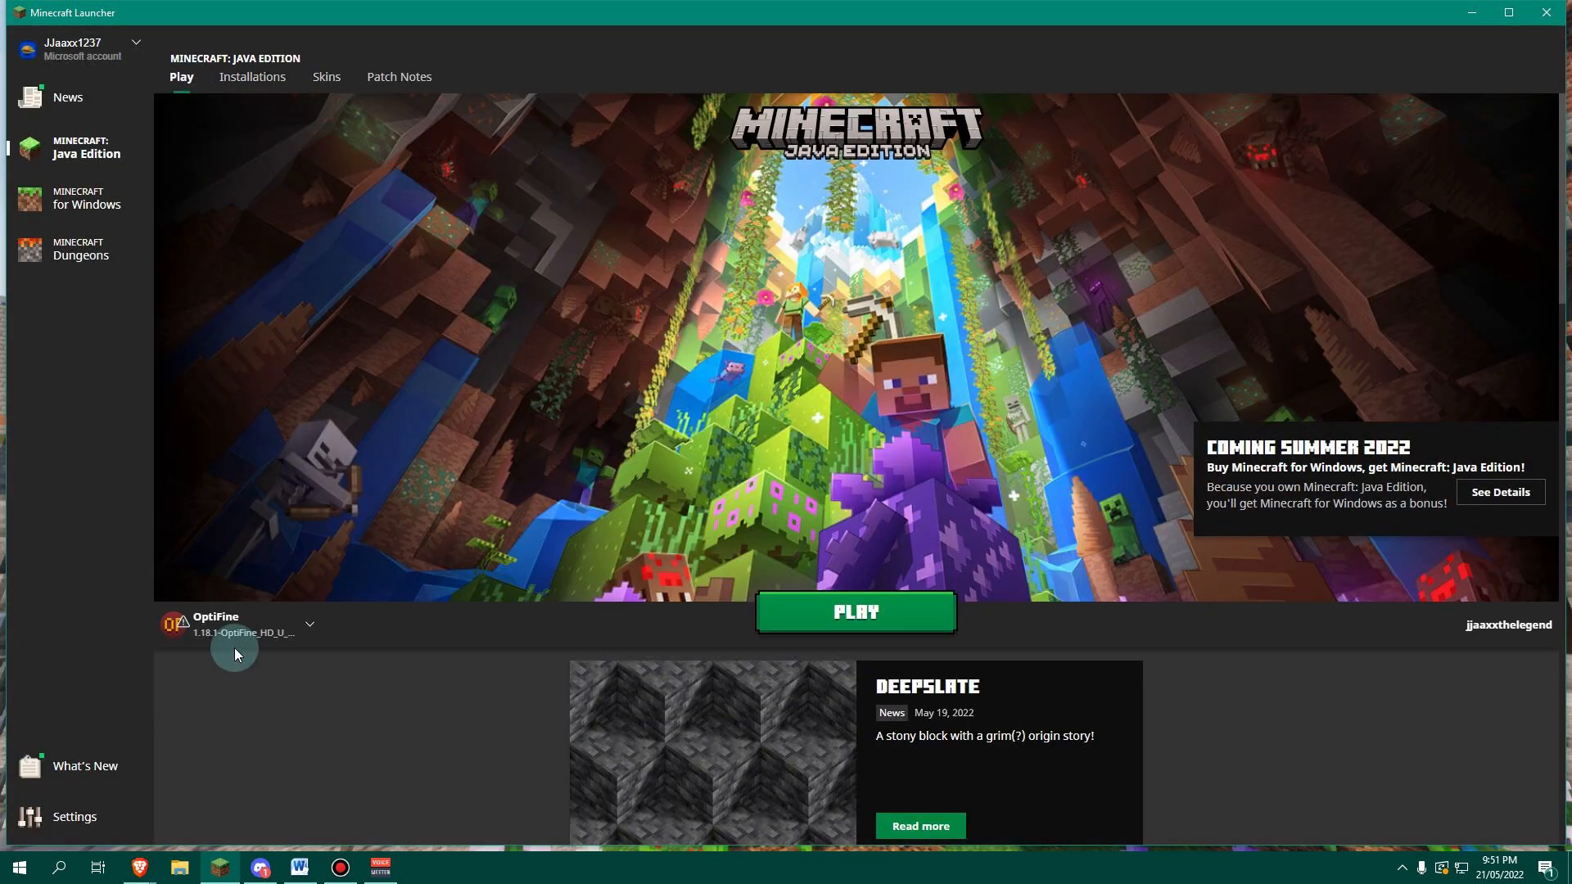
- Select the 1.19 (1.19-pre1) installation beside Play in place of OptiFine
{"action": "left_click", "coordinate": [310, 624]}
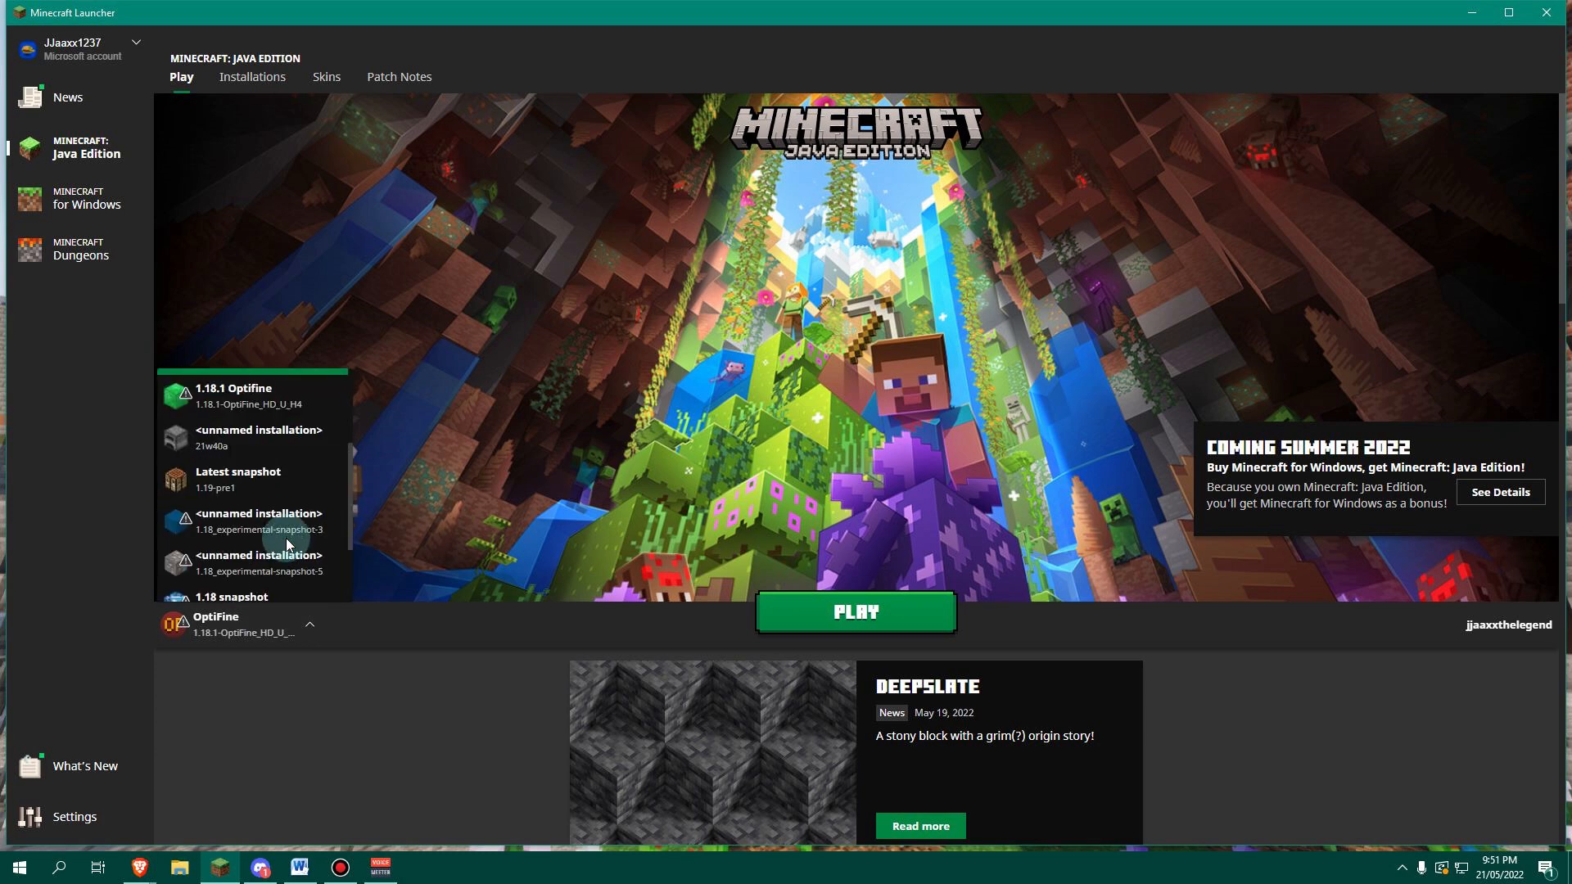
{"action": "scroll", "scroll_direction": "down", "scroll_amount": 3}
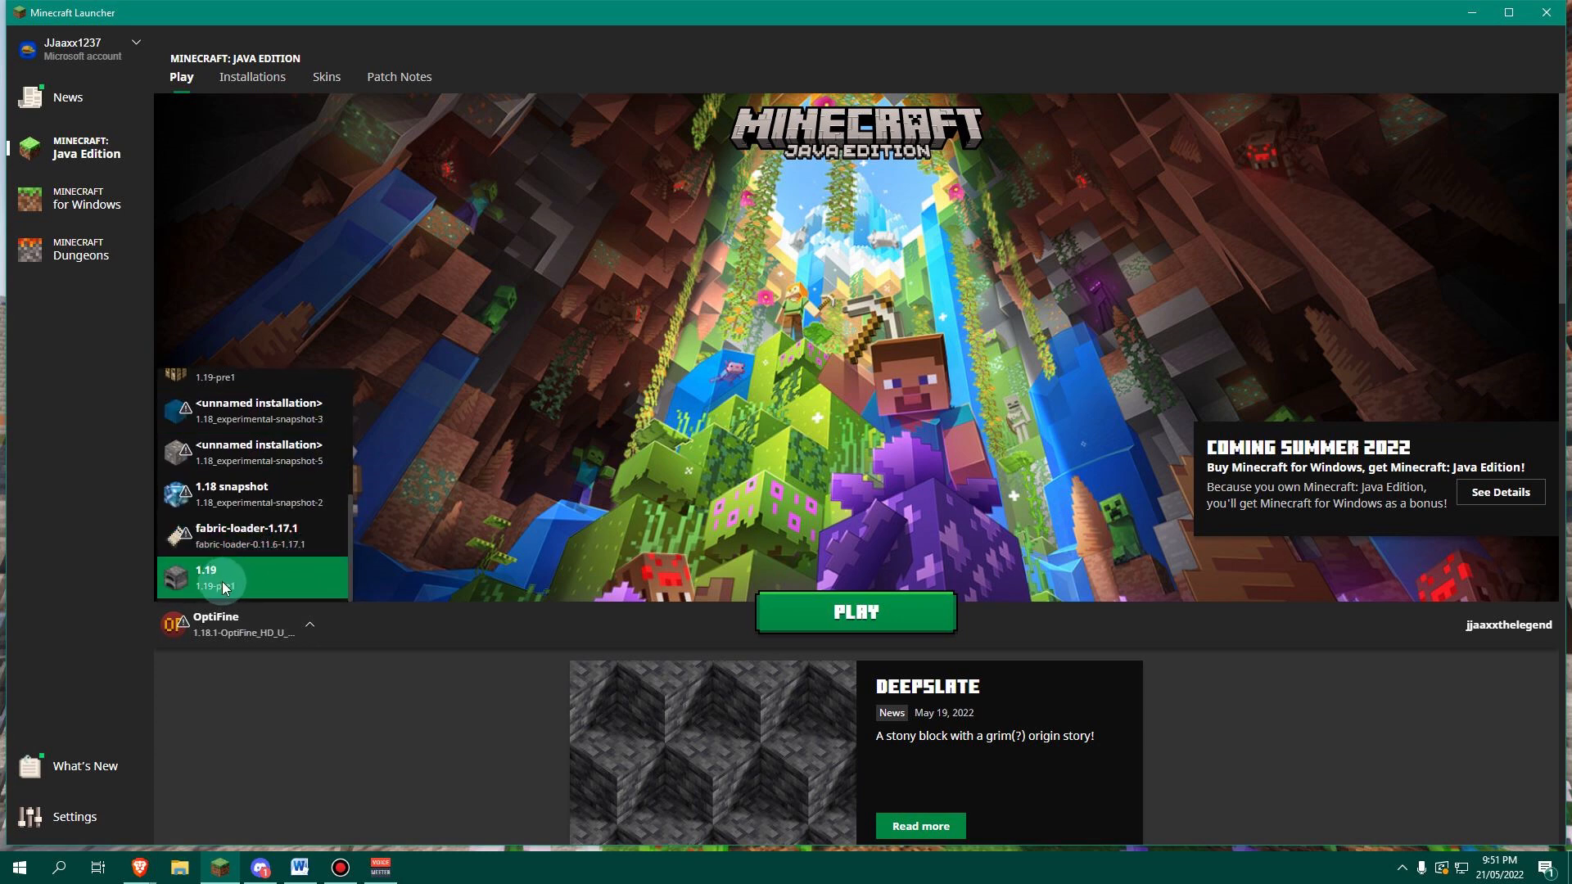
{"action": "left_click", "coordinate": [205, 576]}
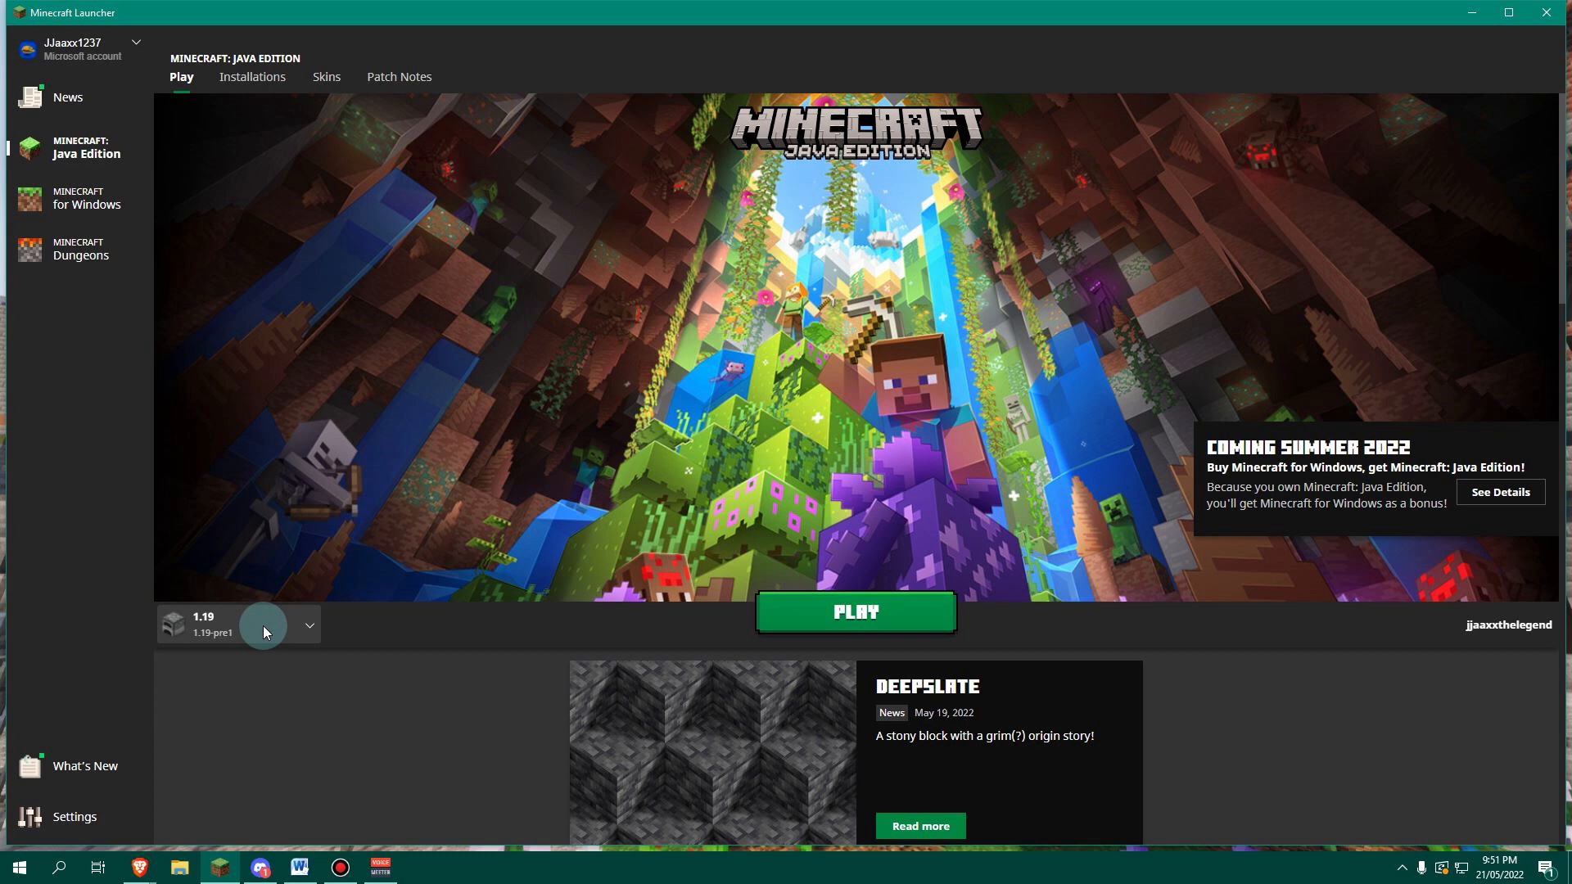
{"action": "left_click", "coordinate": [307, 623]}
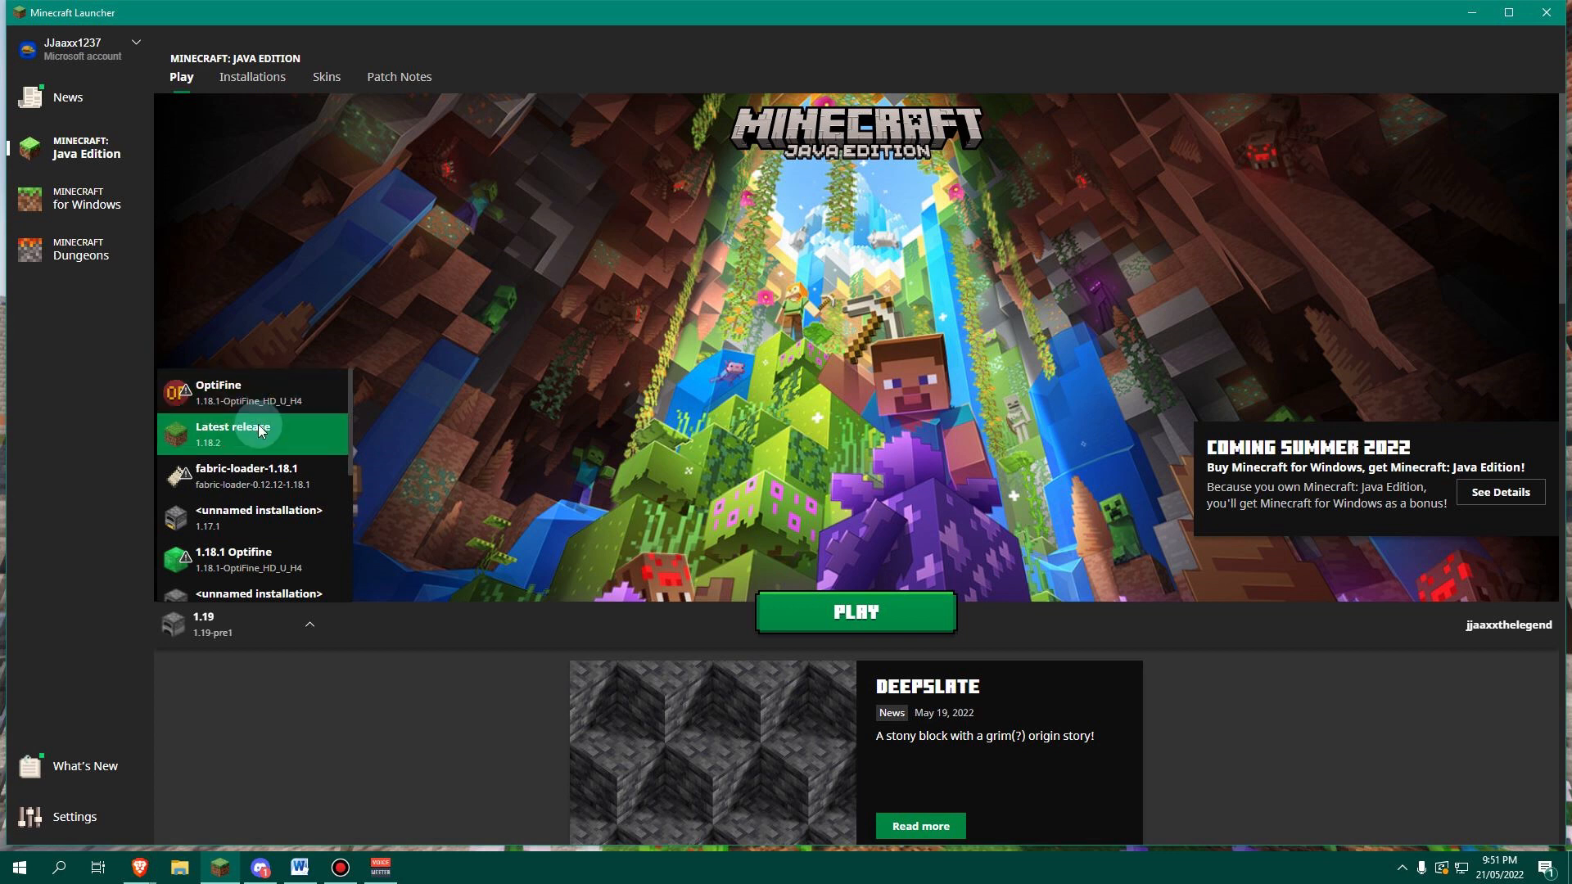
{"action": "left_click", "coordinate": [237, 434]}
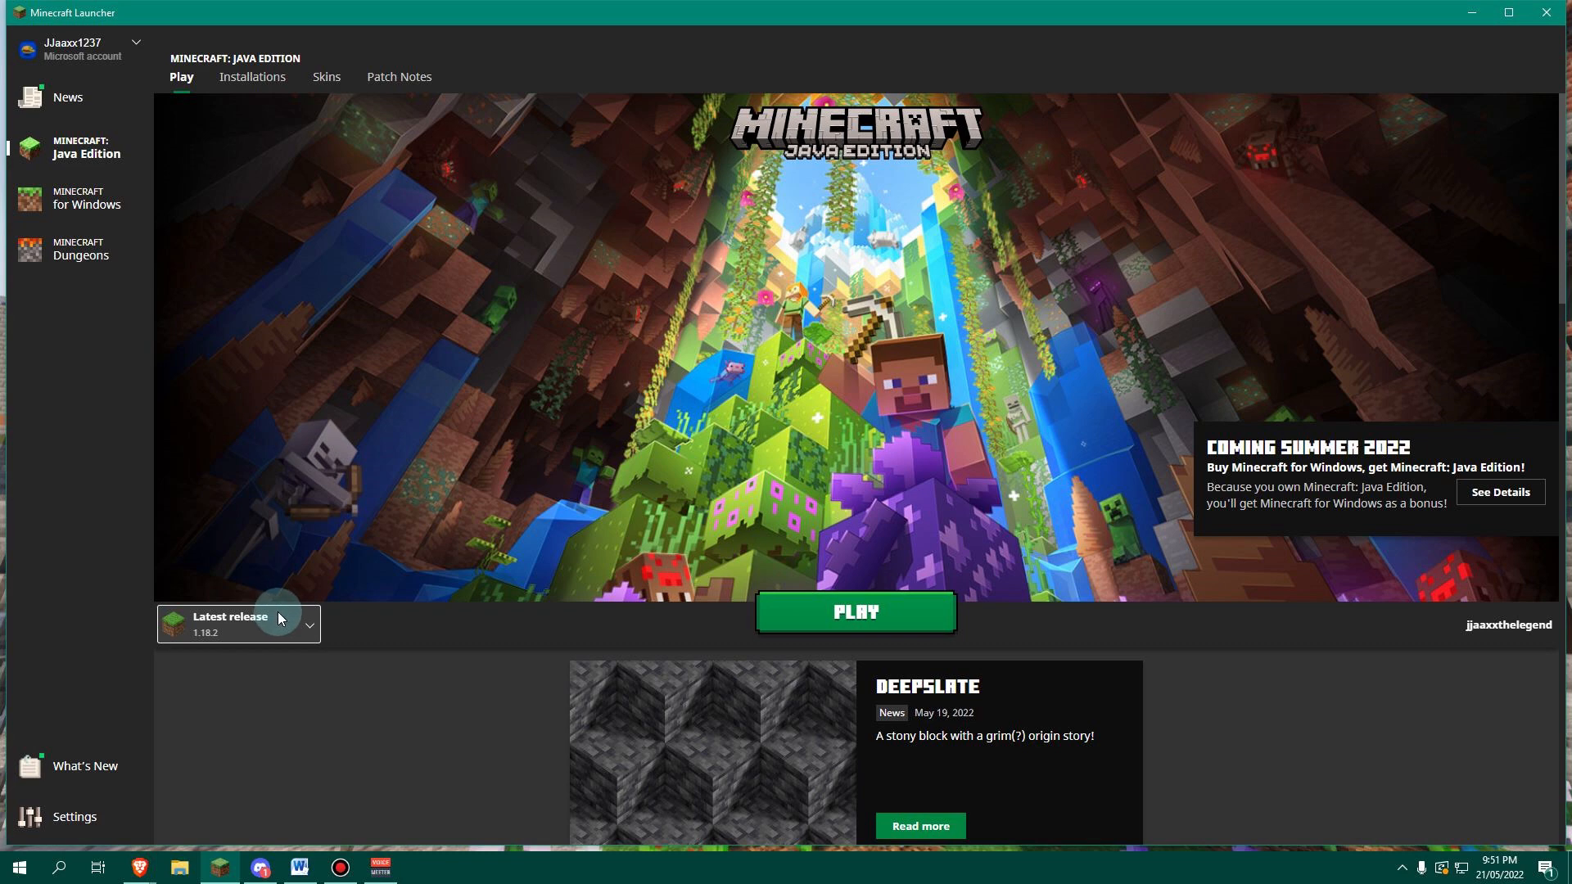
{"action": "left_click", "coordinate": [307, 624]}
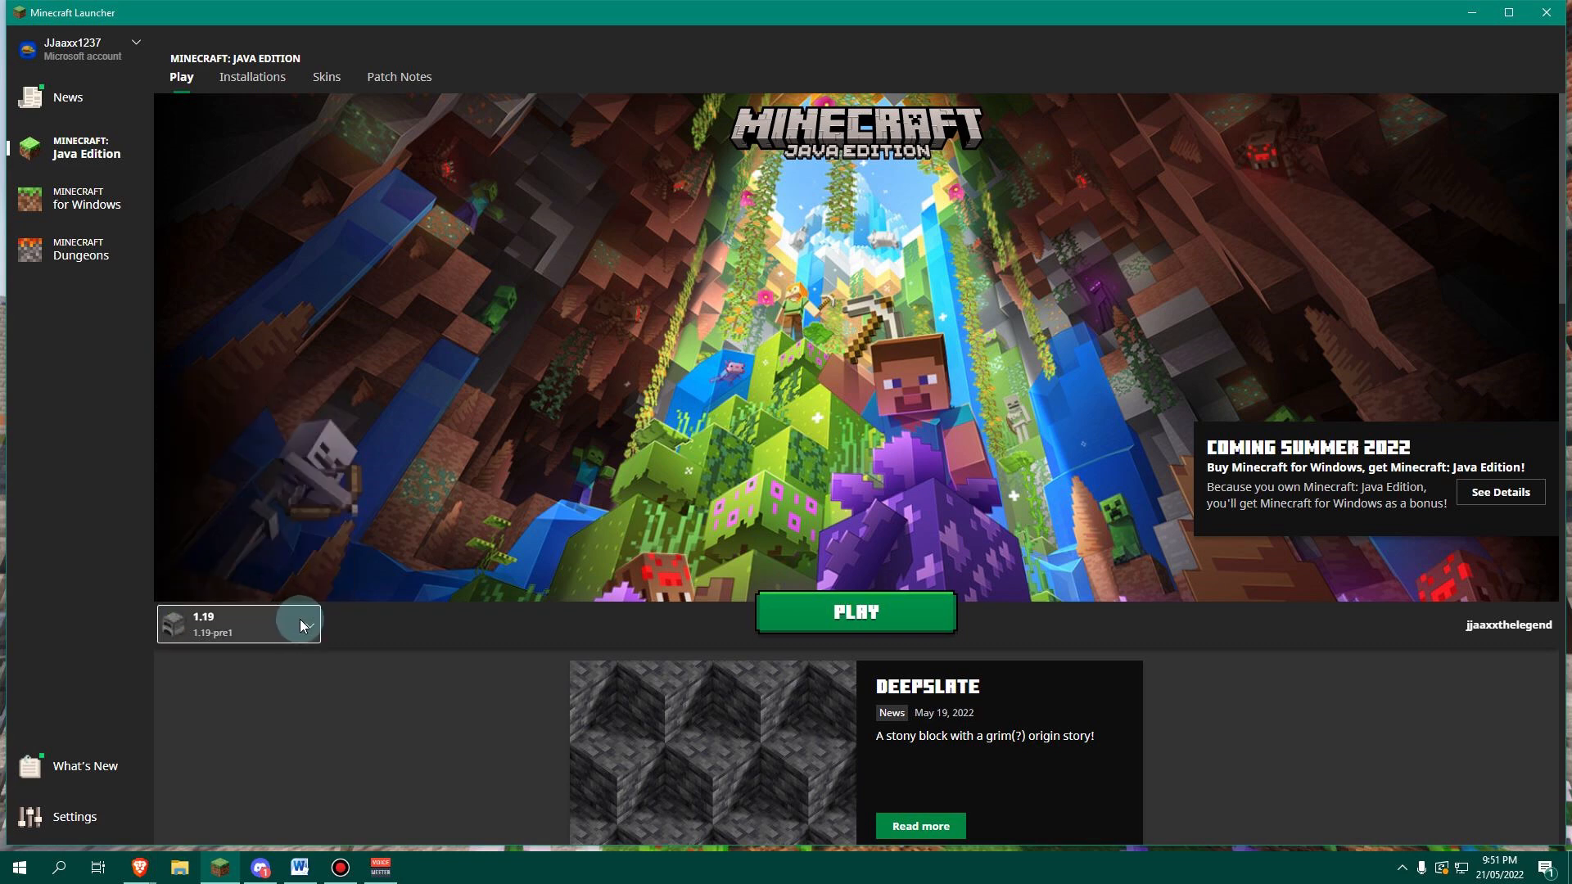
{"action": "mouse_move", "coordinate": [807, 619]}
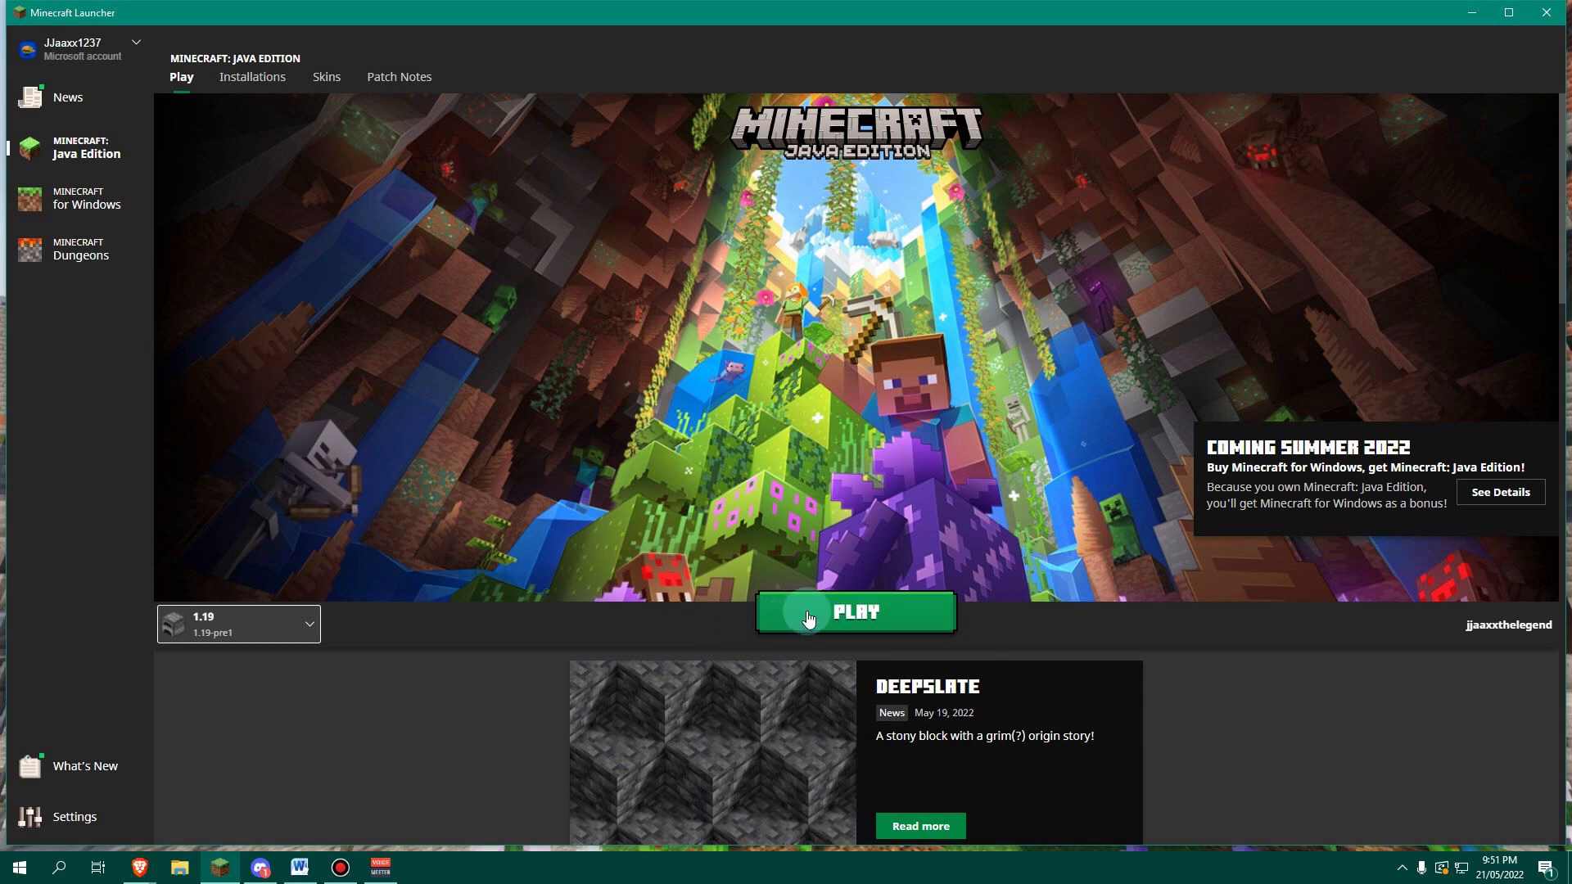
- Launch Minecraft 1.19 Pre-release 1 with the green Play button
{"action": "left_click", "coordinate": [855, 612]}
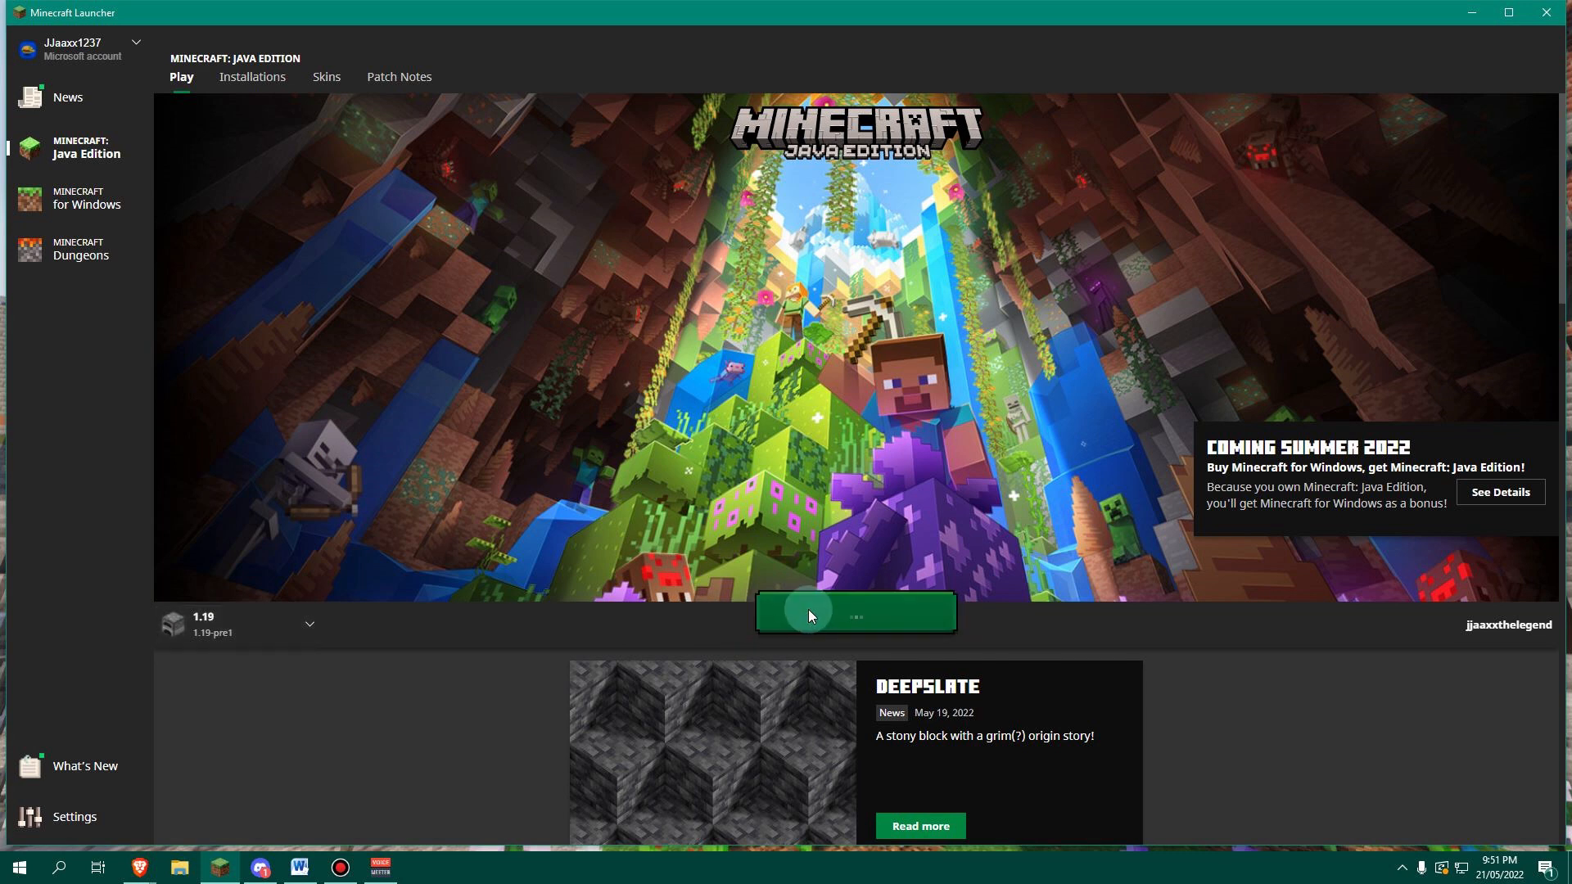
{"action": "left_click", "coordinate": [853, 612]}
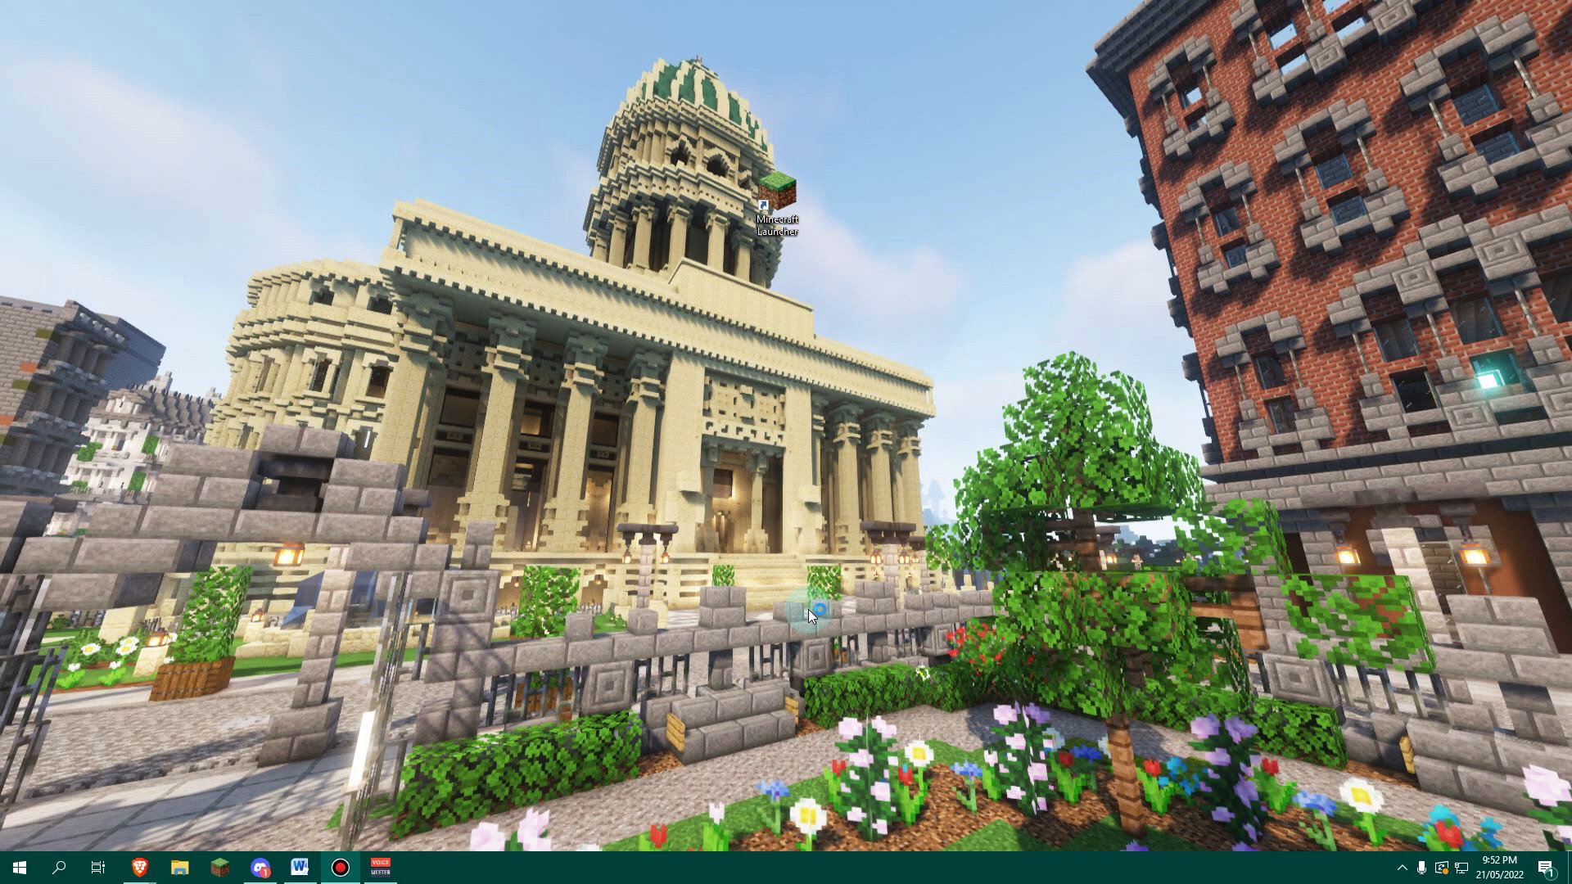
{"action": "double_click", "coordinate": [776, 195]}
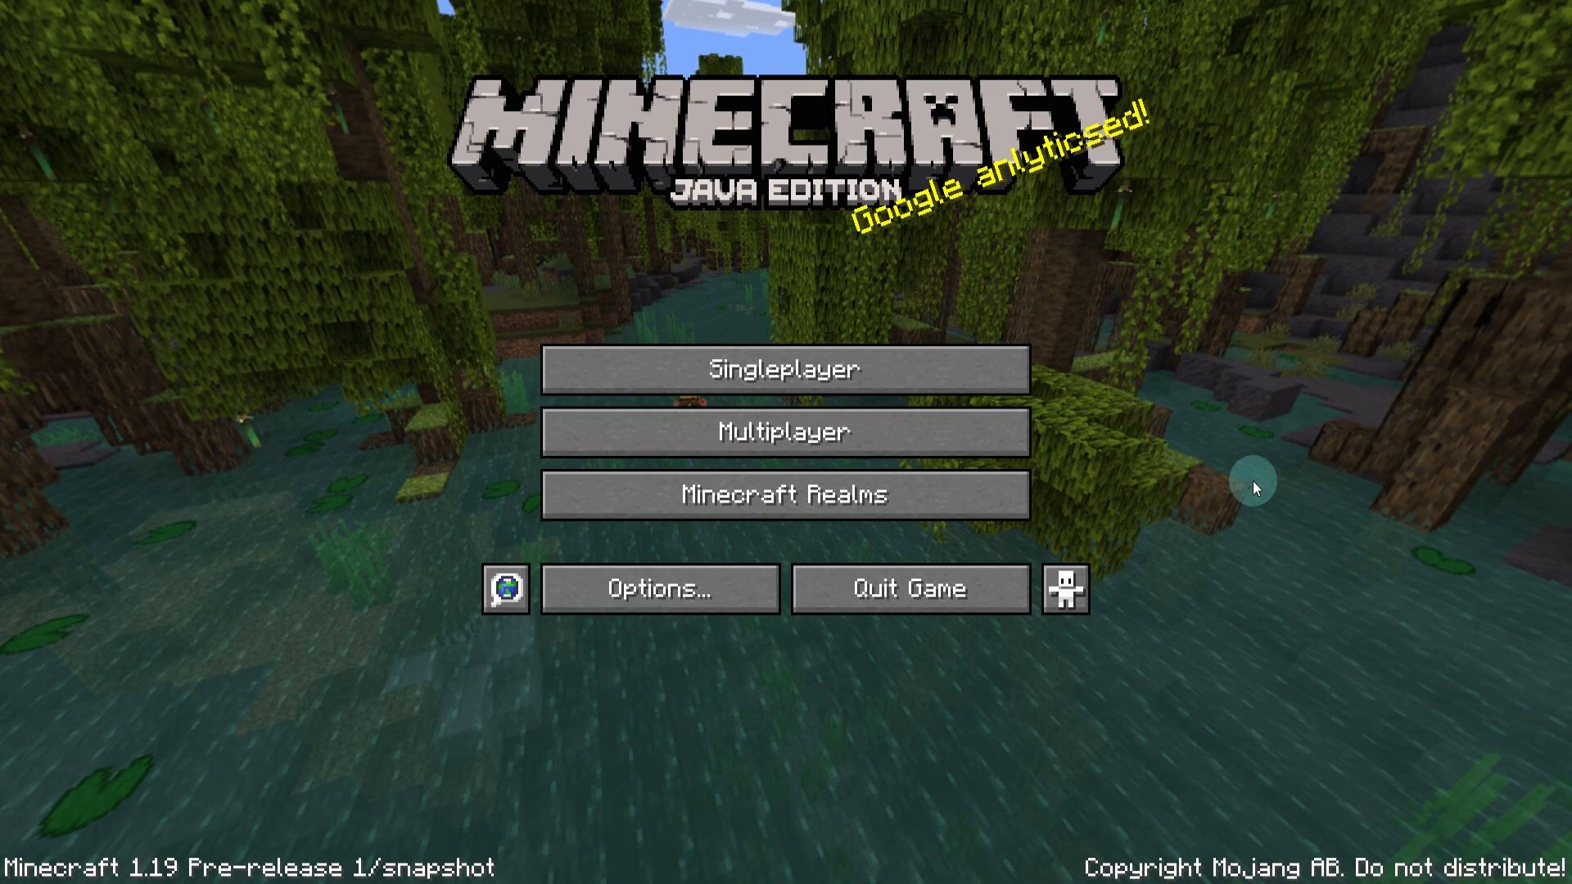
{"action": "mouse_move", "coordinate": [1250, 558]}
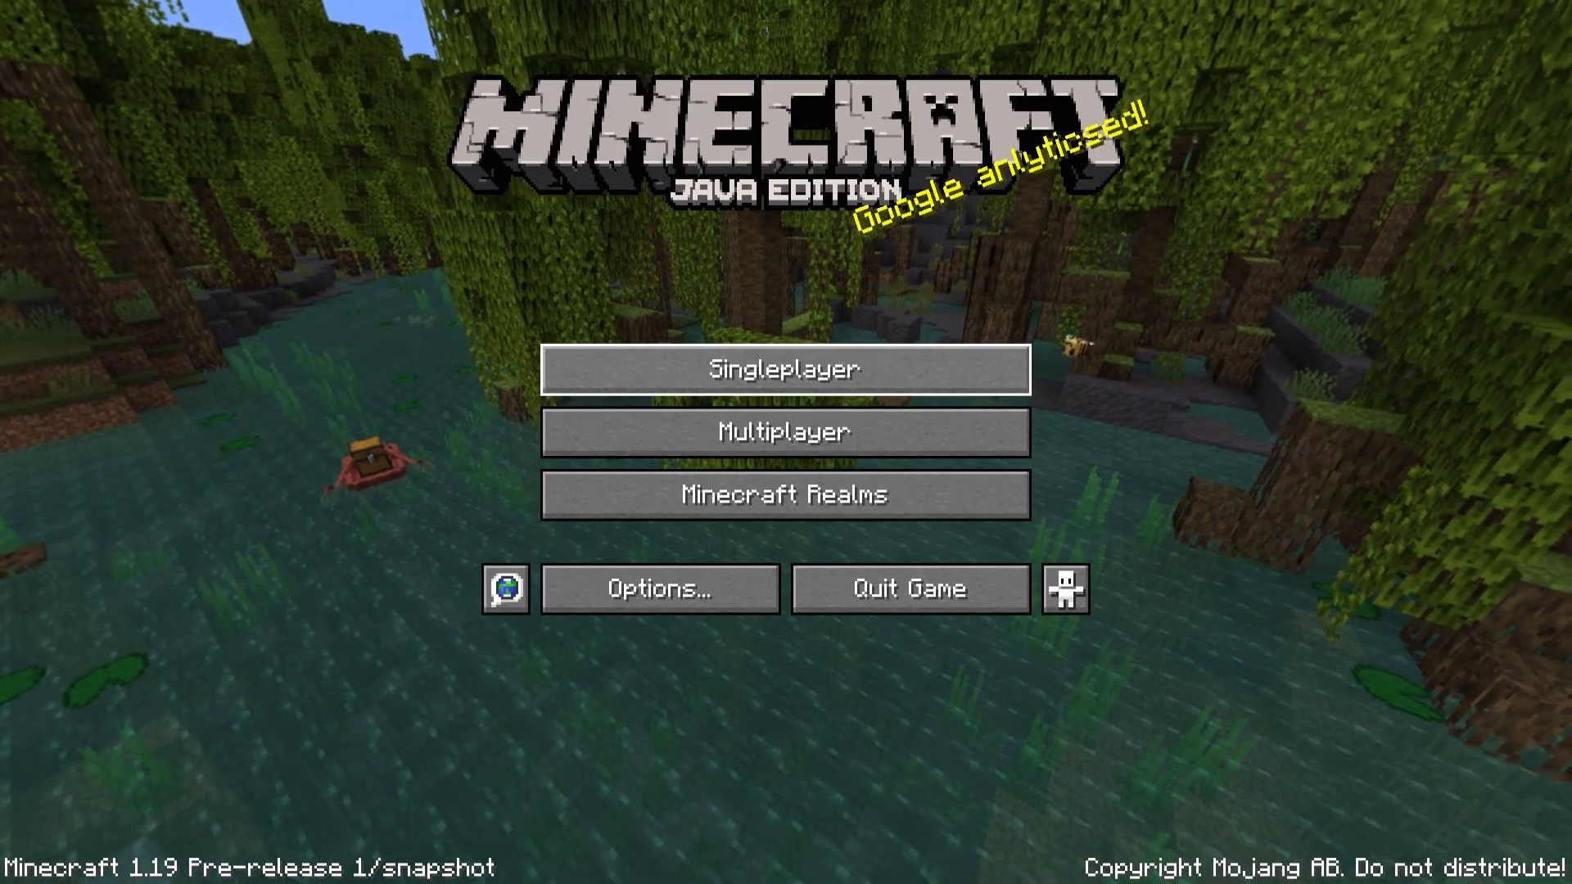
- Enter Singleplayer to reach the empty Select World screen
{"action": "left_click", "coordinate": [783, 368]}
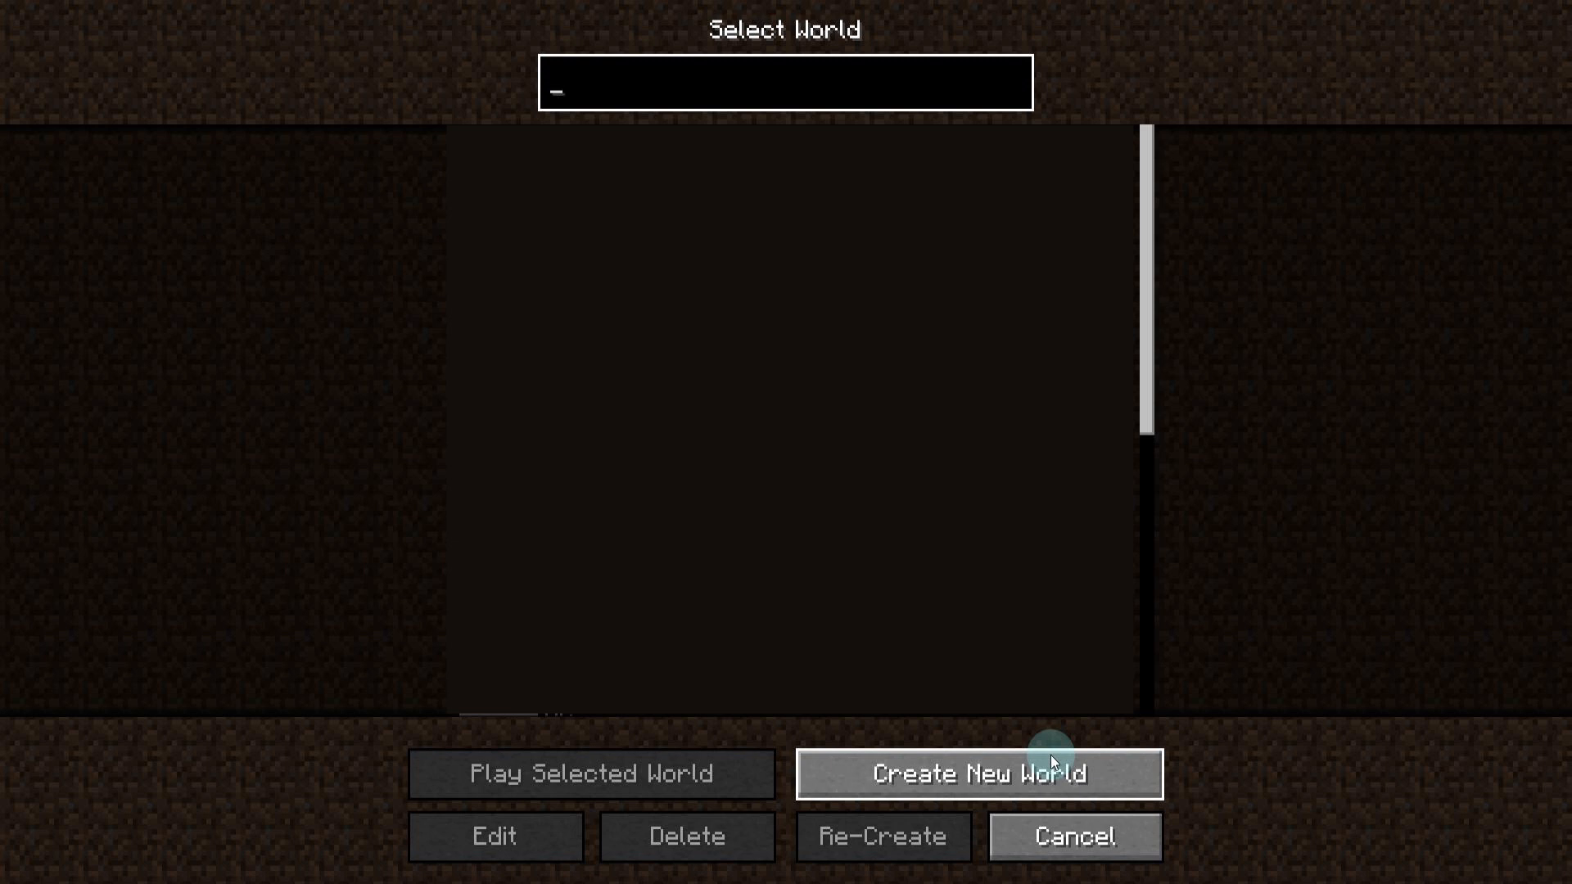
- Create a new world named 1.19 in Creative mode with Peaceful difficulty
{"action": "left_click", "coordinate": [979, 773]}
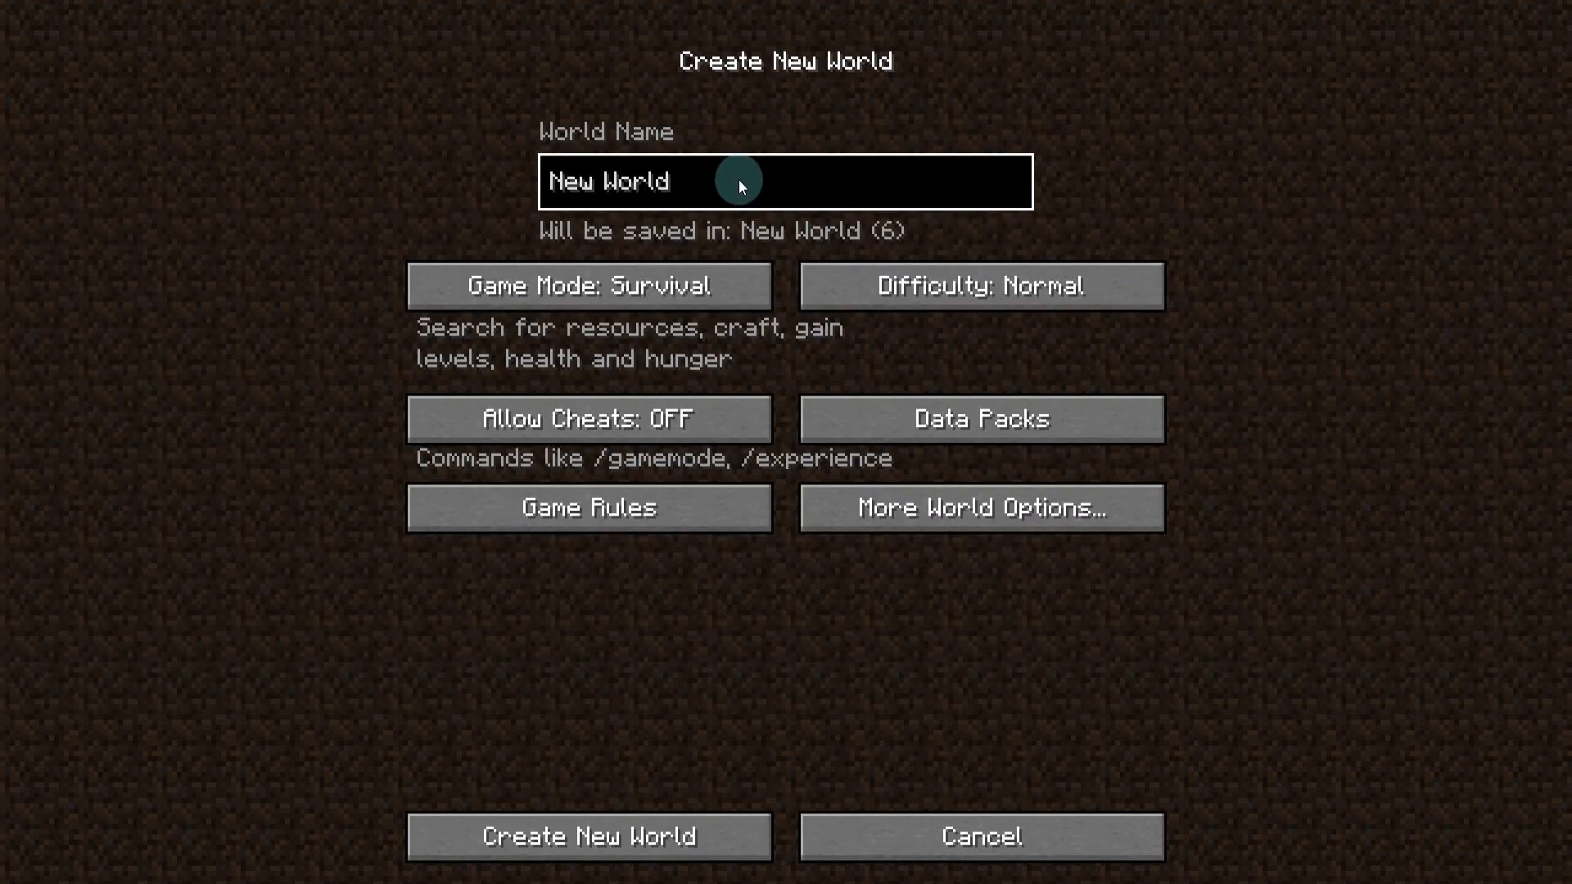
{"action": "key", "text": "Backspace"}
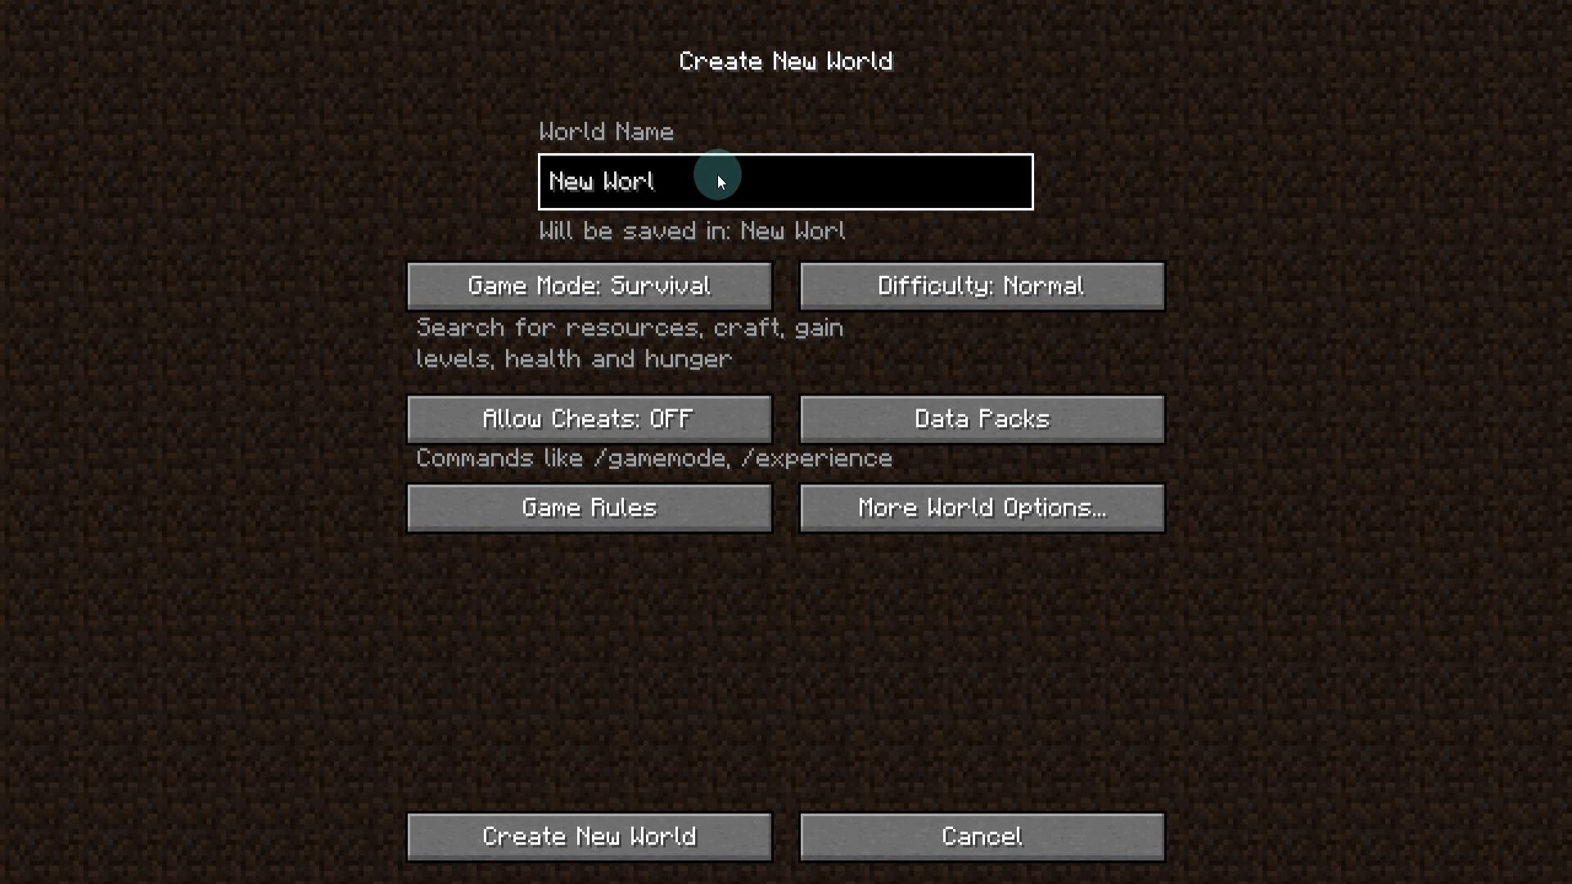
{"action": "type", "text": "1.19"}
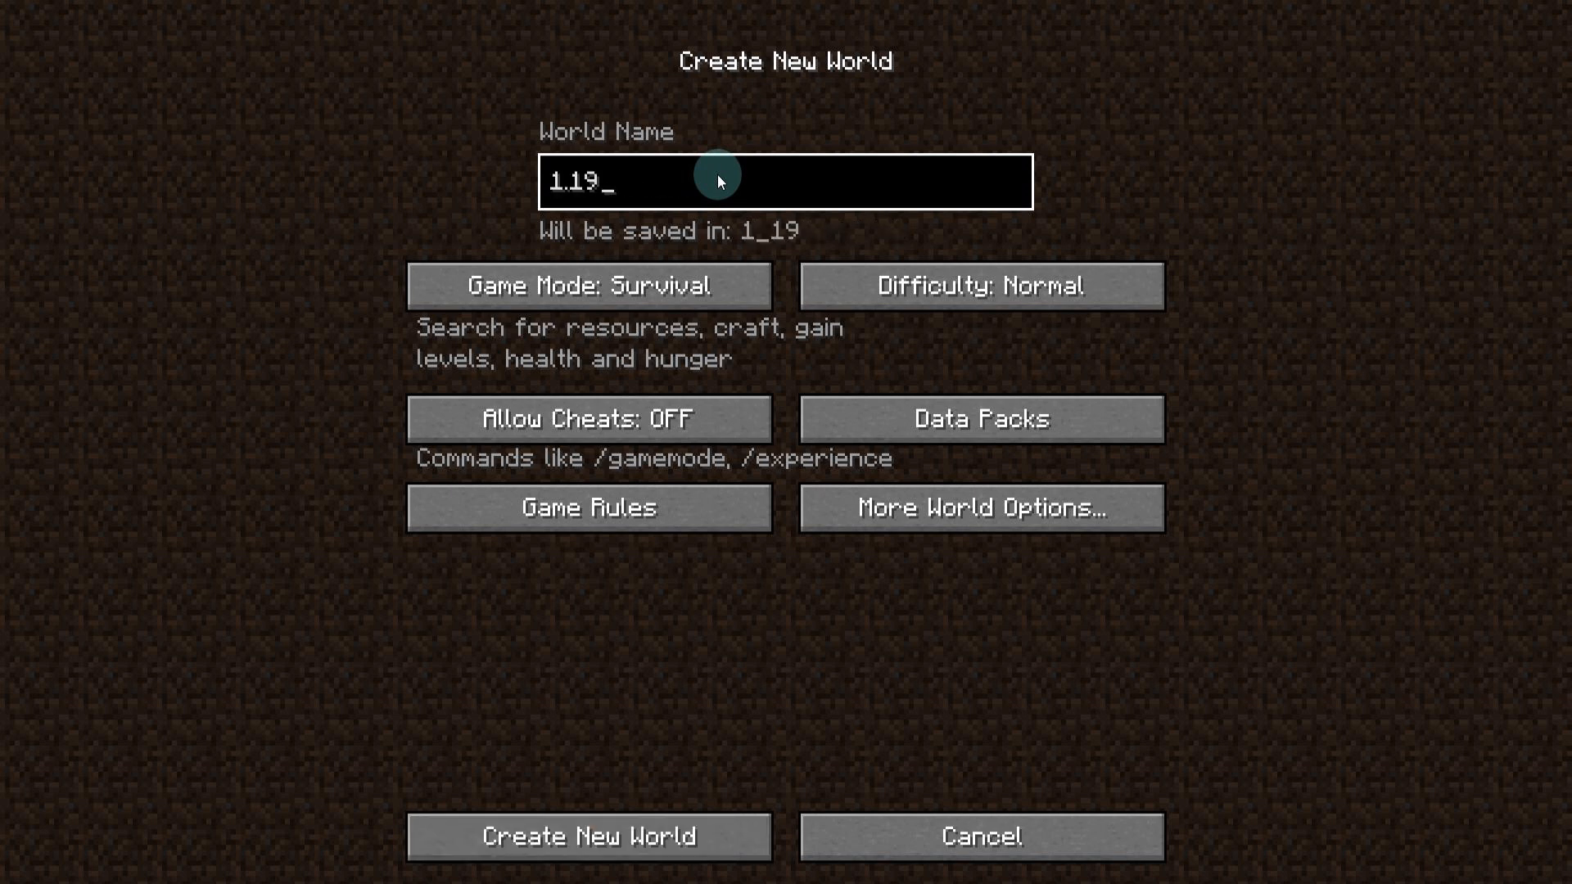
{"action": "left_click", "coordinate": [588, 285]}
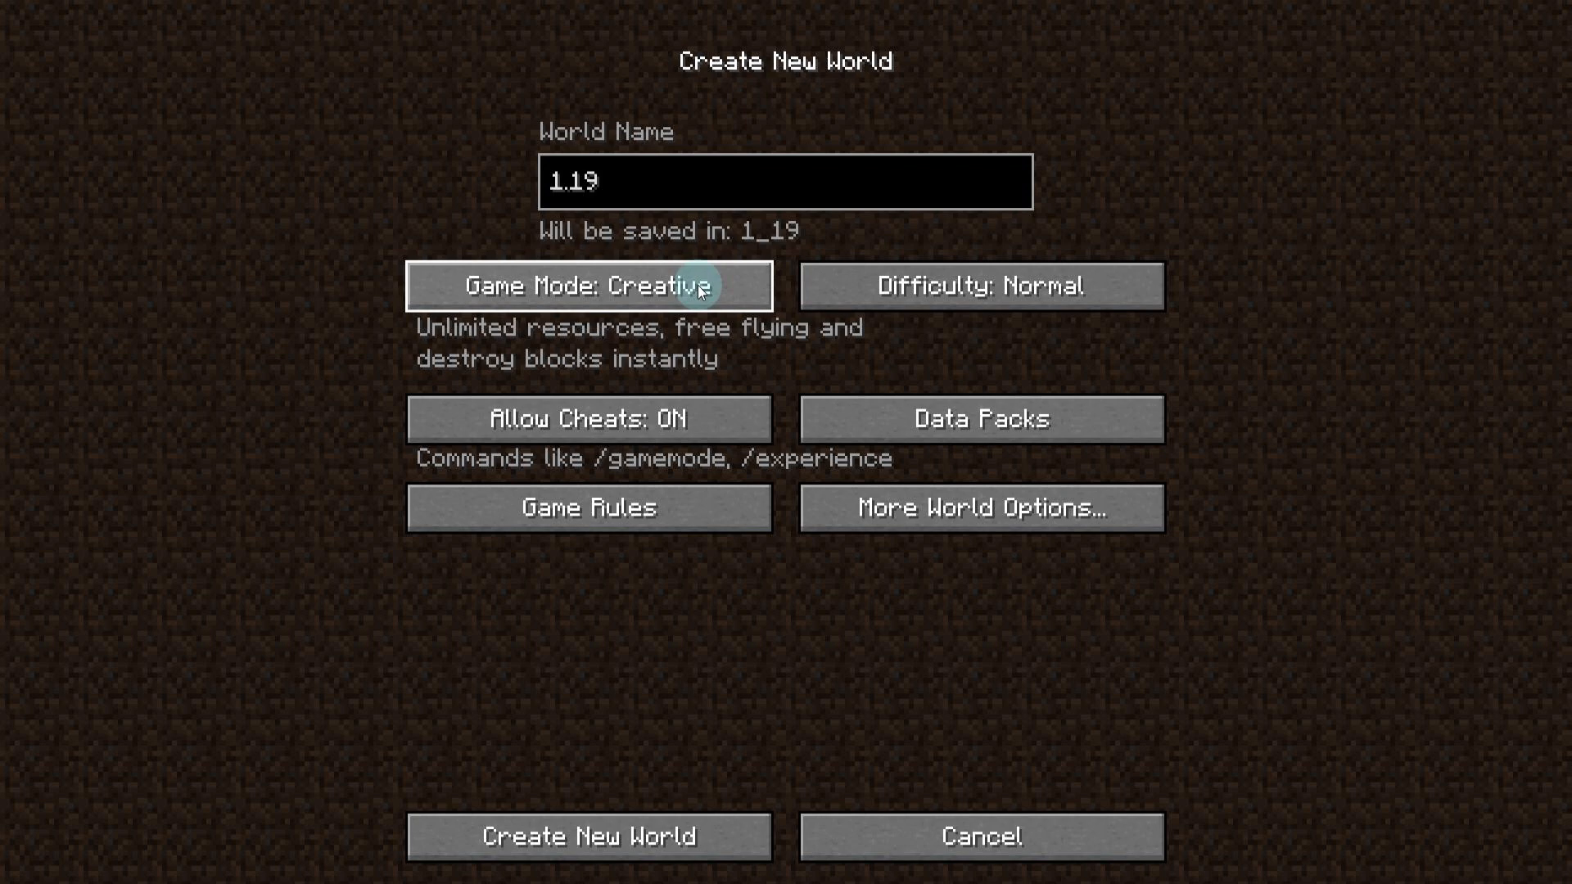
{"action": "left_click", "coordinate": [979, 285]}
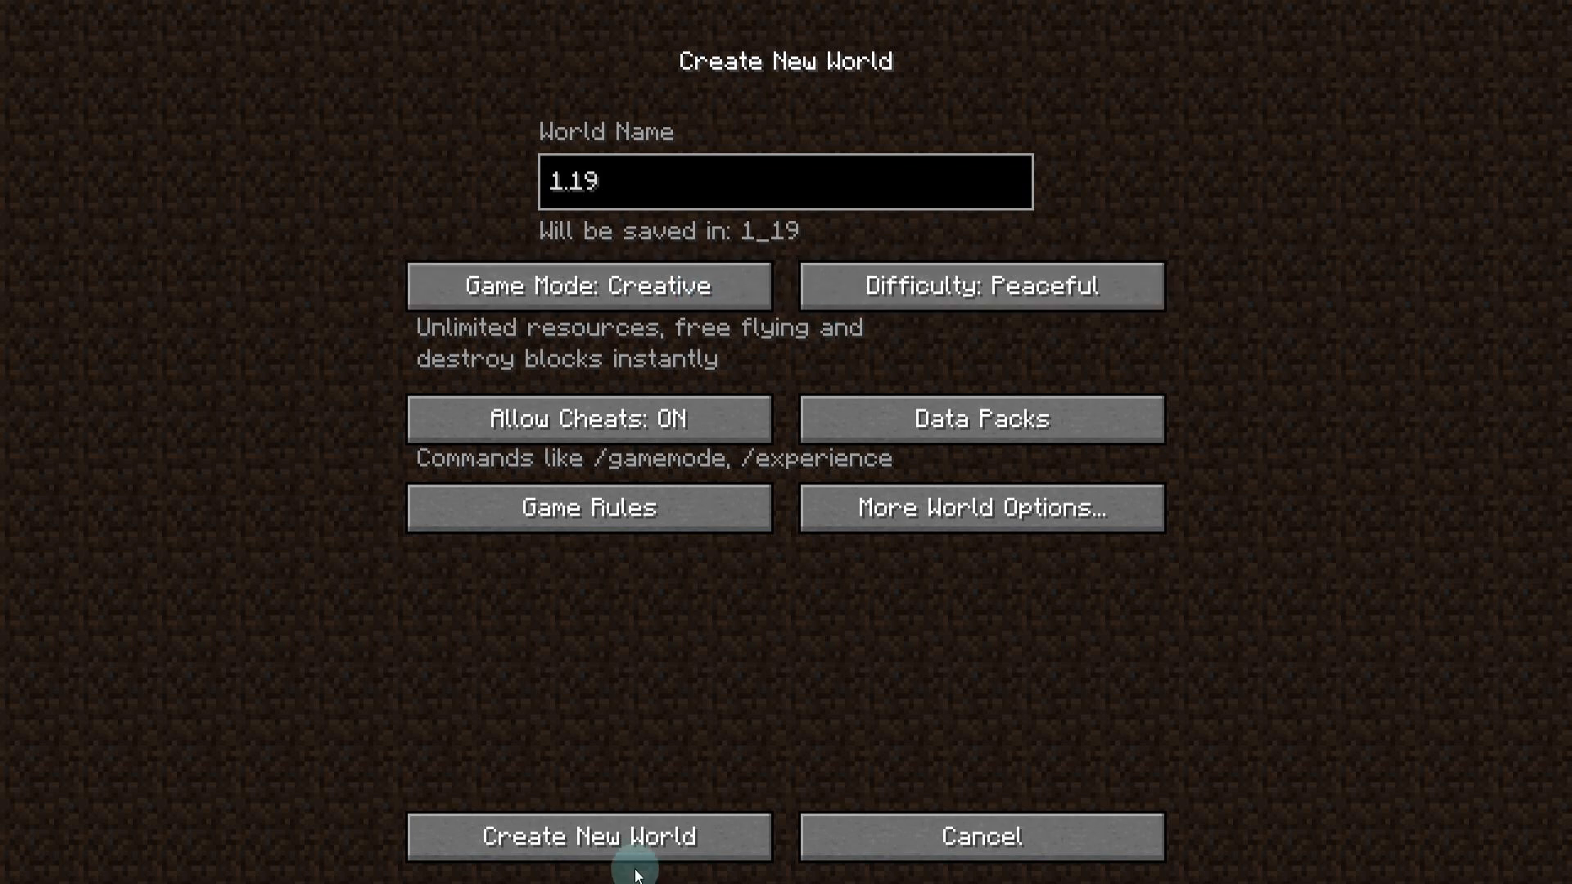
{"action": "left_click", "coordinate": [587, 837]}
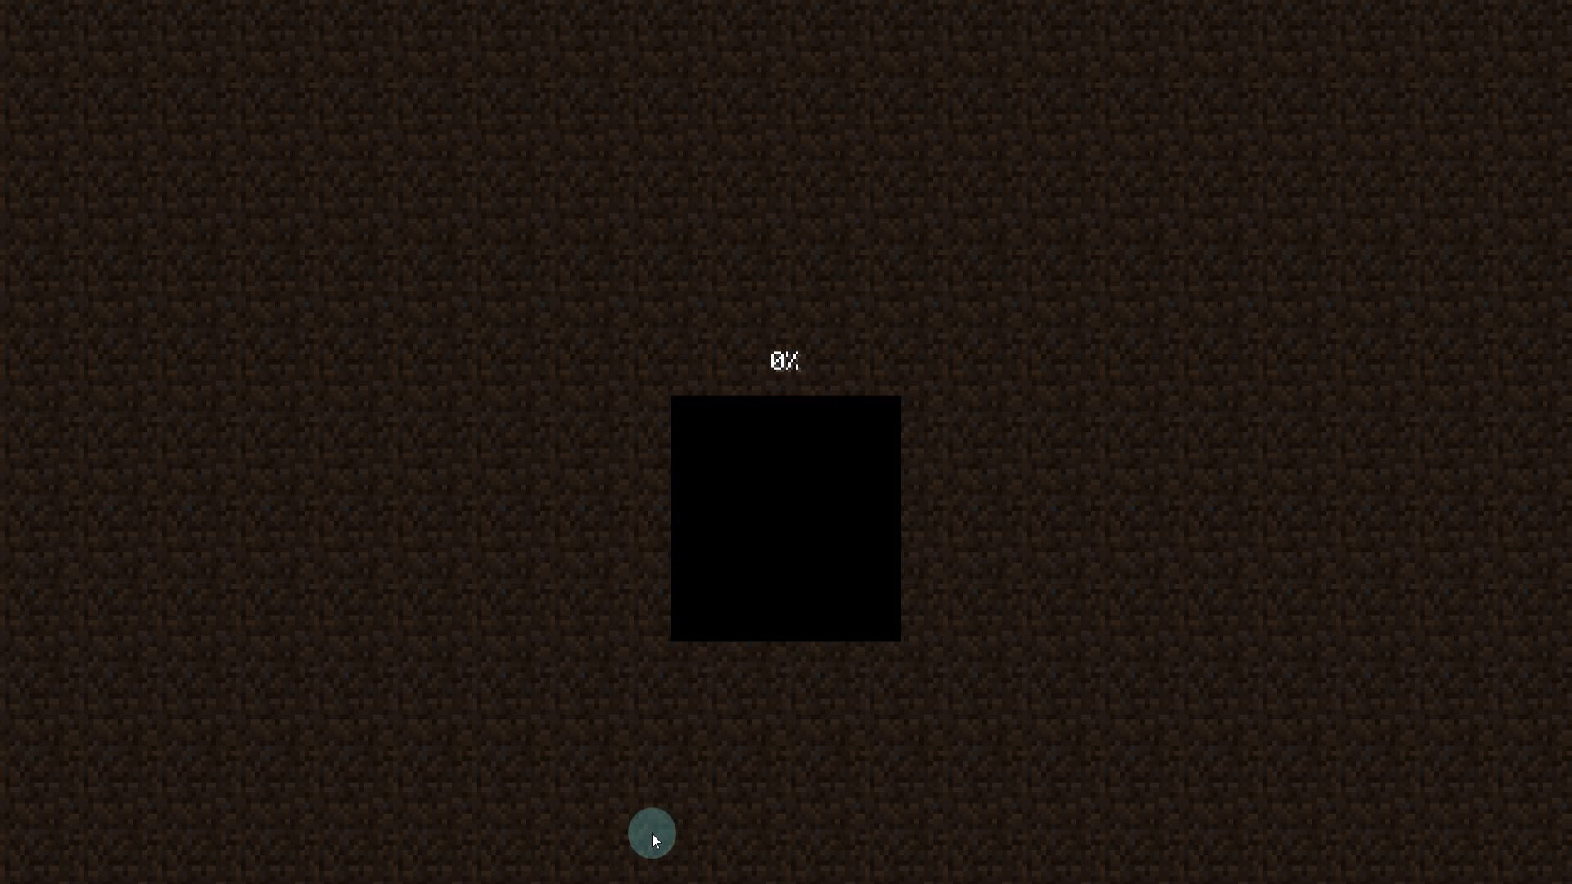
{"action": "mouse_move", "coordinate": [745, 725]}
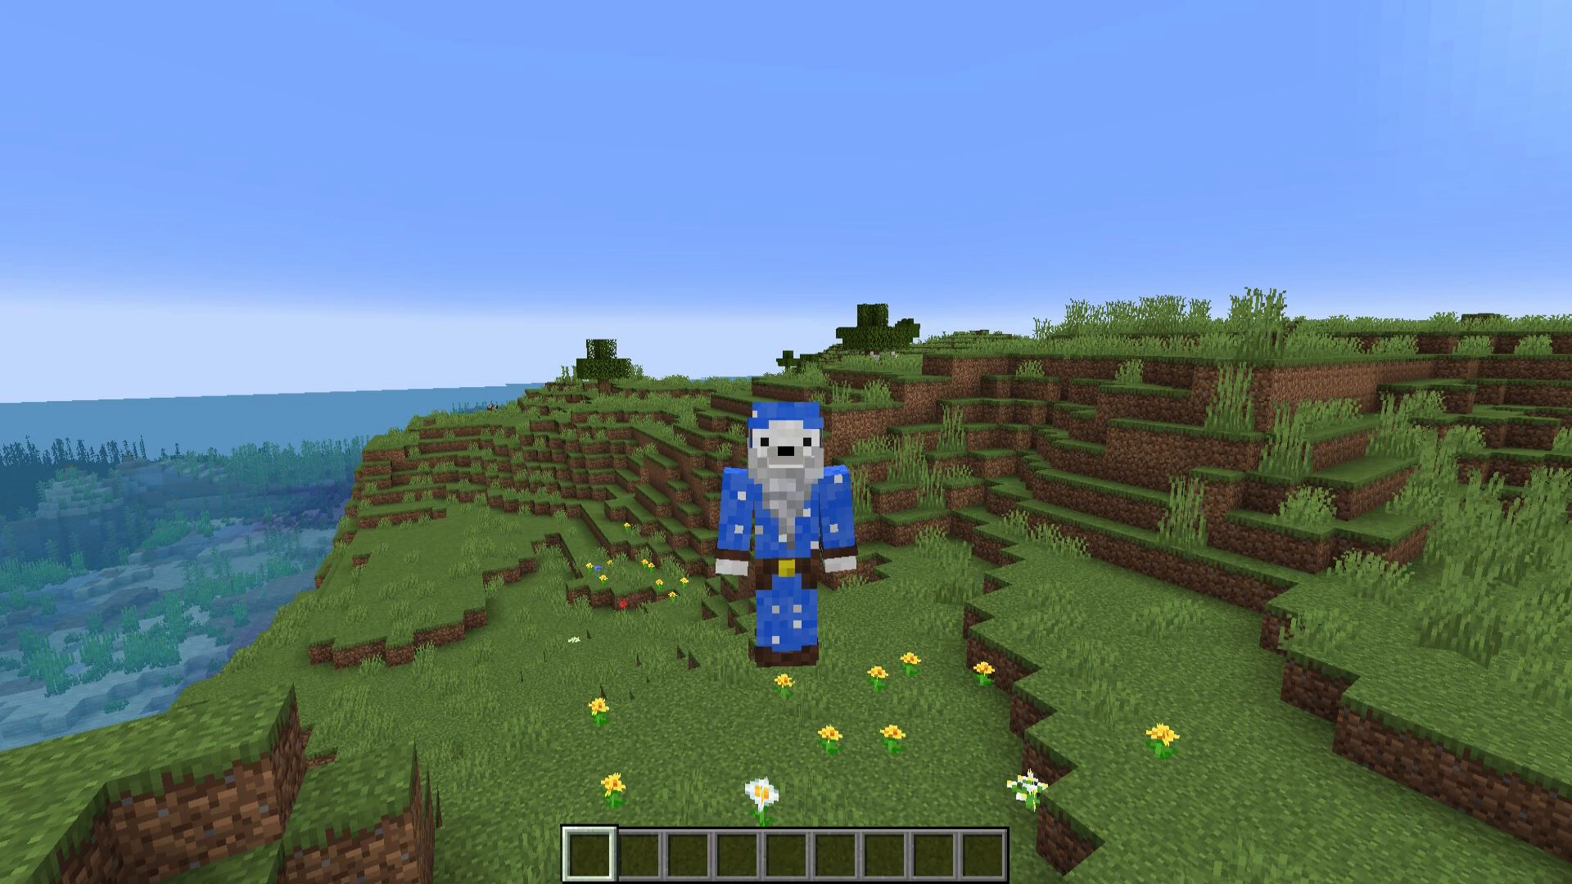
- Send the chat command to teleport to the mangrove swamp
{"action": "key", "text": "Return"}
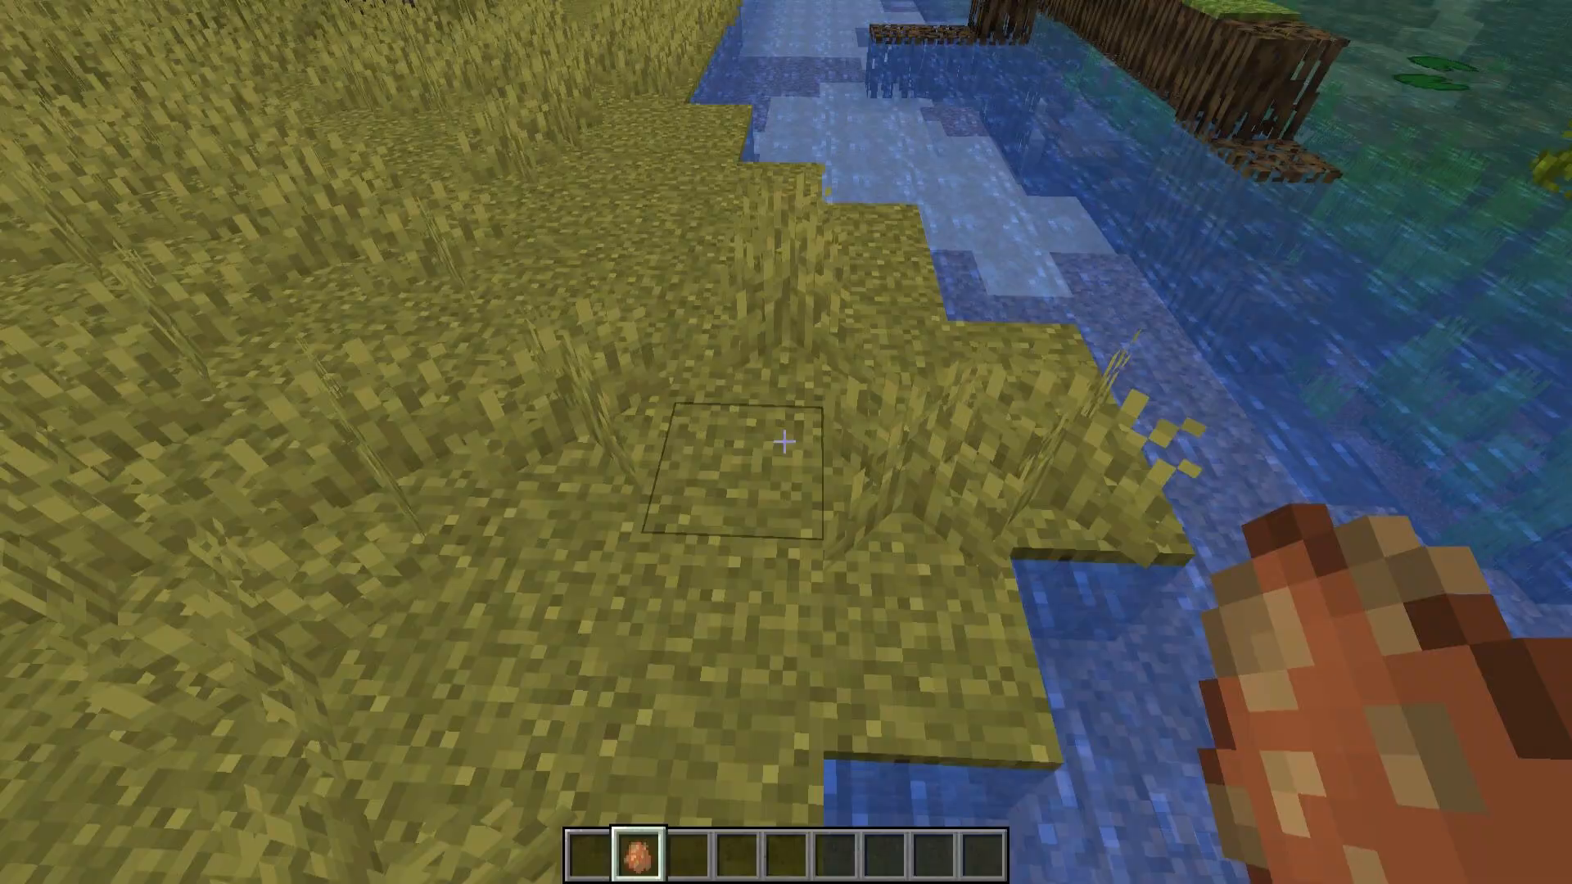
{"action": "mouse_move", "coordinate": [786, 442]}
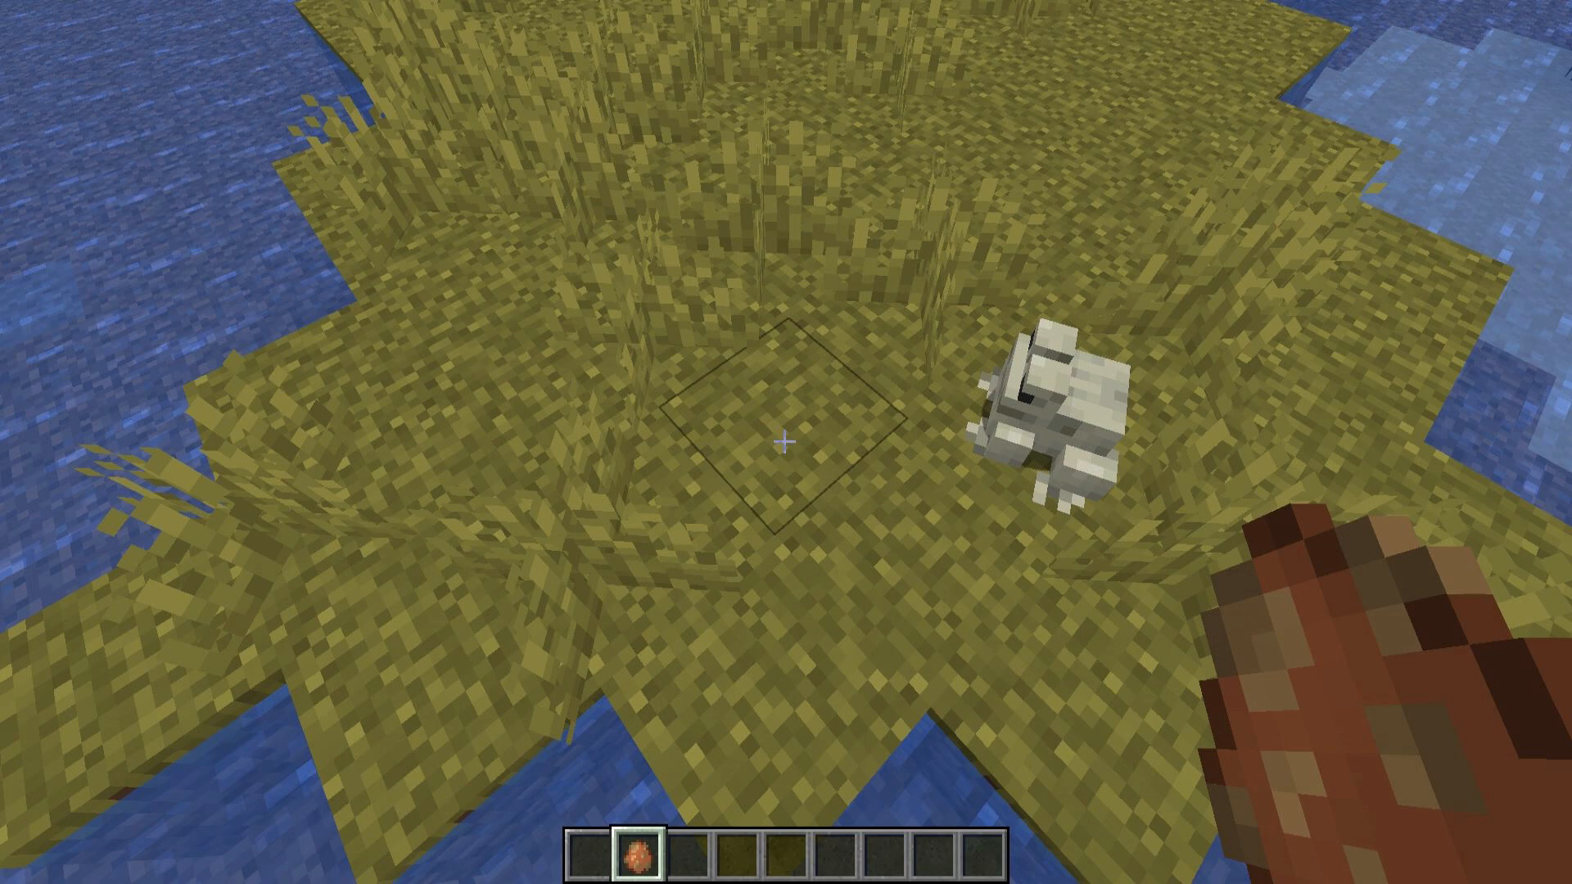
{"action": "mouse_move", "coordinate": [786, 442]}
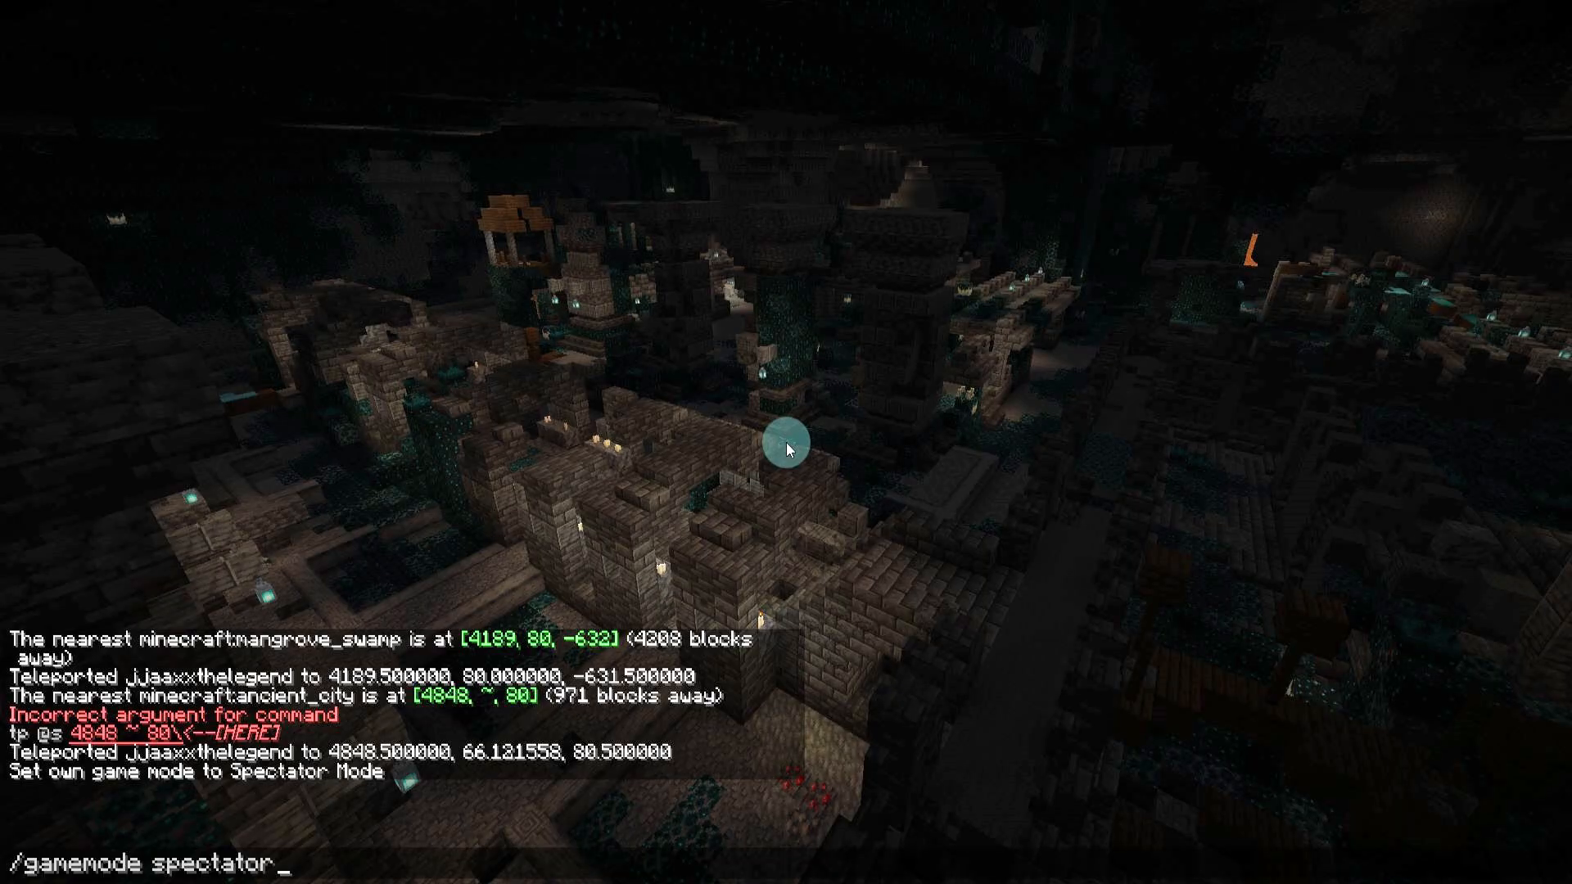
- Run /locate structure minecraft:ancient_city to find the nearest ancient city
{"action": "type", "text": "/locate structure minecraft:ancient_city"}
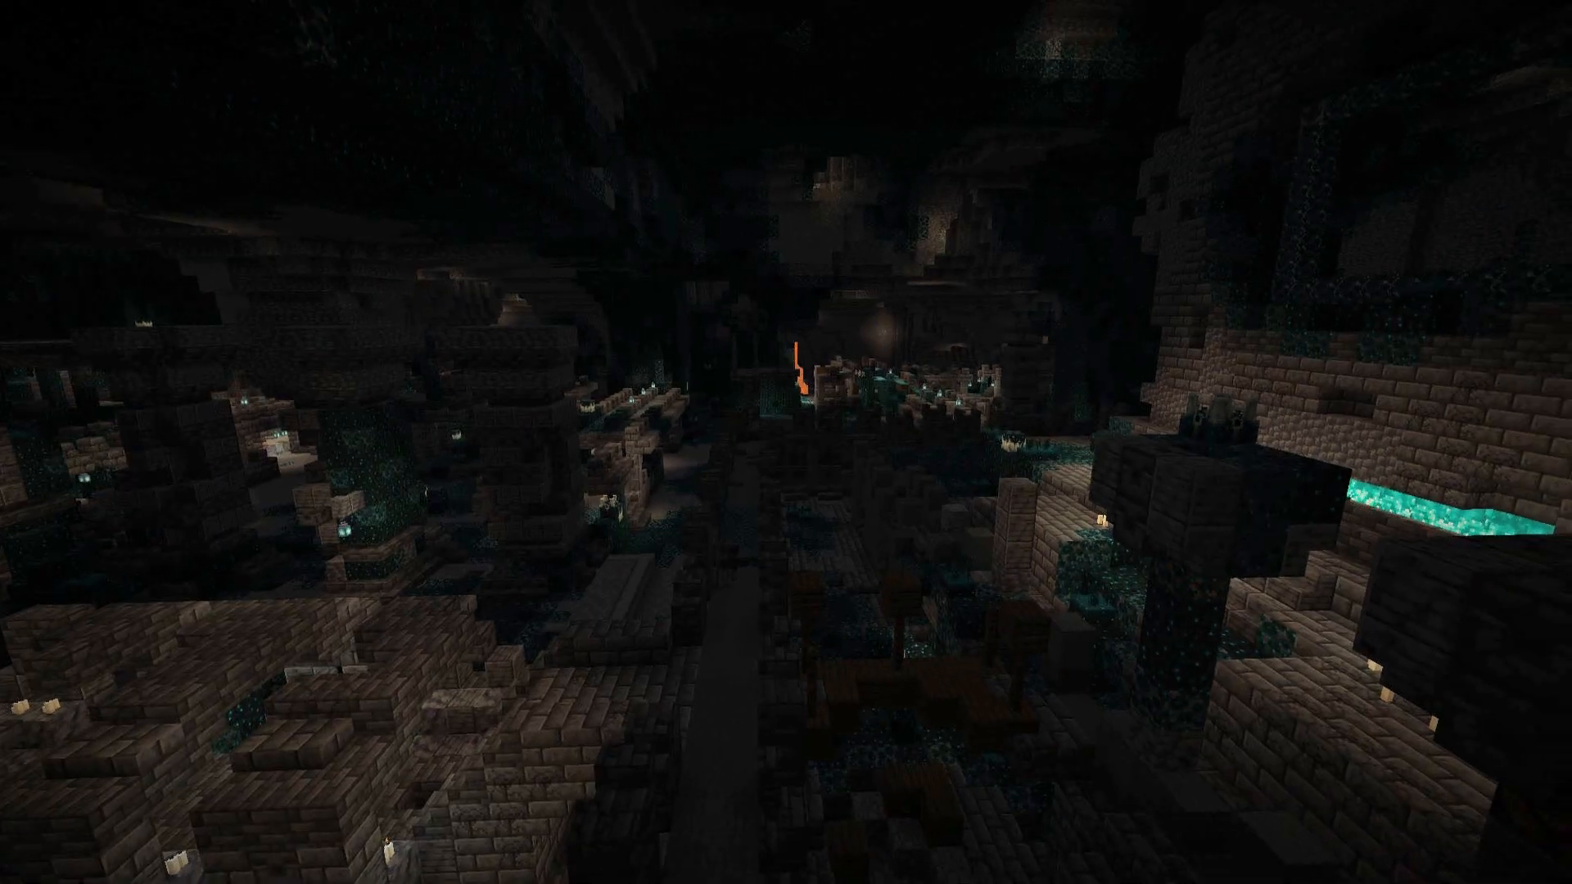
{"action": "mouse_move", "coordinate": [786, 442]}
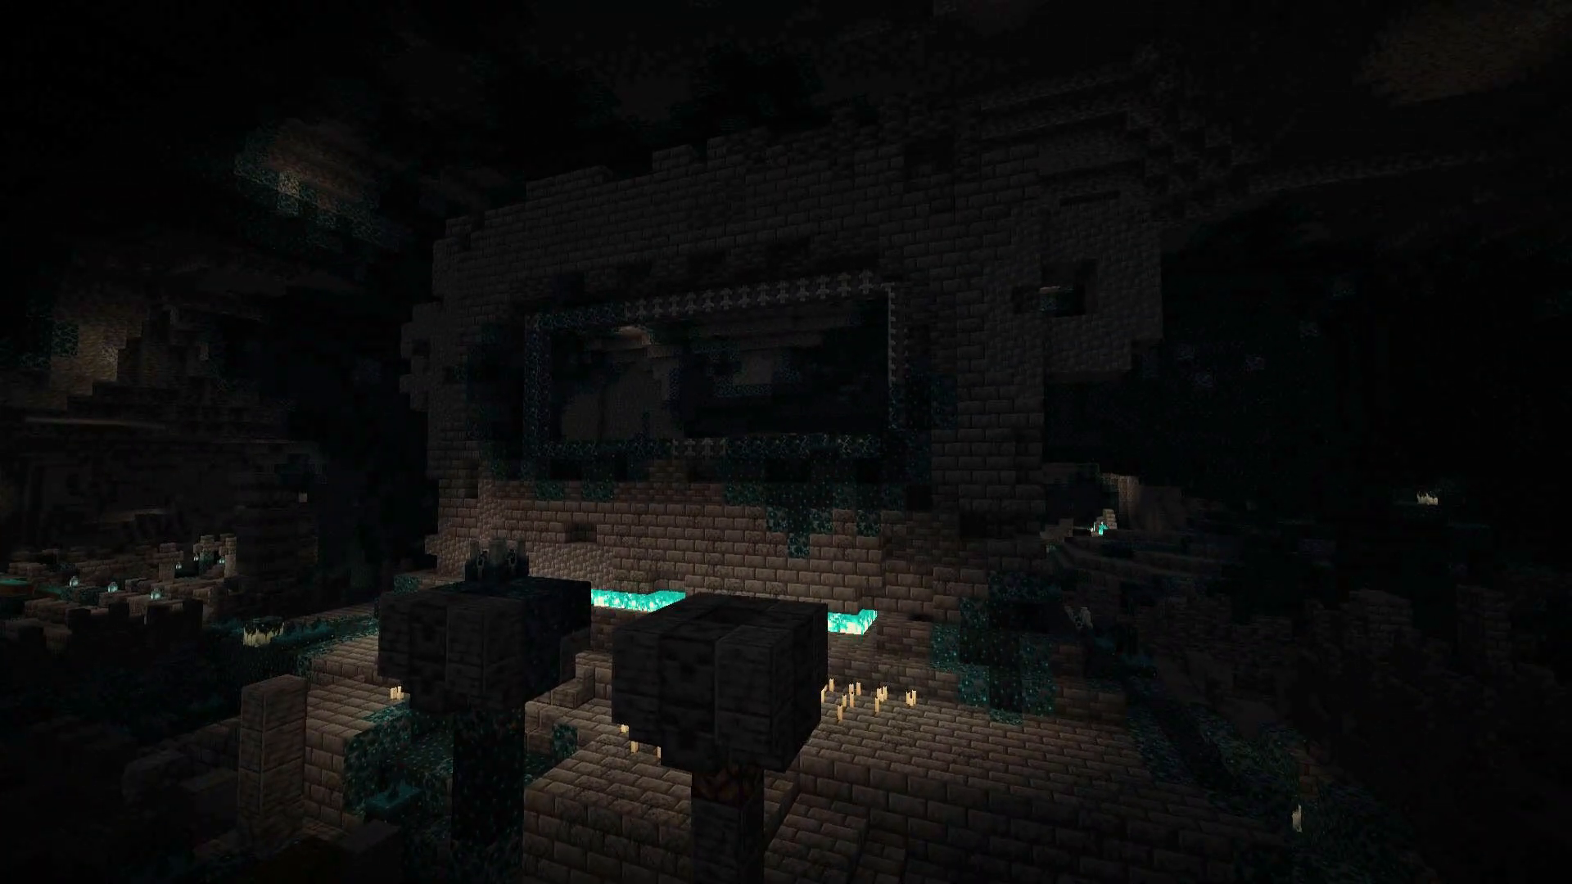
{"action": "mouse_move", "coordinate": [786, 442]}
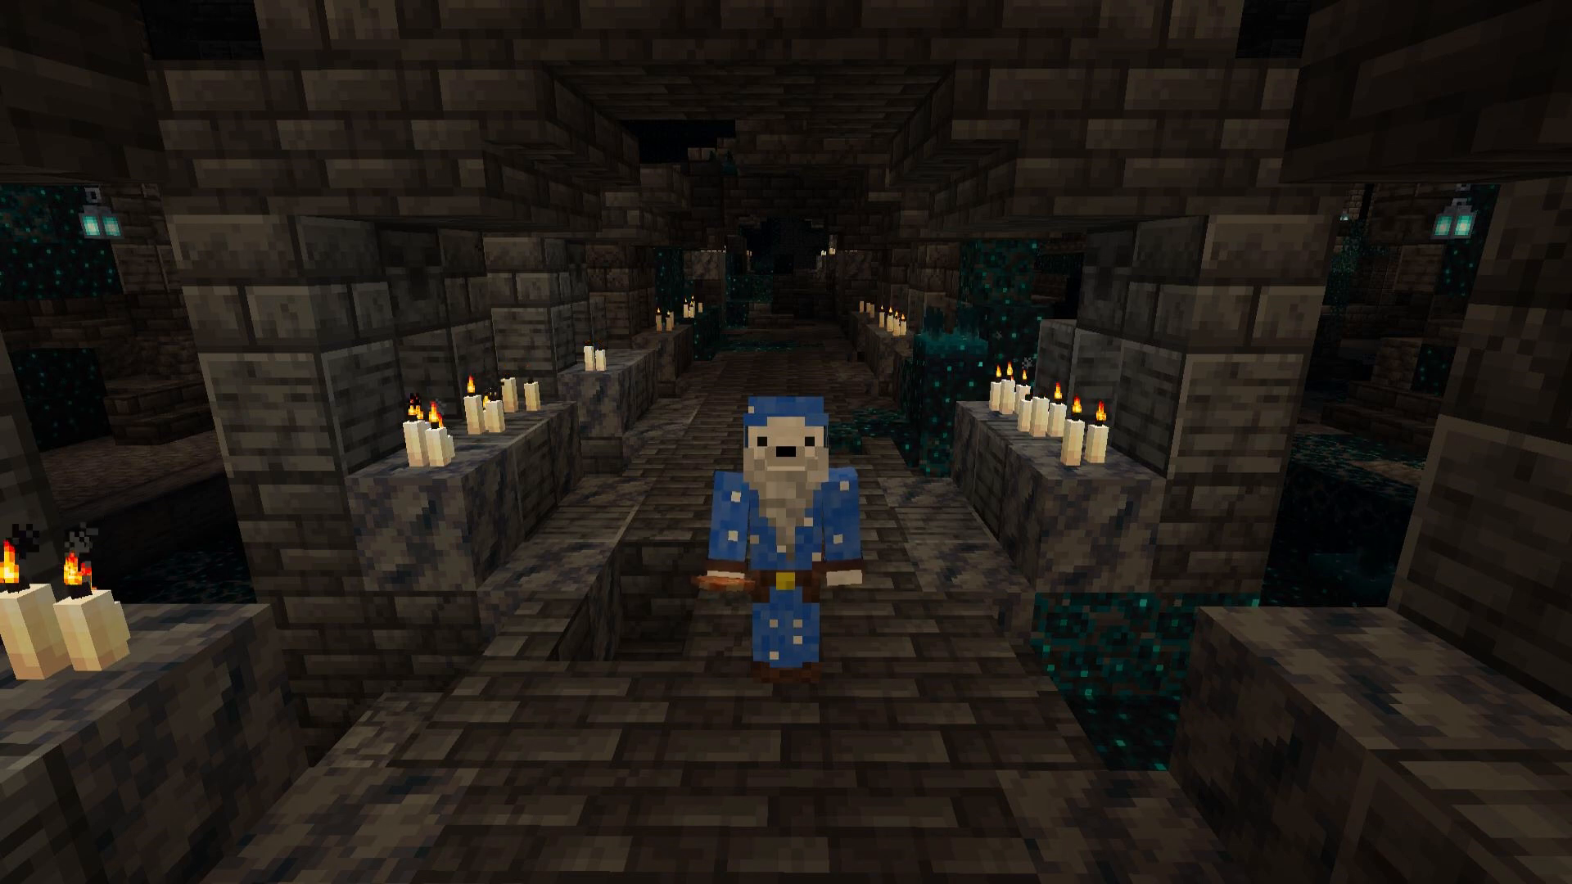
{"action": "mouse_move", "coordinate": [786, 442]}
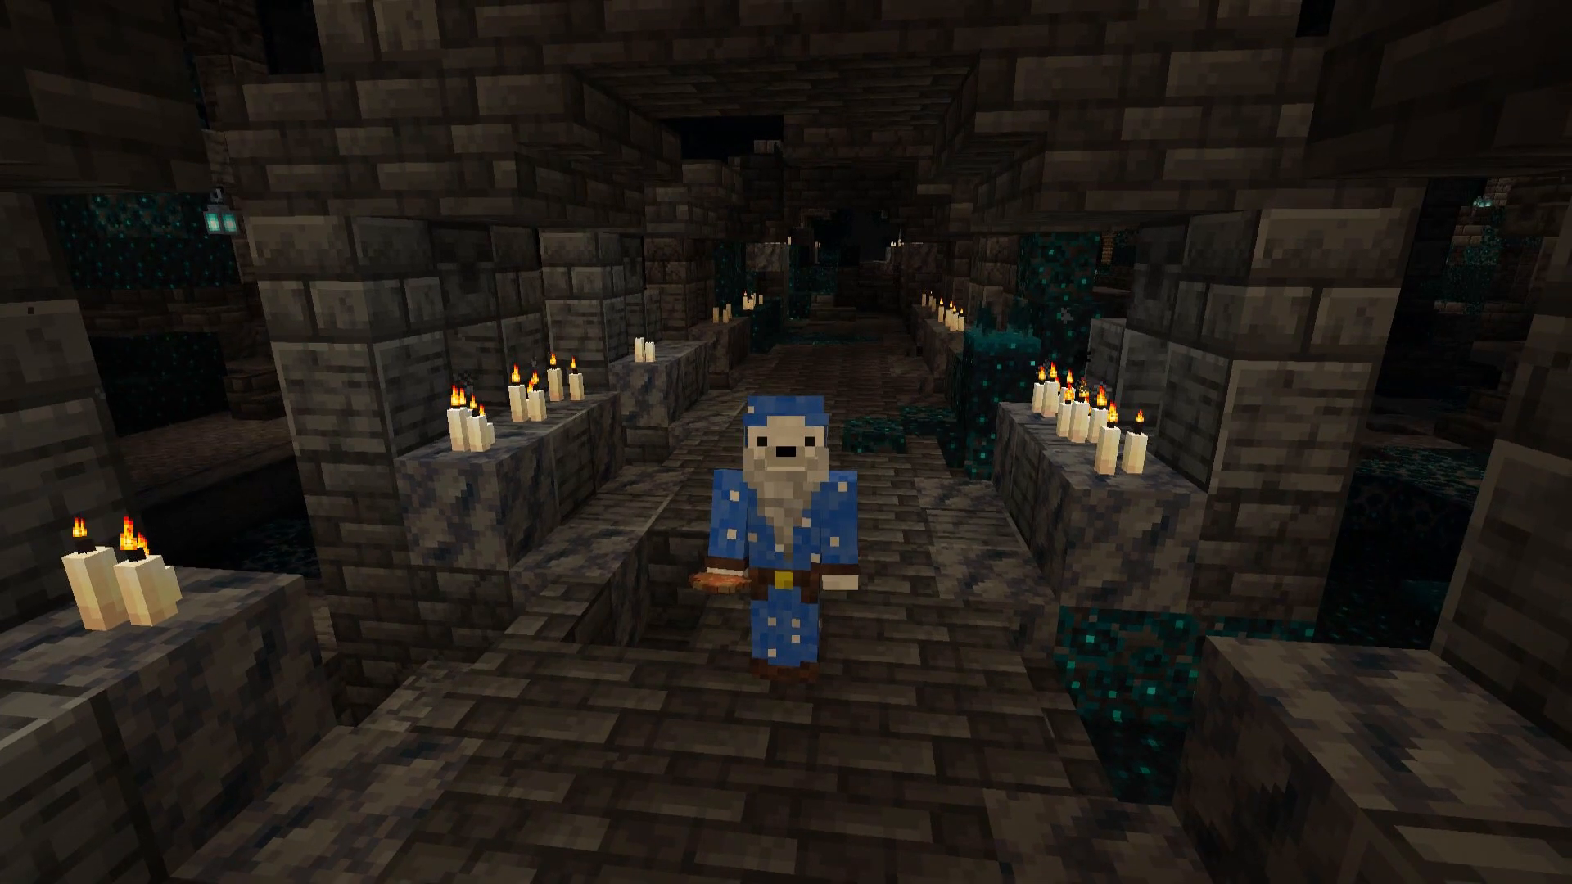